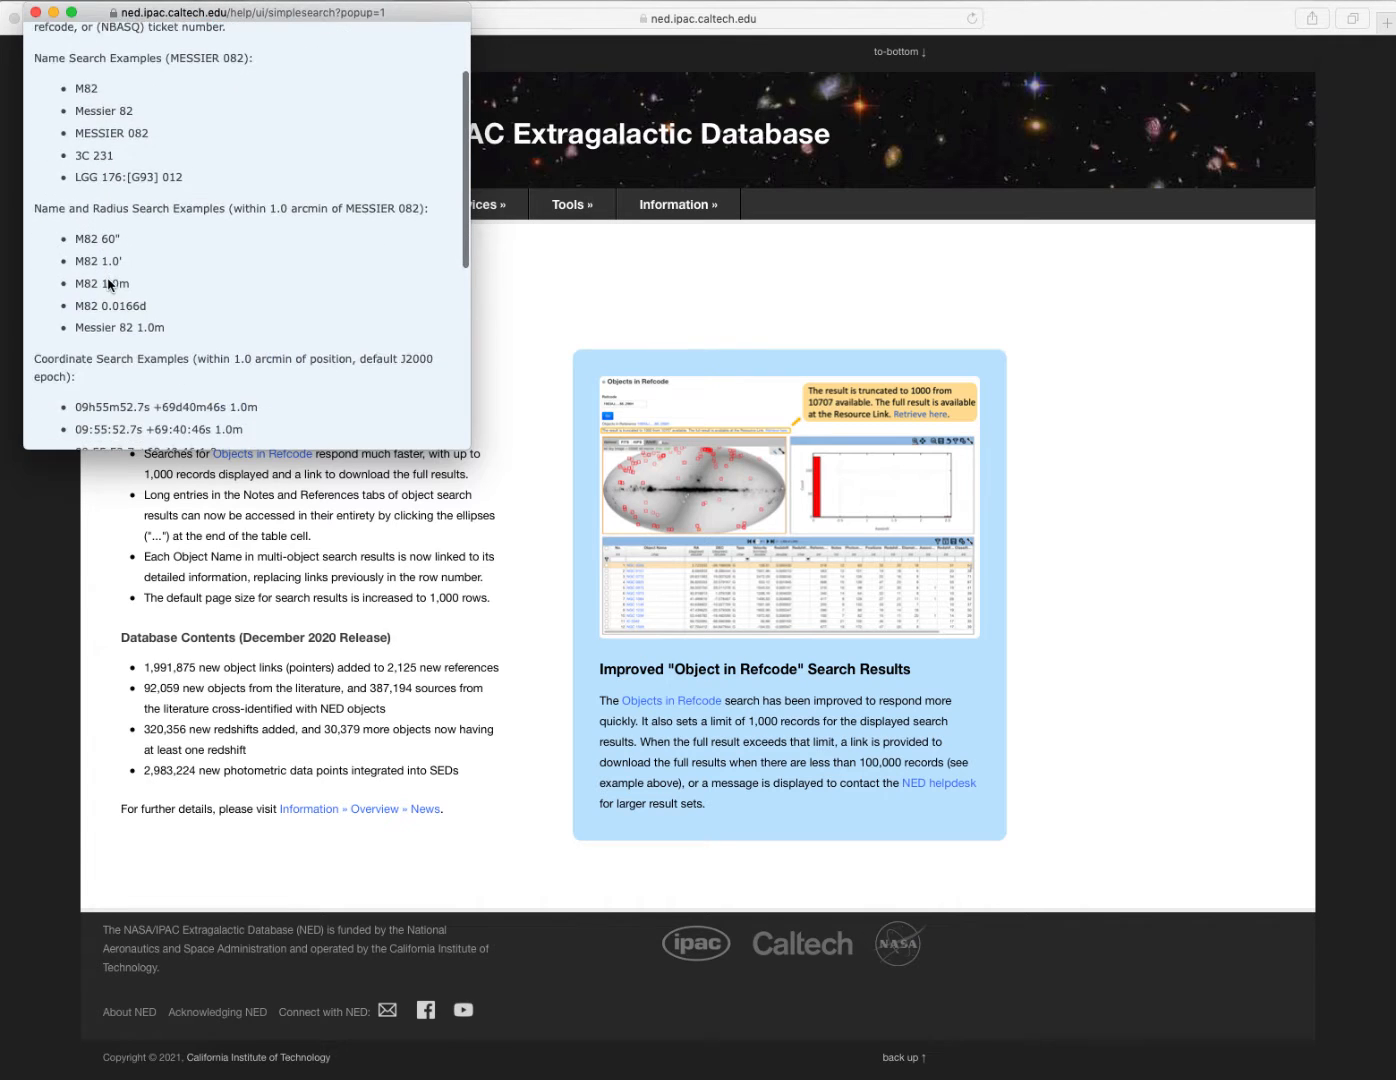
Scroll through the name and coordinate search examples before returning to the home page.
scroll(down, 3)
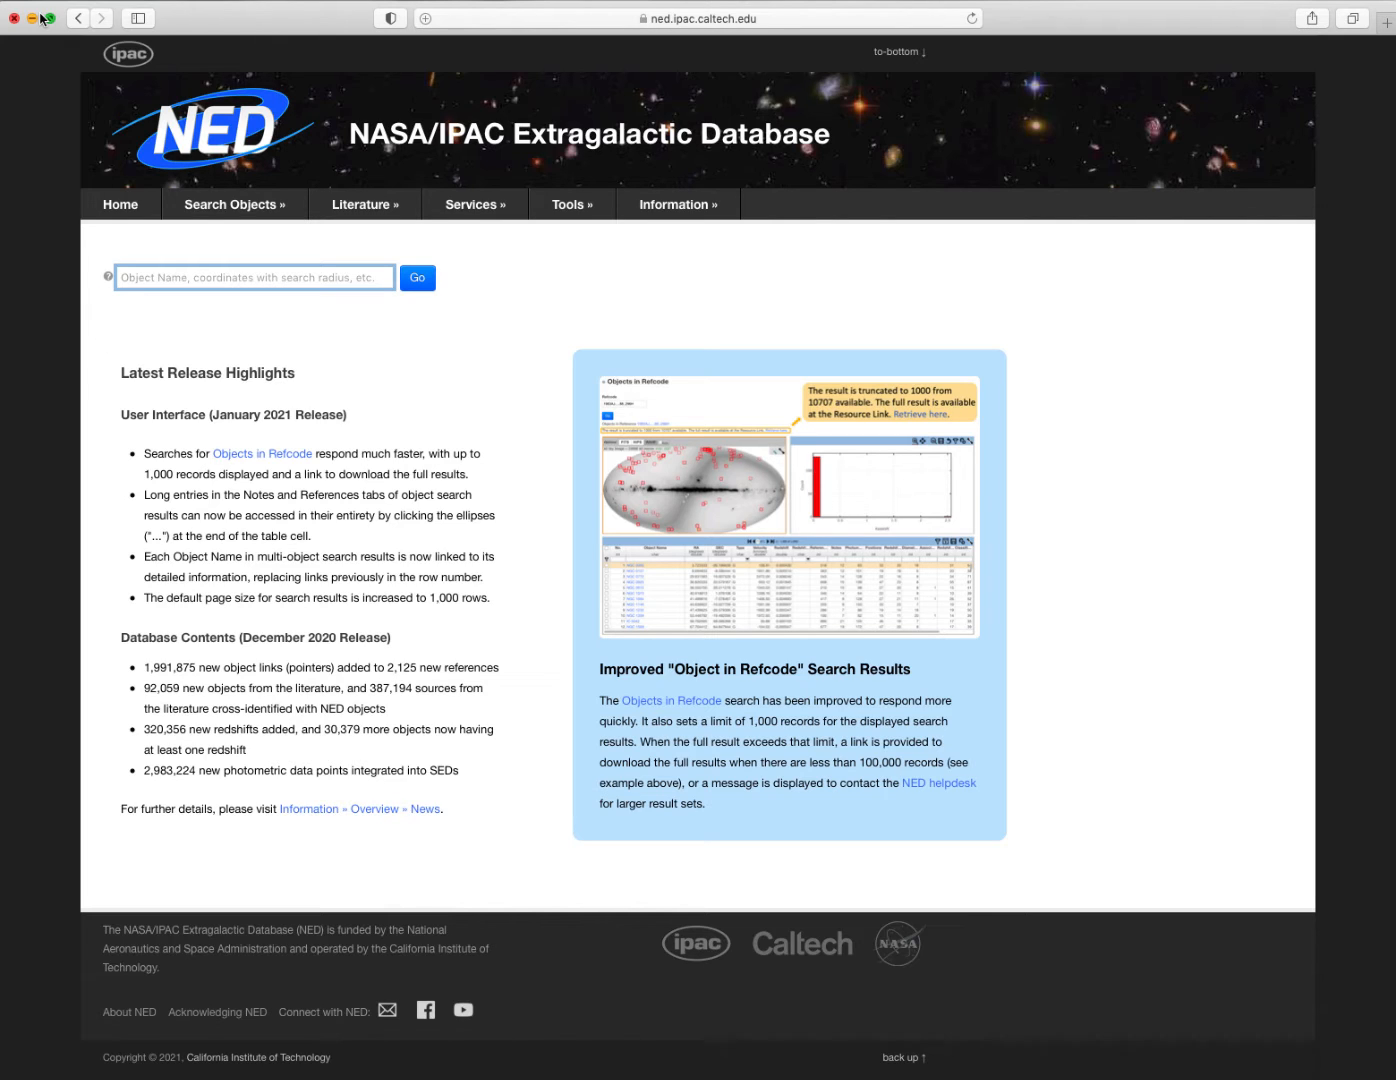
Visit the By Name object search, then land on the Near Name or Position cone search page.
click(234, 204)
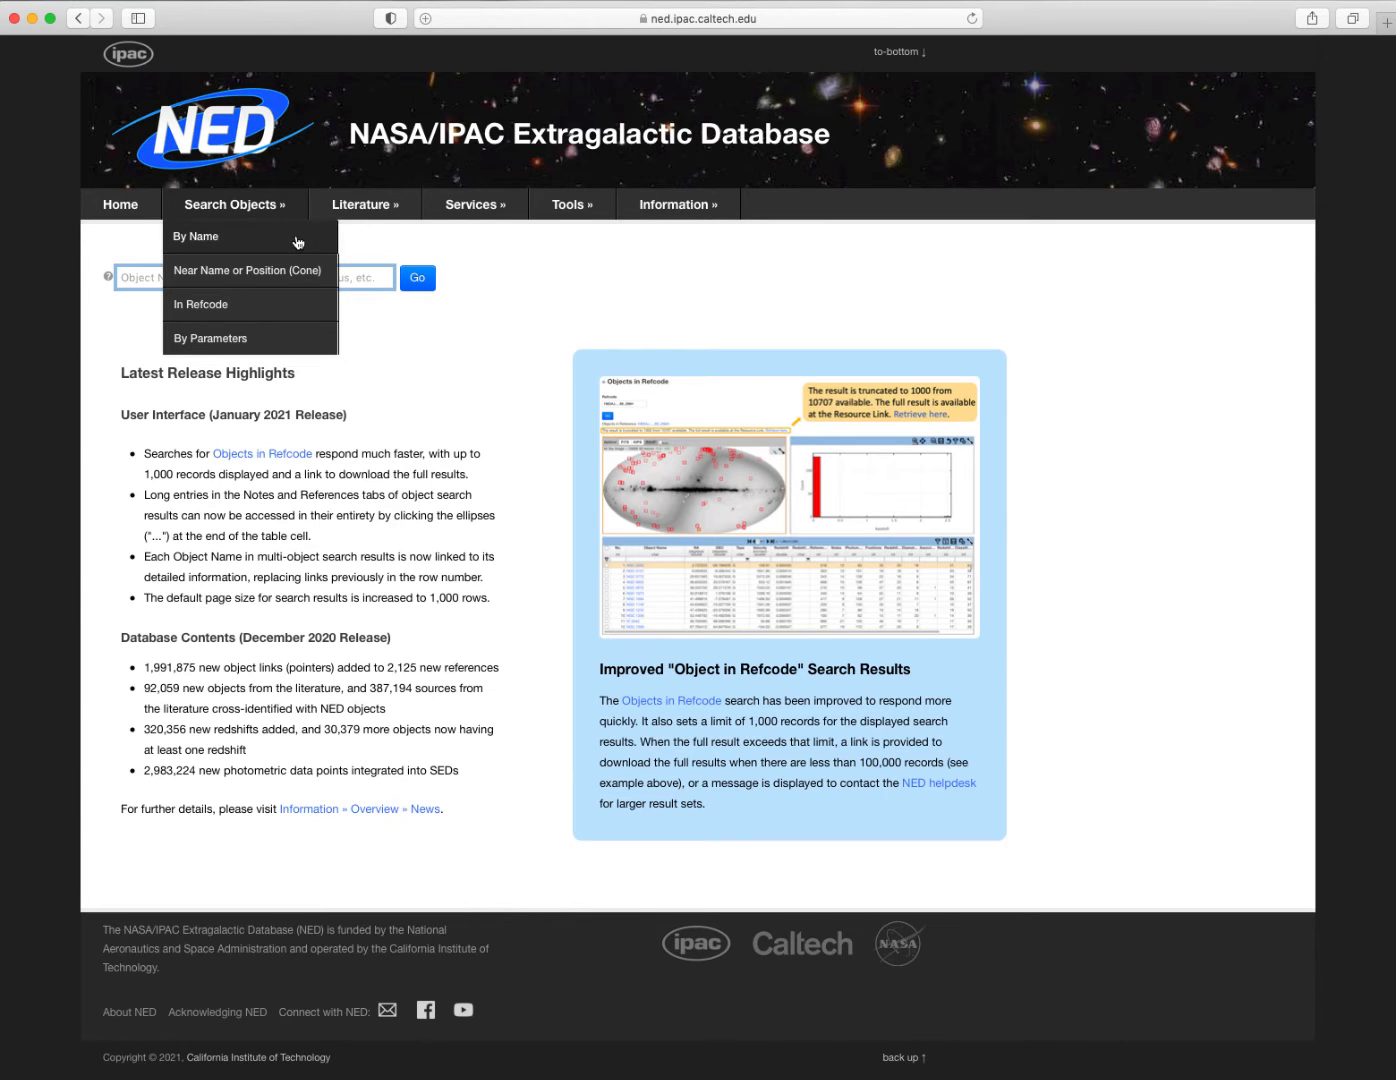
click(196, 236)
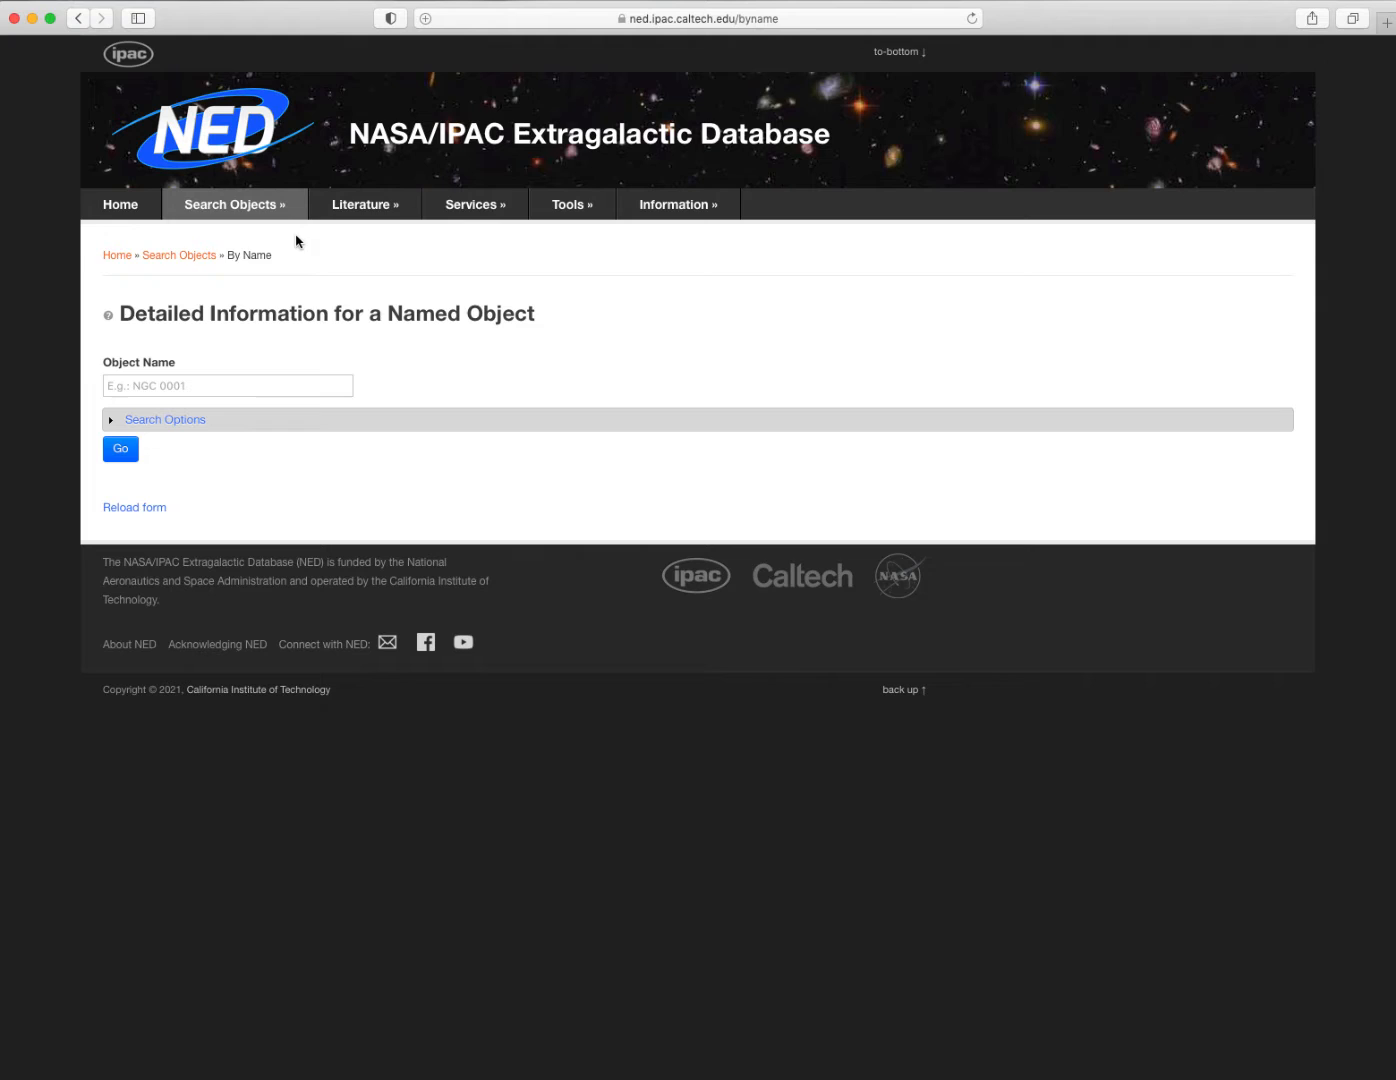
click(234, 204)
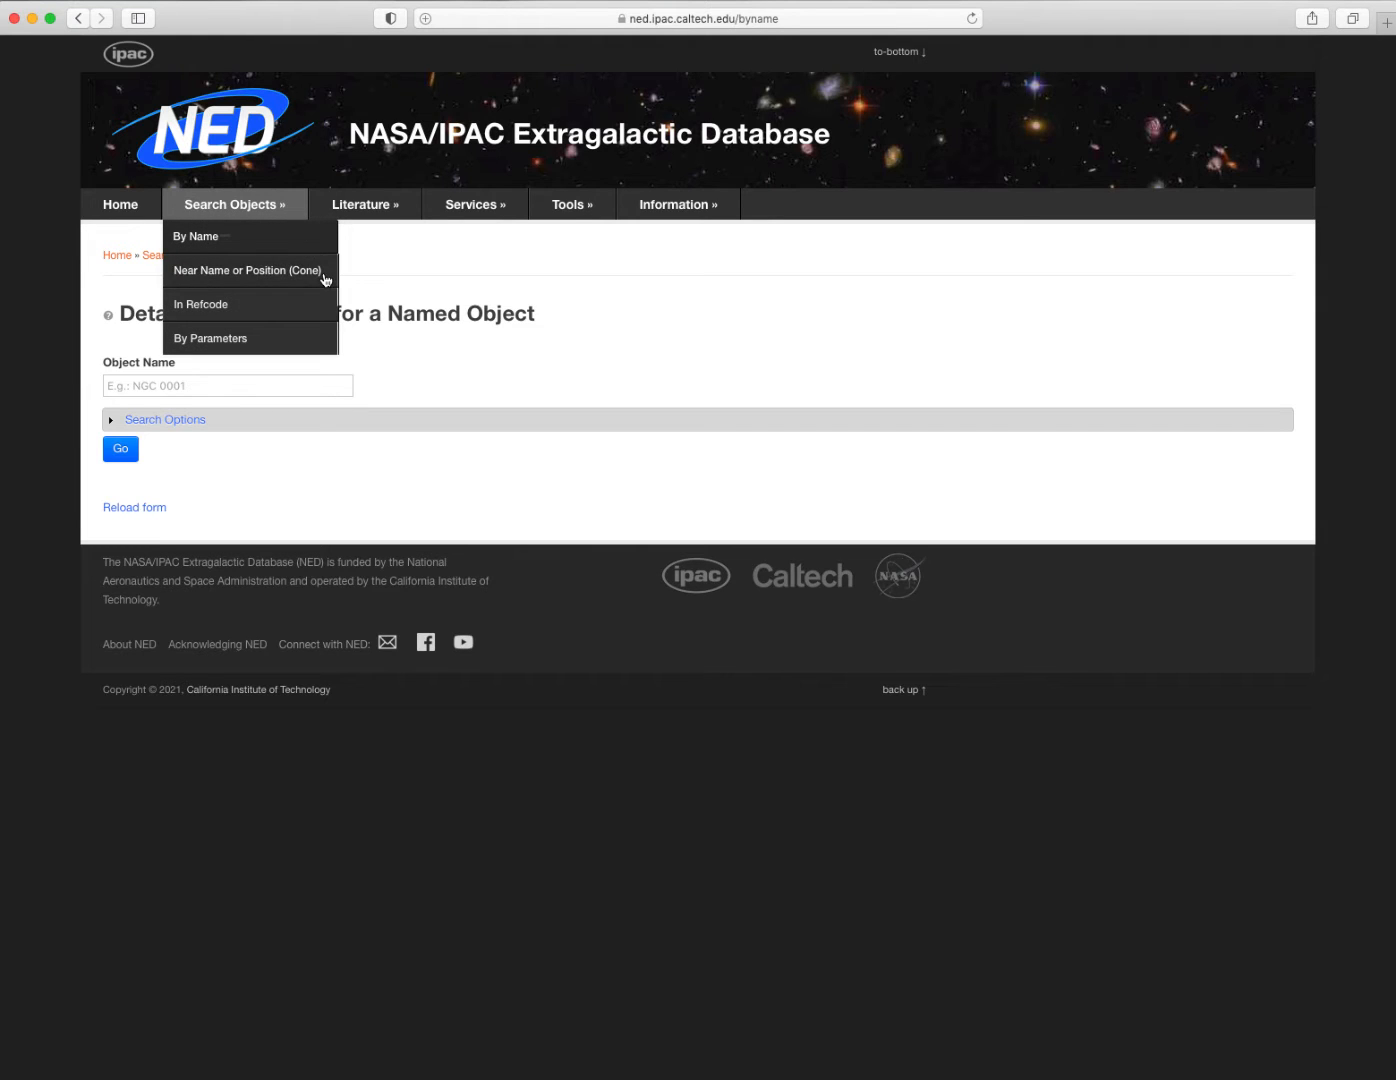
click(246, 270)
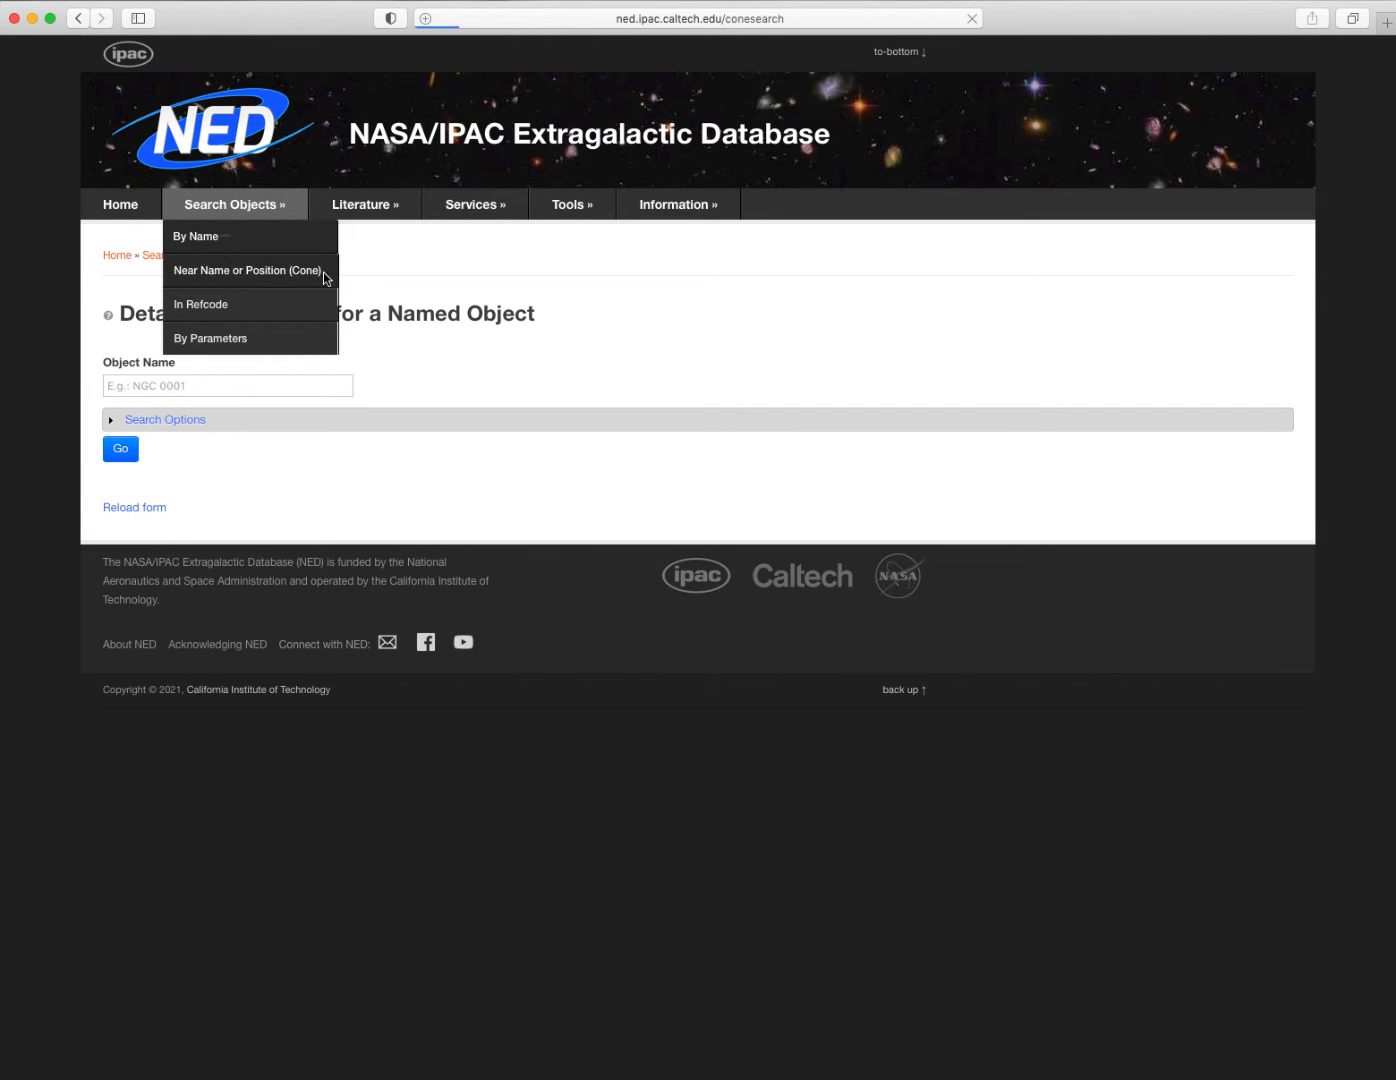
click(248, 270)
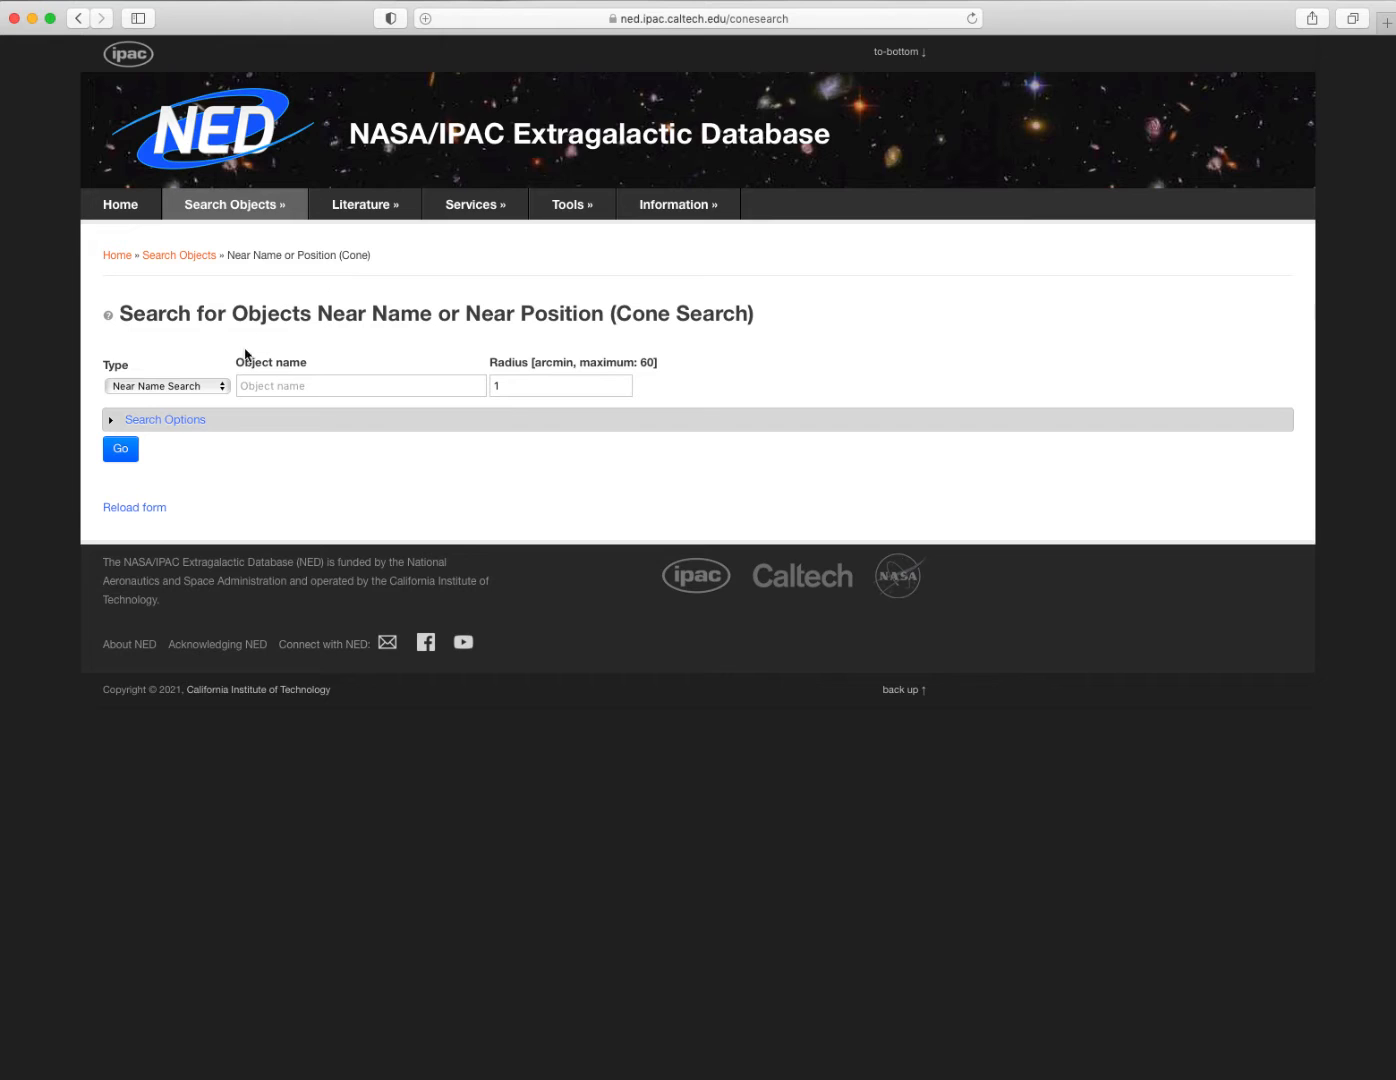
Run a Near Position search at 11 41 07.598 +32 25 36.94, radius 0.5 arcmin, restricted to Galaxies (G).
click(166, 386)
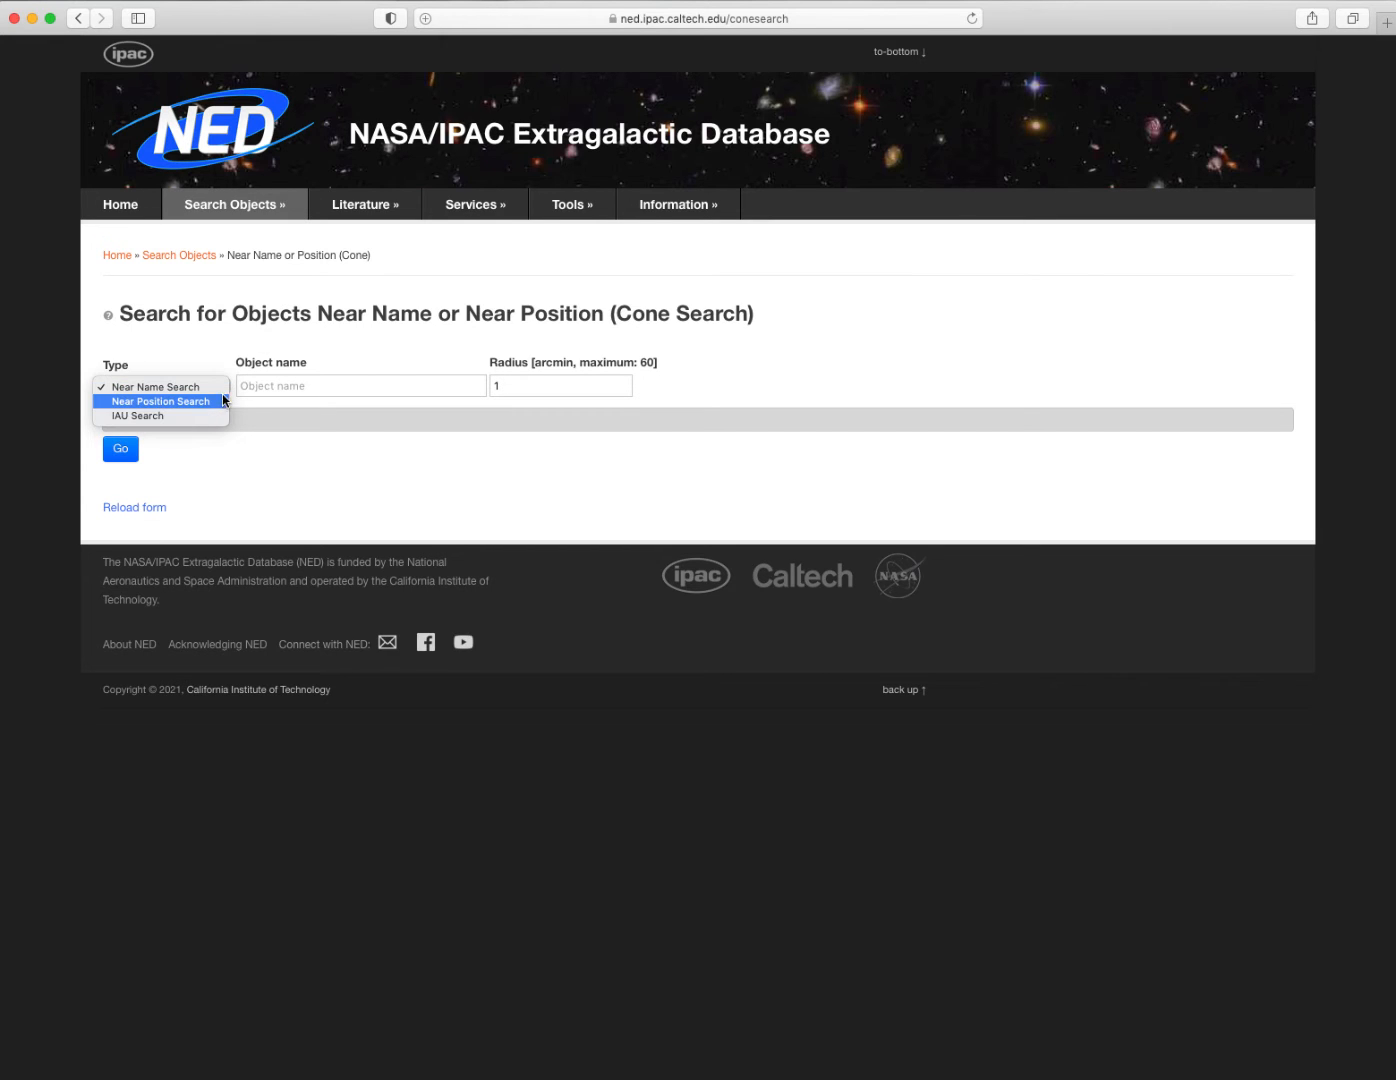
click(160, 400)
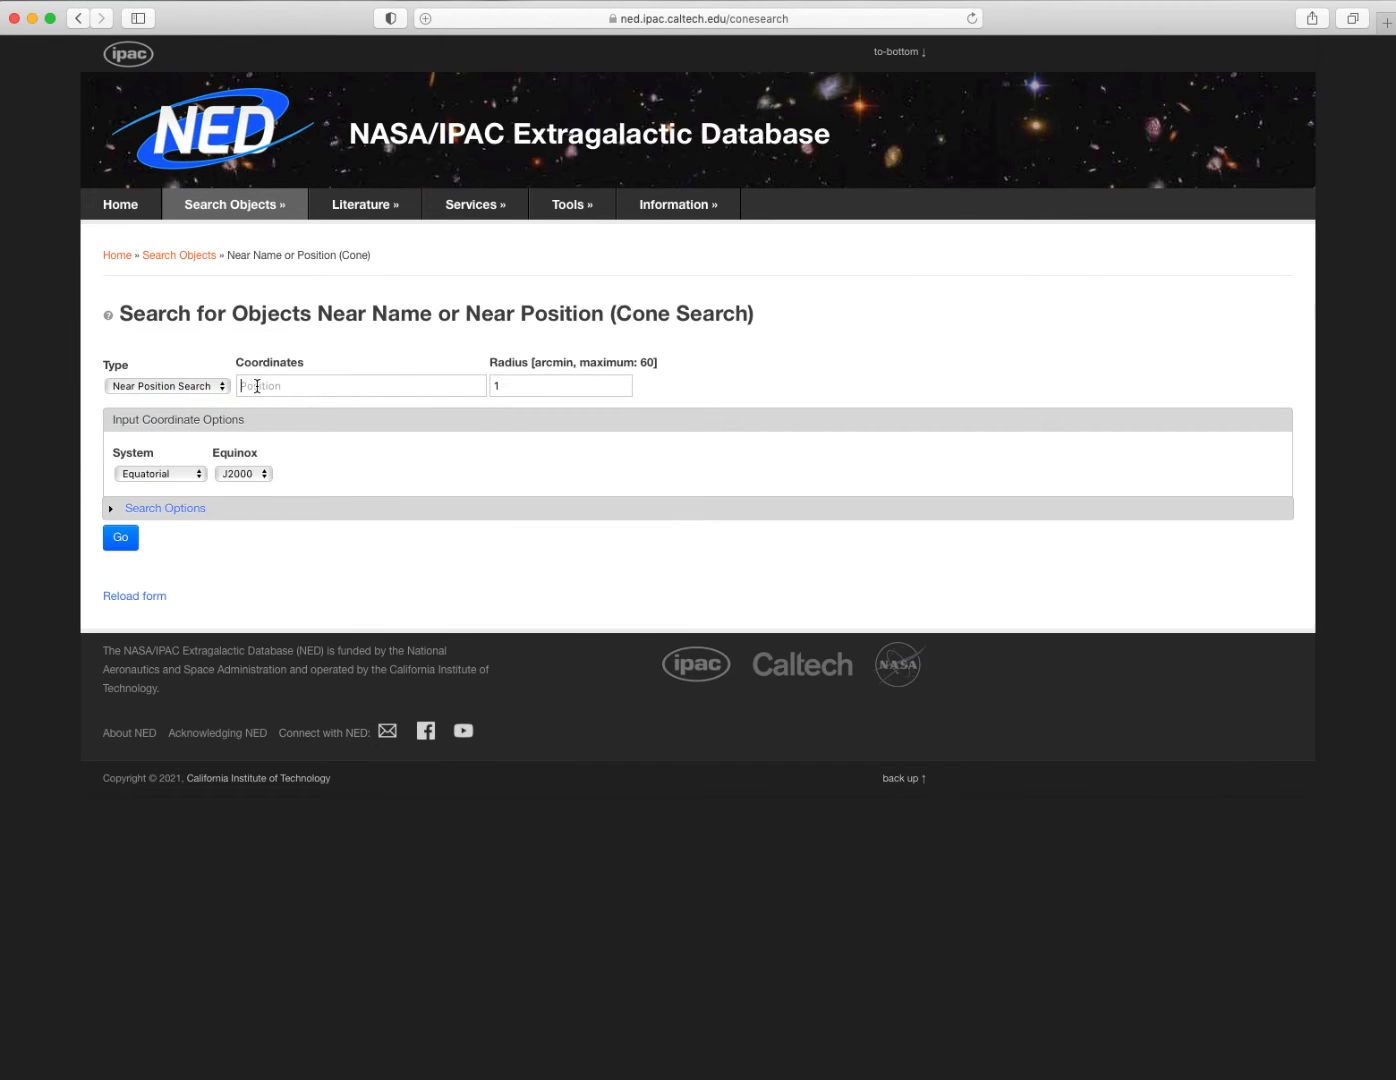
text(11 41 07.598 +32 25 36.94)
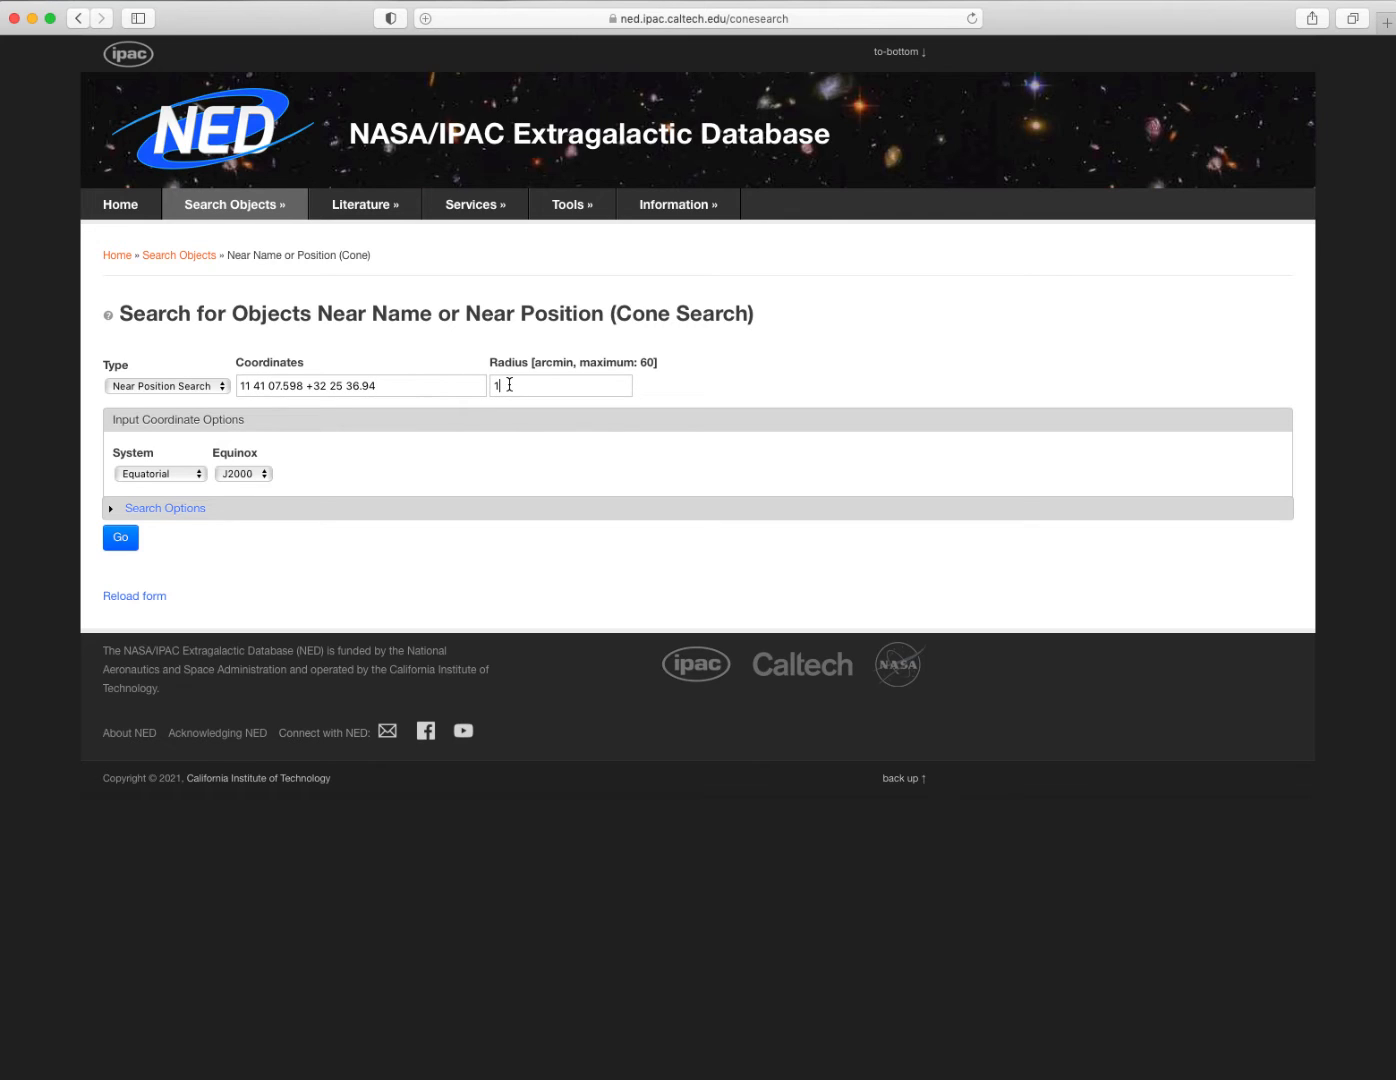
text(0.5)
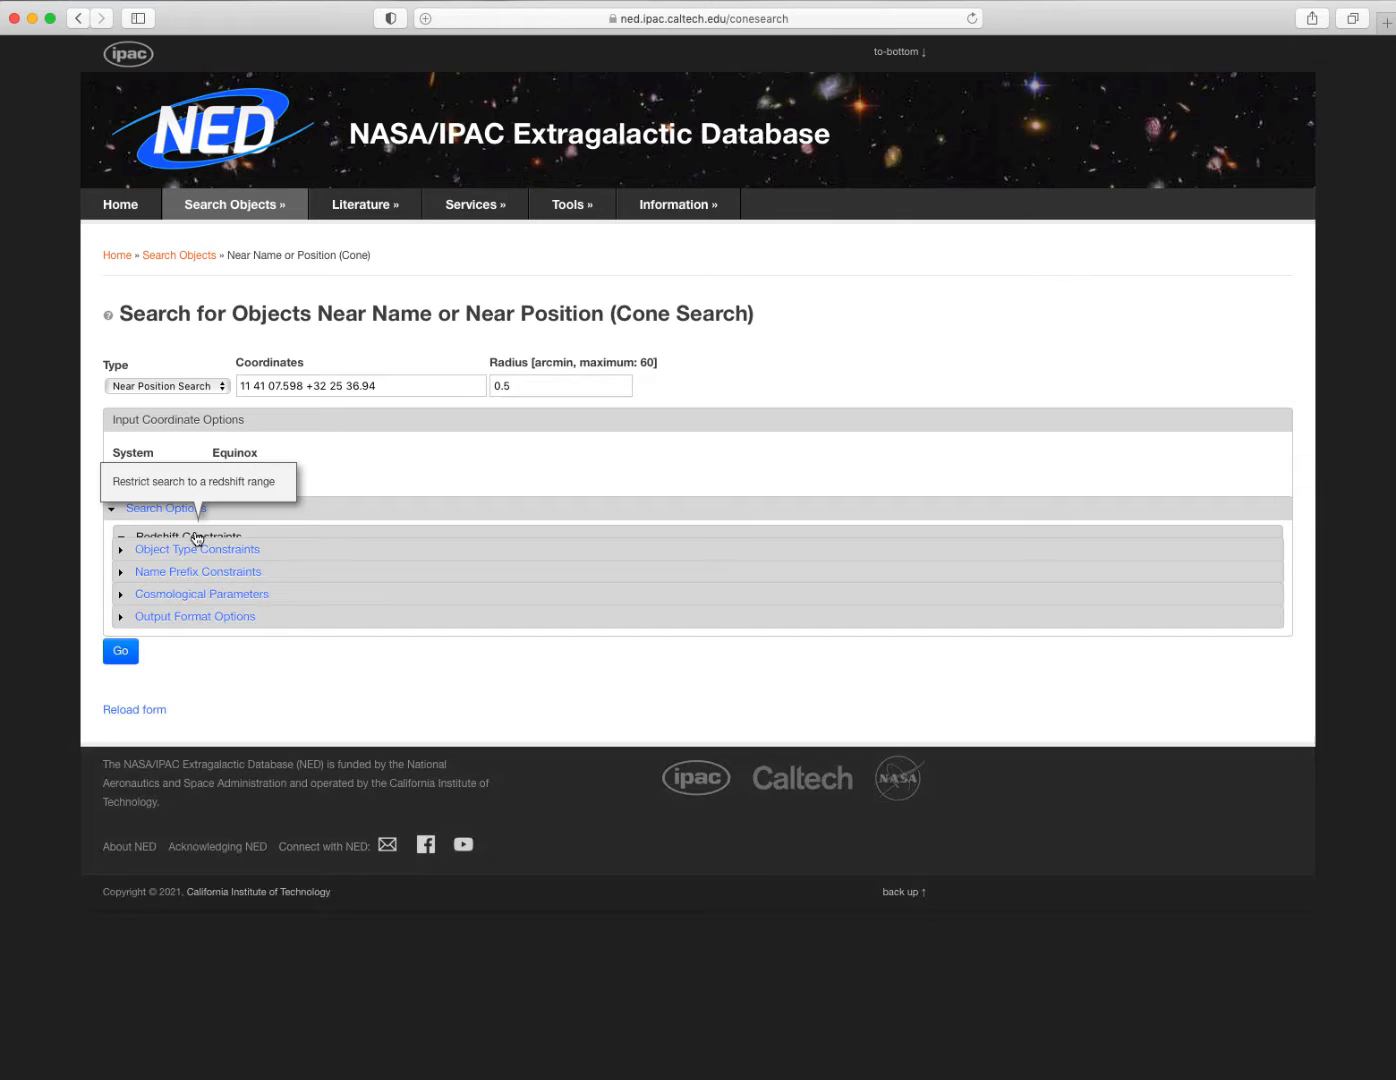
click(188, 536)
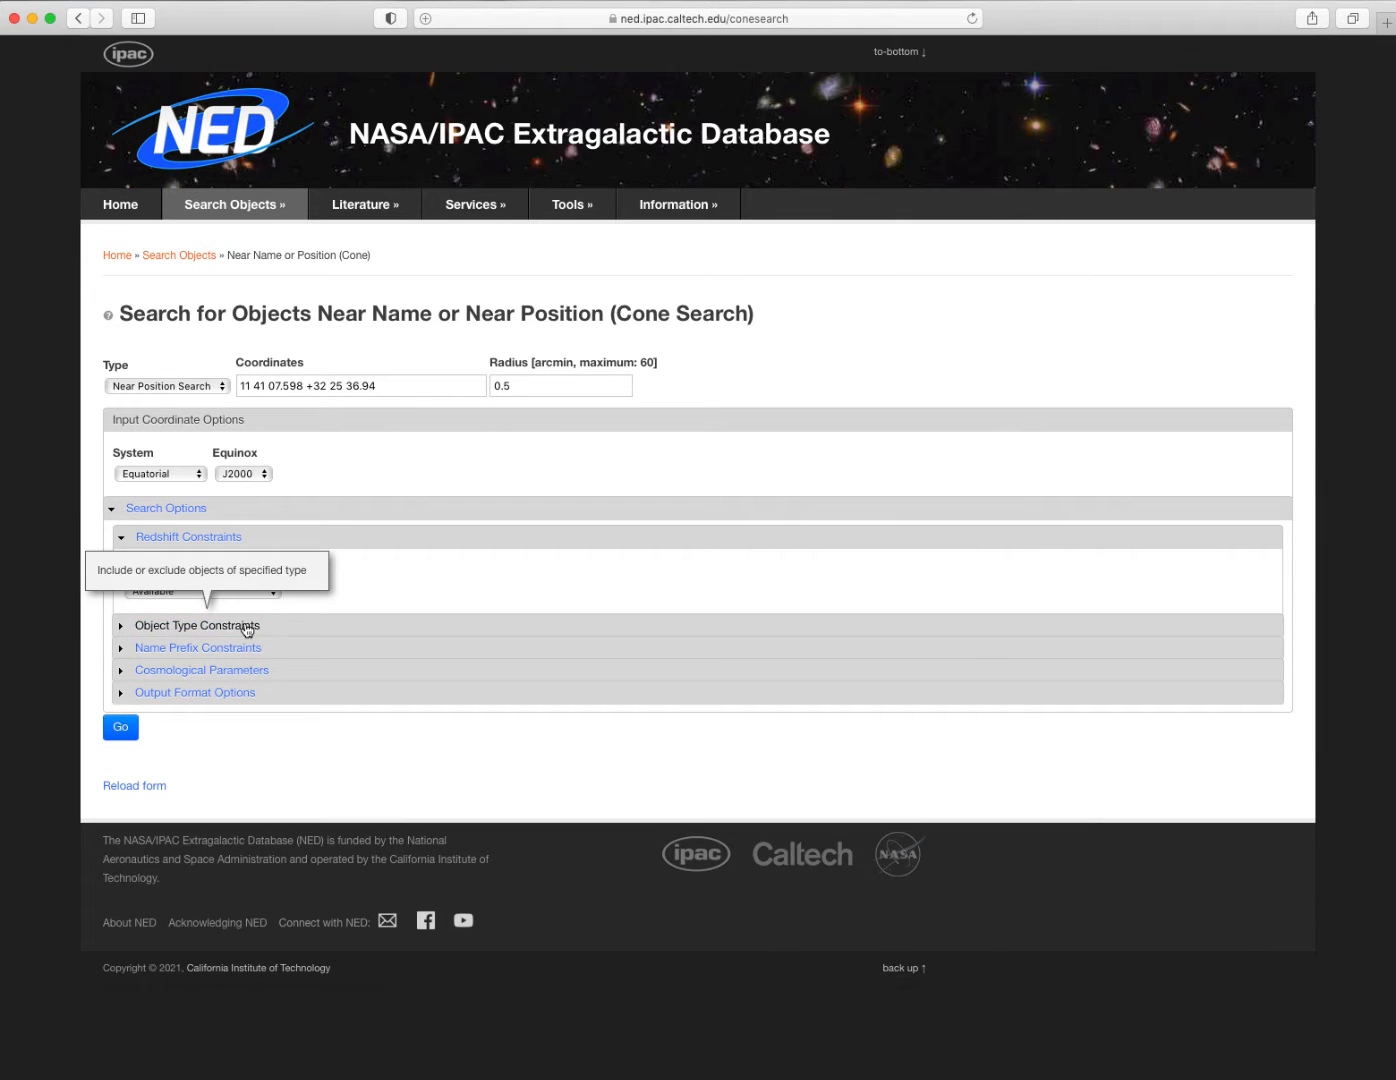
click(196, 624)
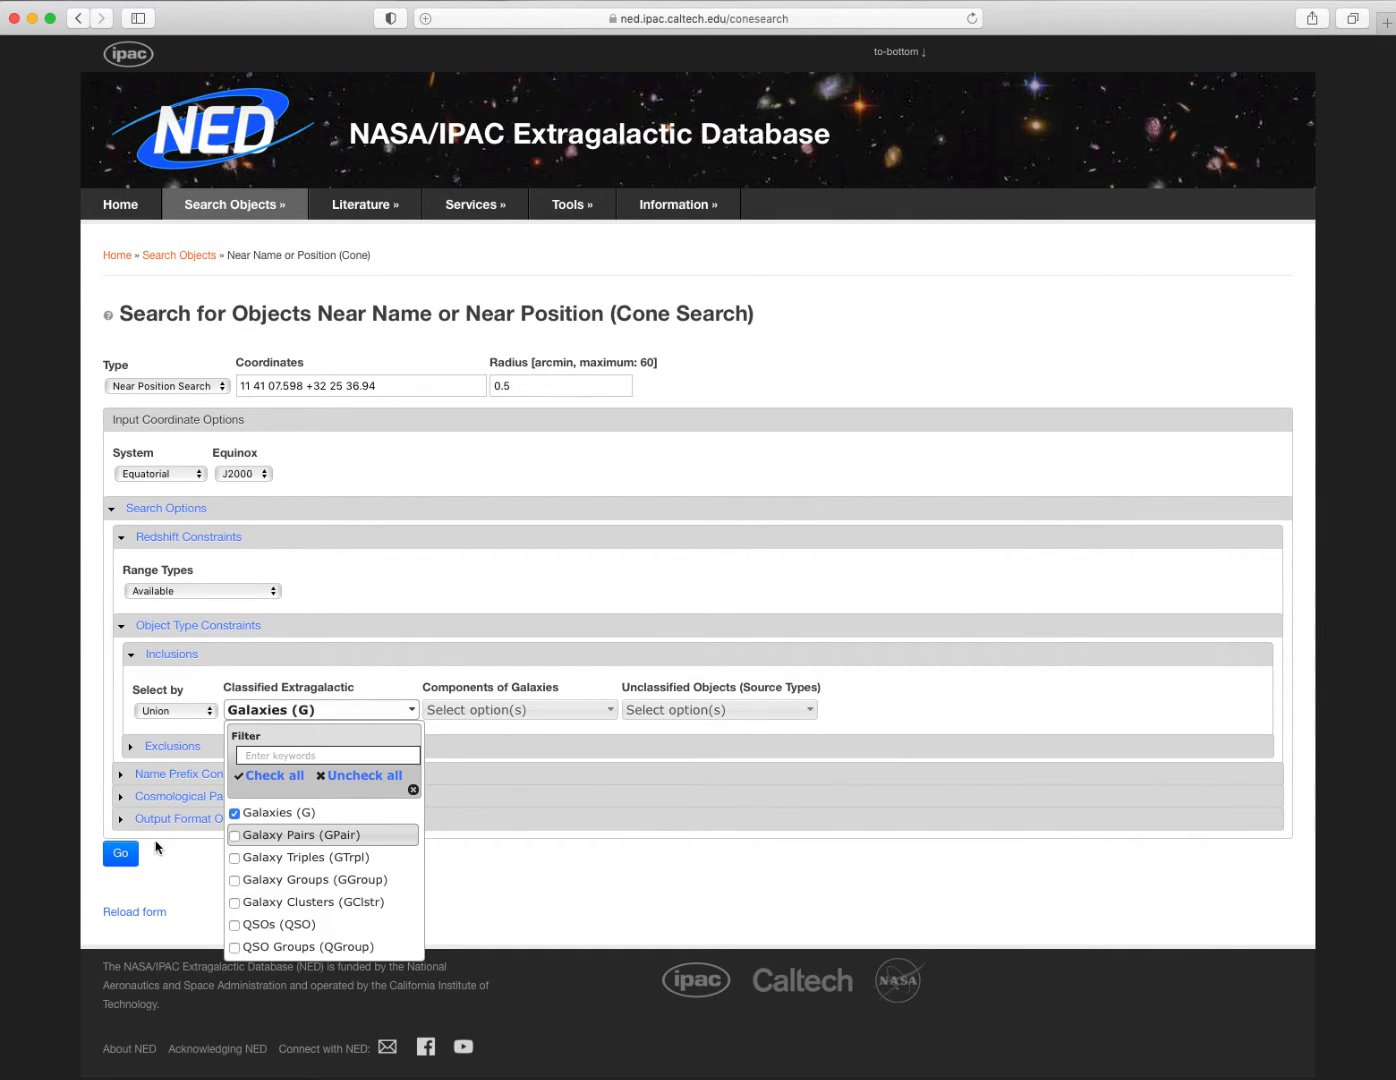
click(120, 852)
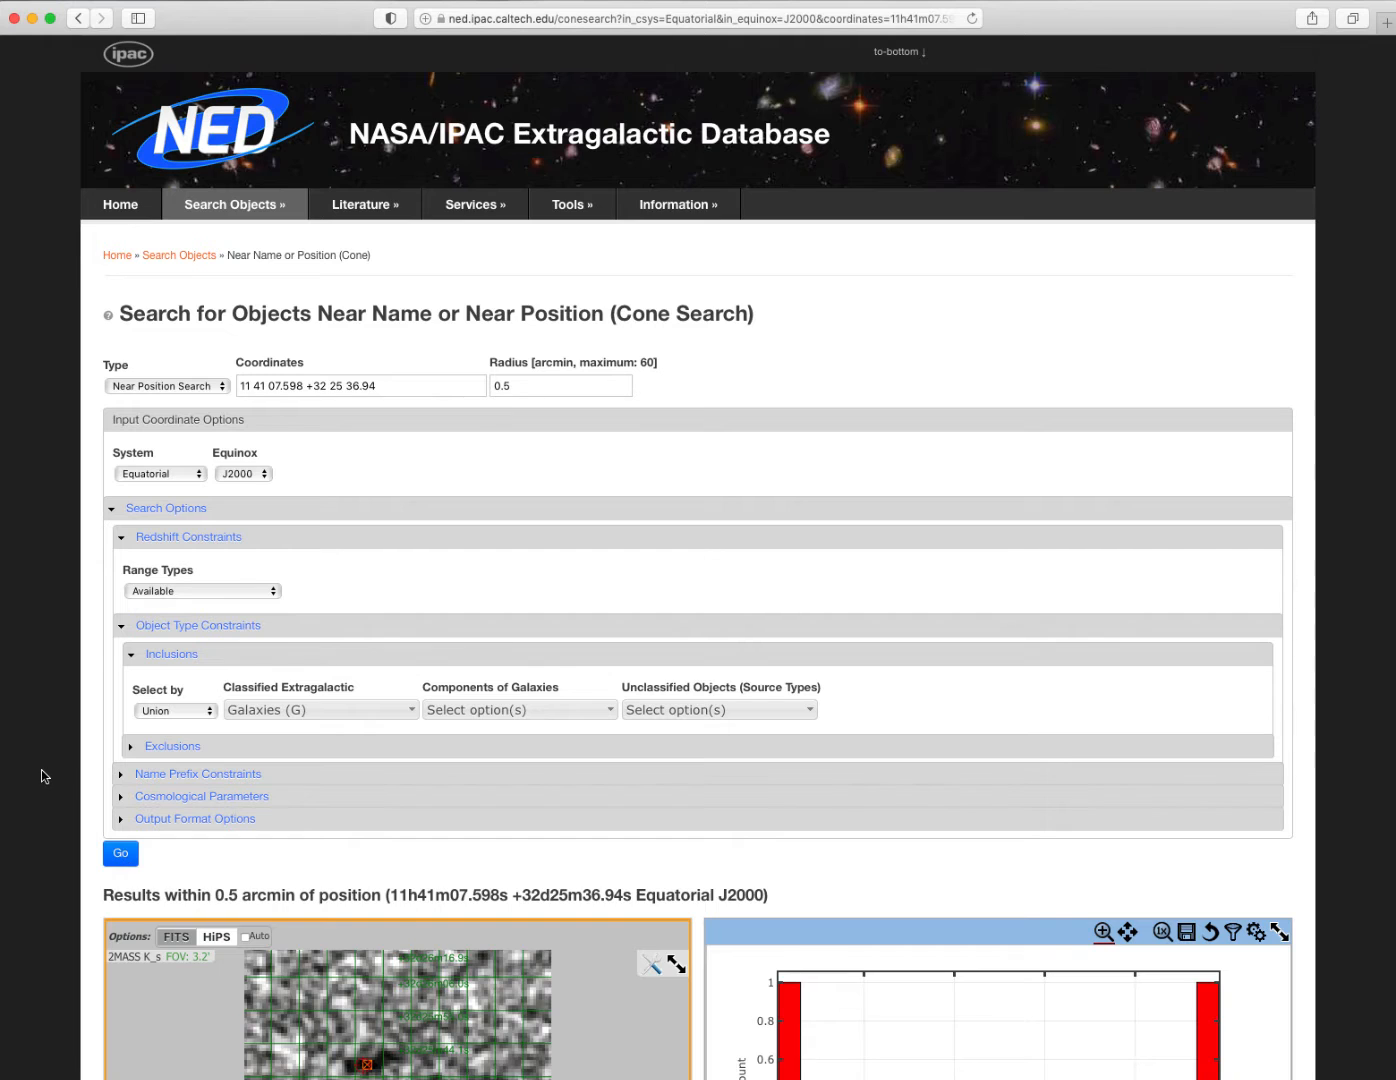
Scroll the cone search results to reach the KUG 1138+327 entry and its record.
scroll(down, 3)
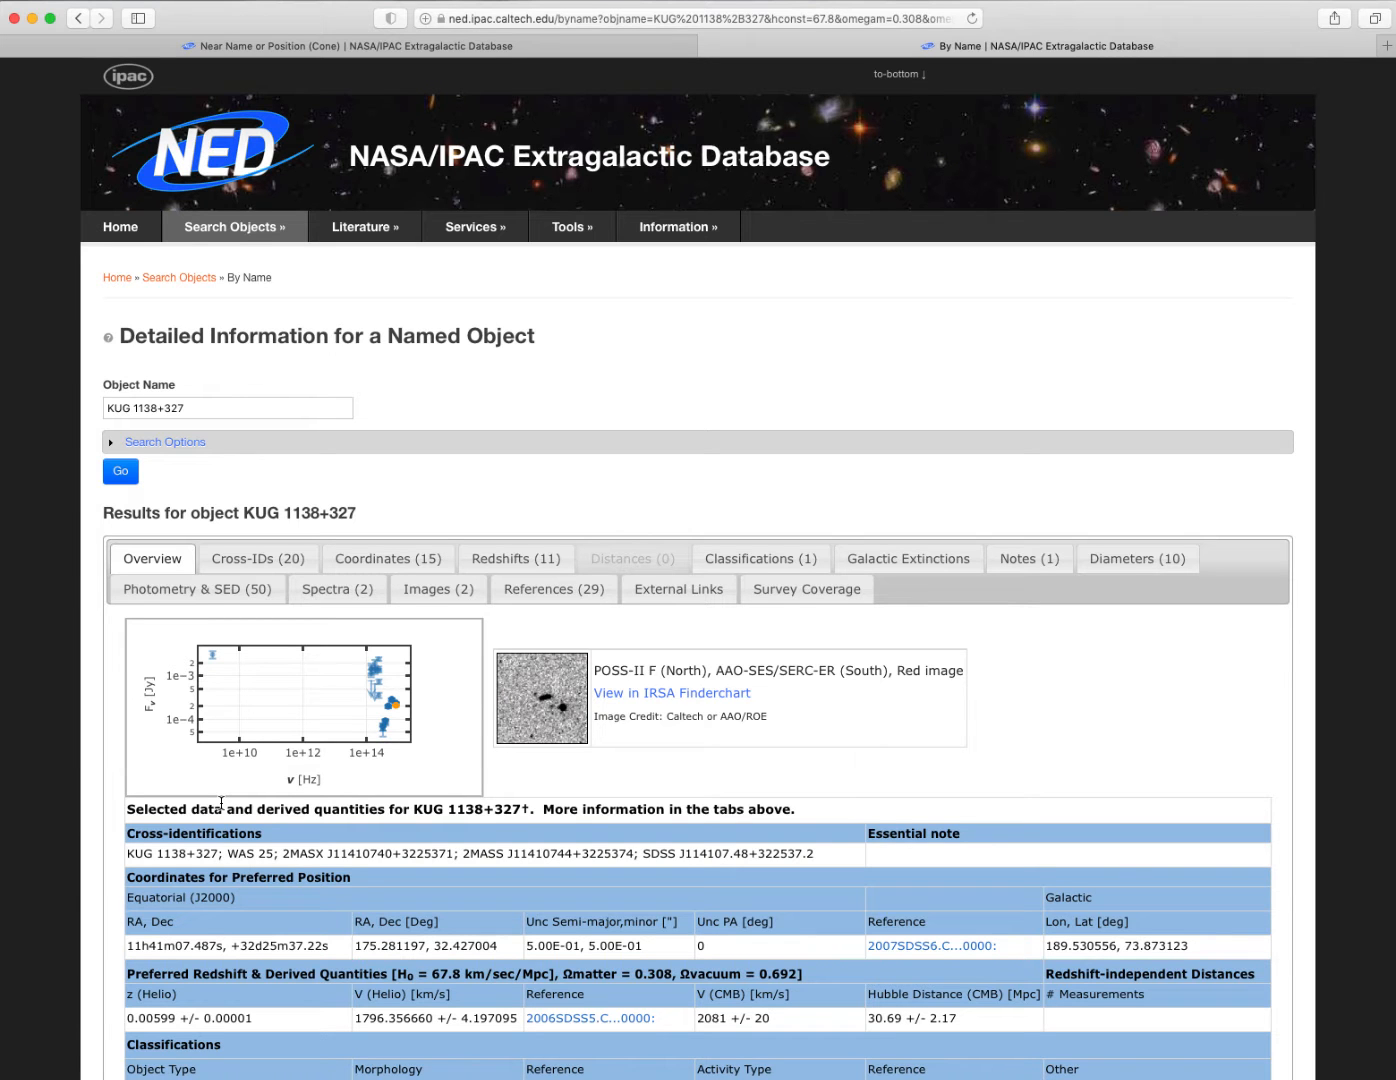
scroll(down, 3)
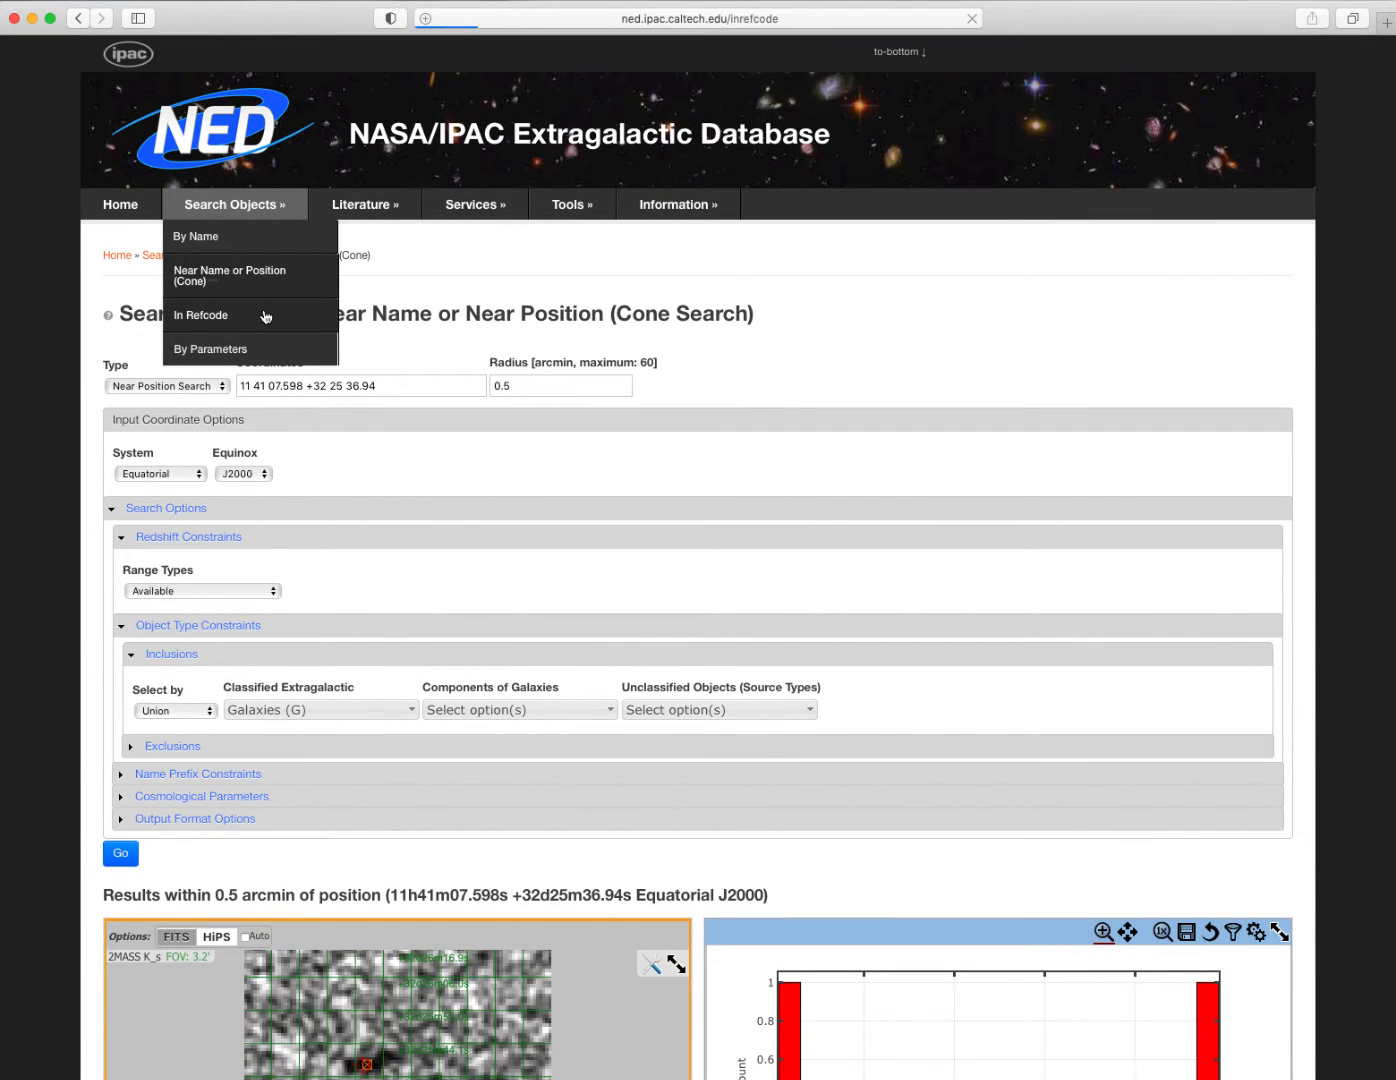
Visit the In Refcode object search, then land on the By Parameters search form.
click(200, 316)
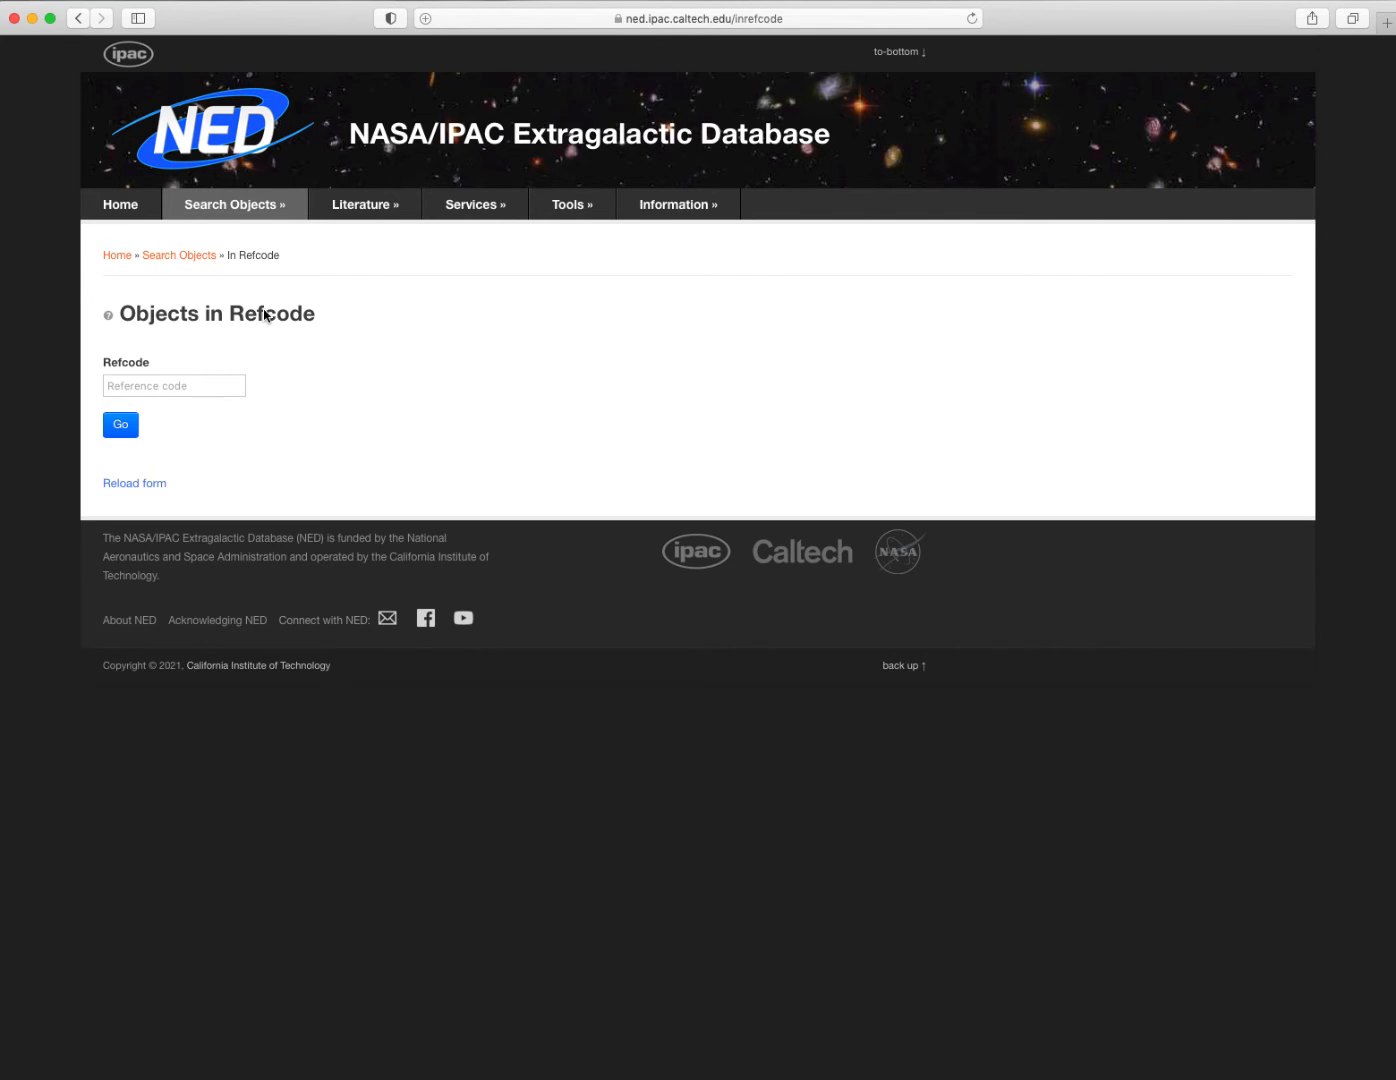
mouse_move(264, 314)
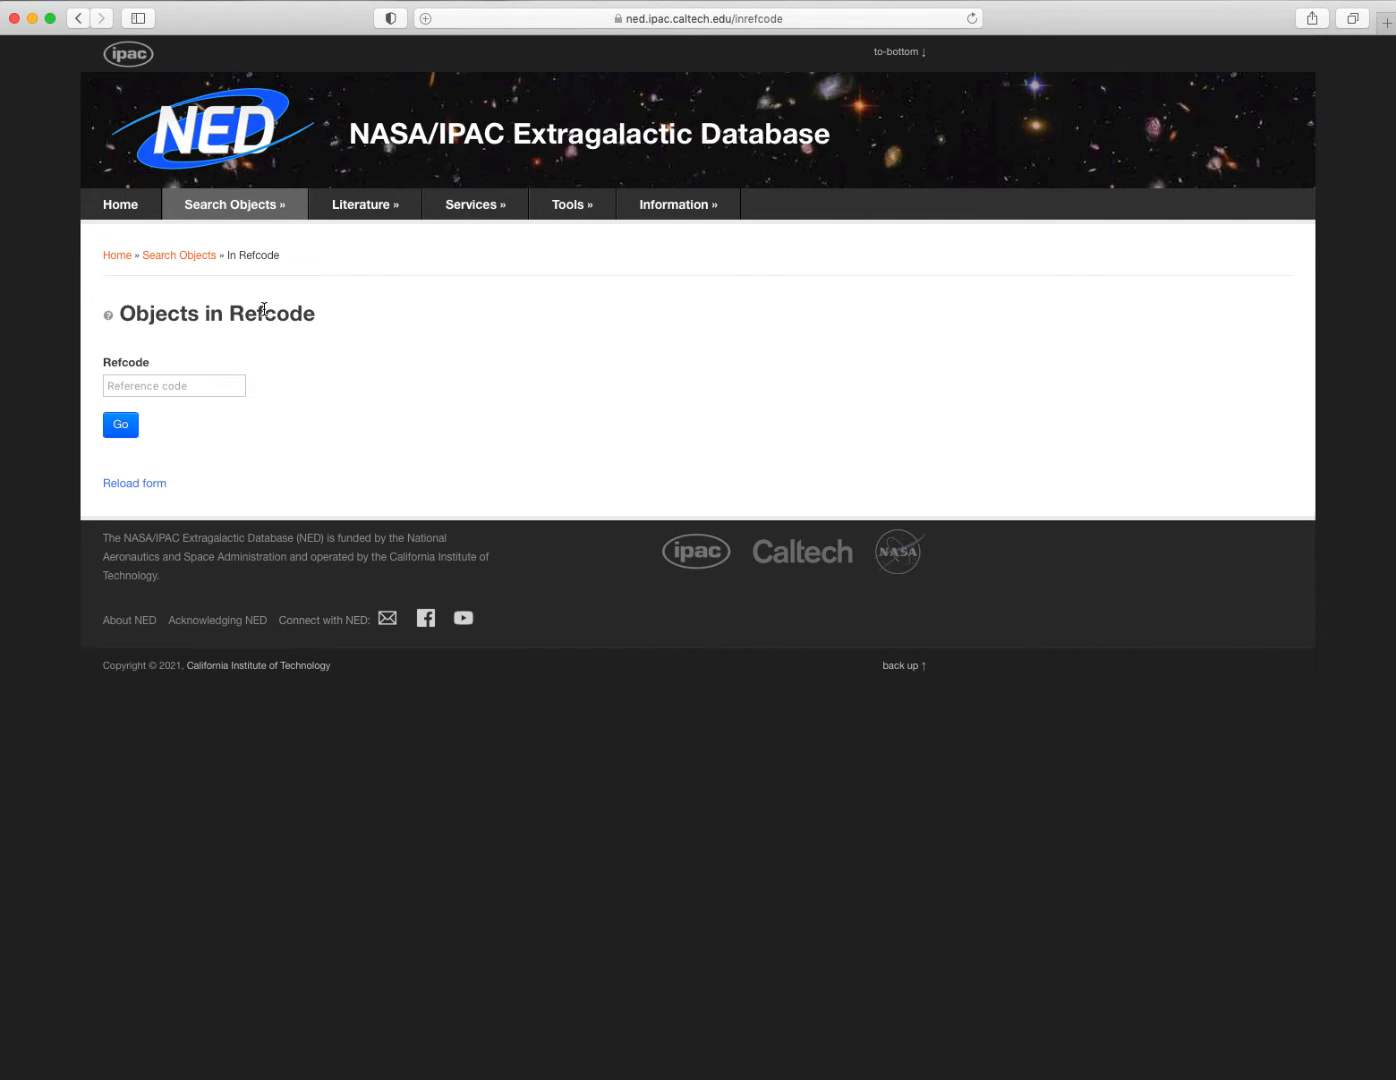
click(234, 204)
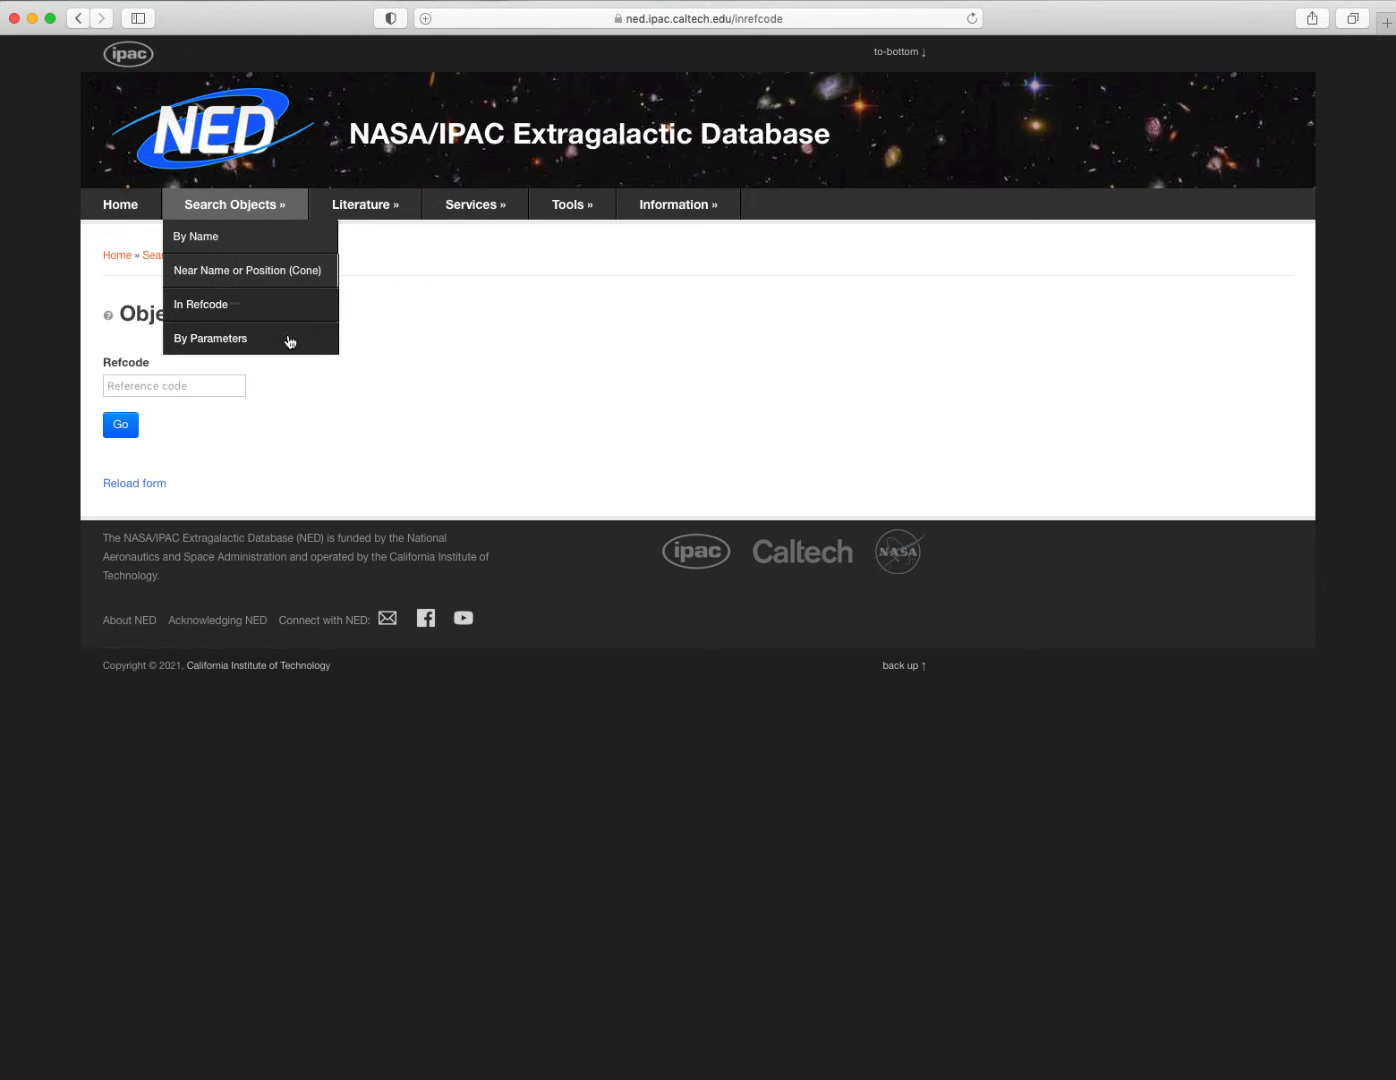
click(210, 338)
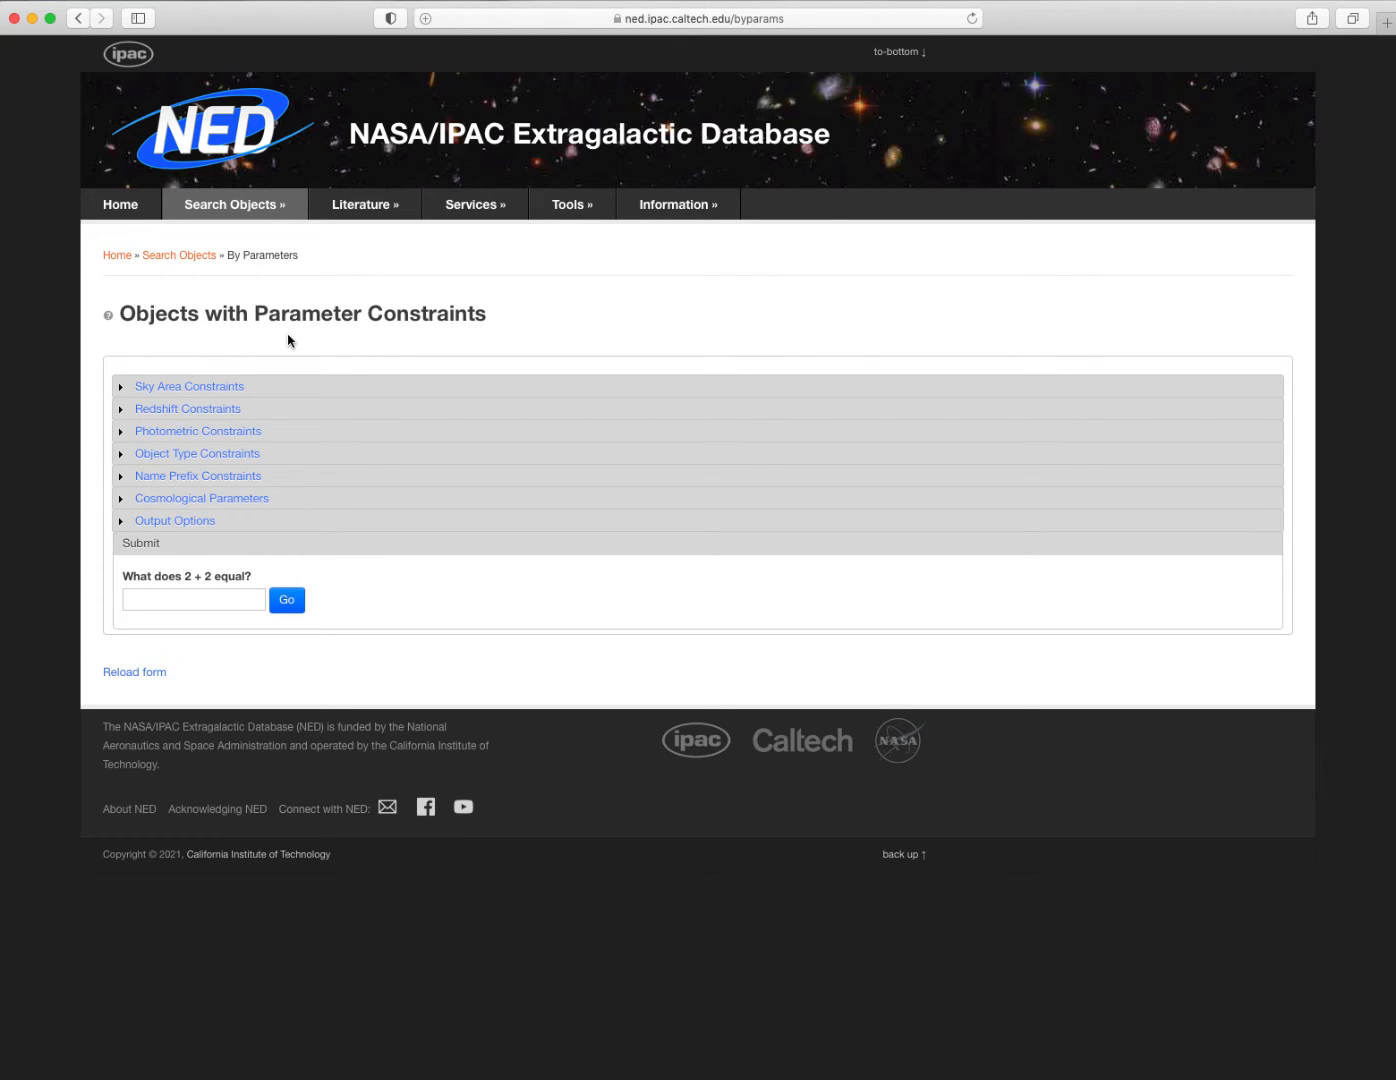
mouse_move(388, 250)
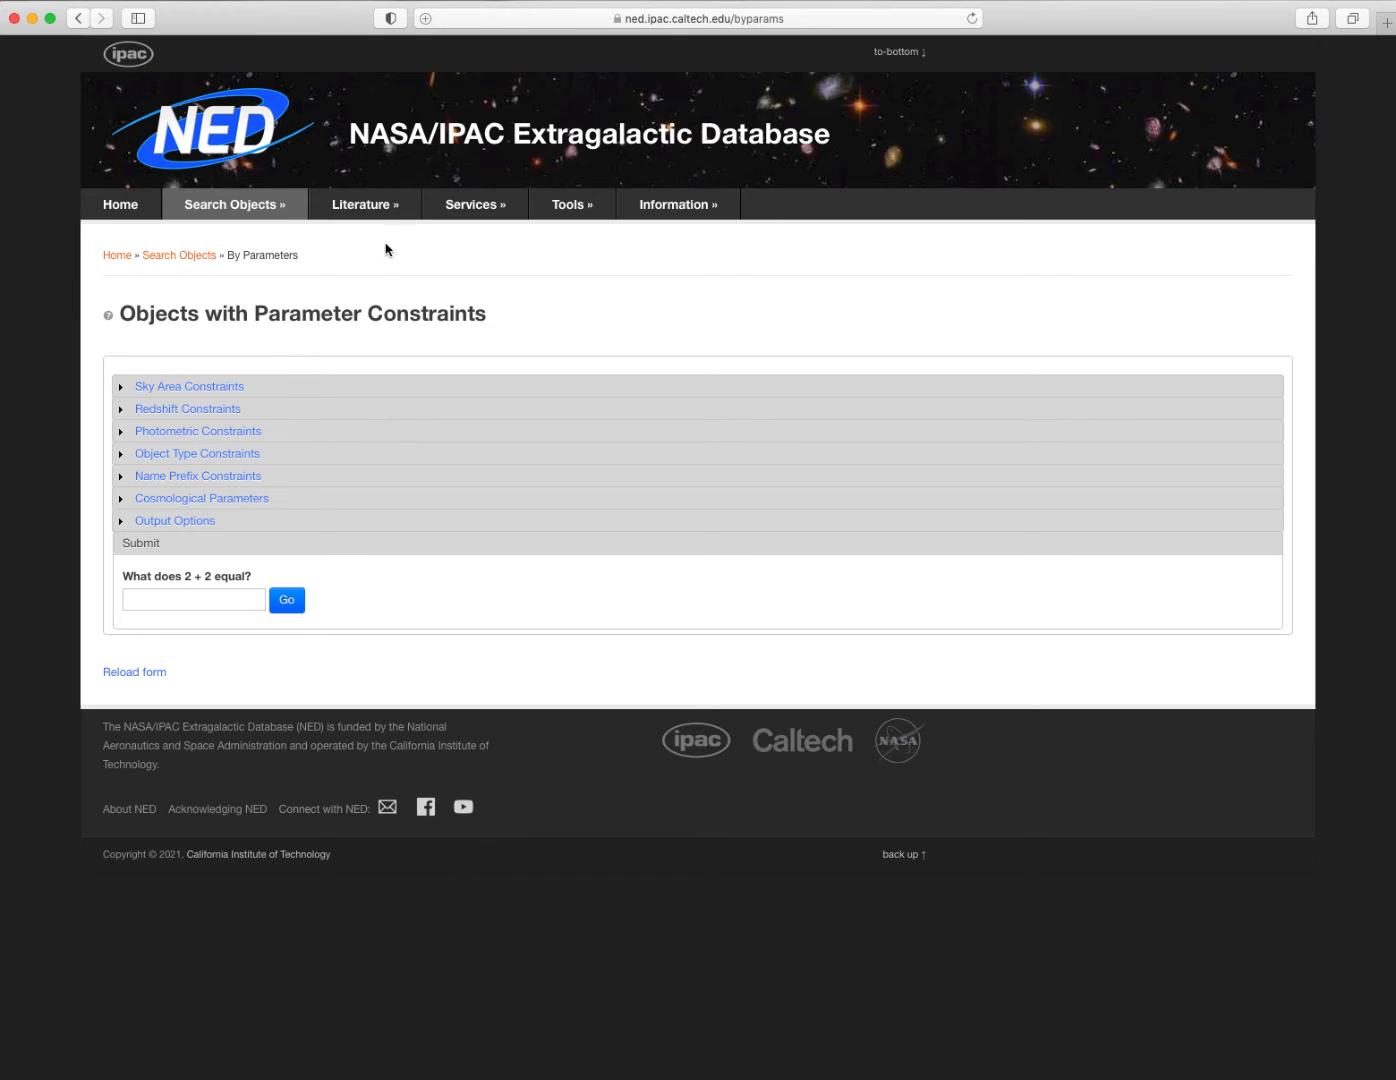
click(364, 204)
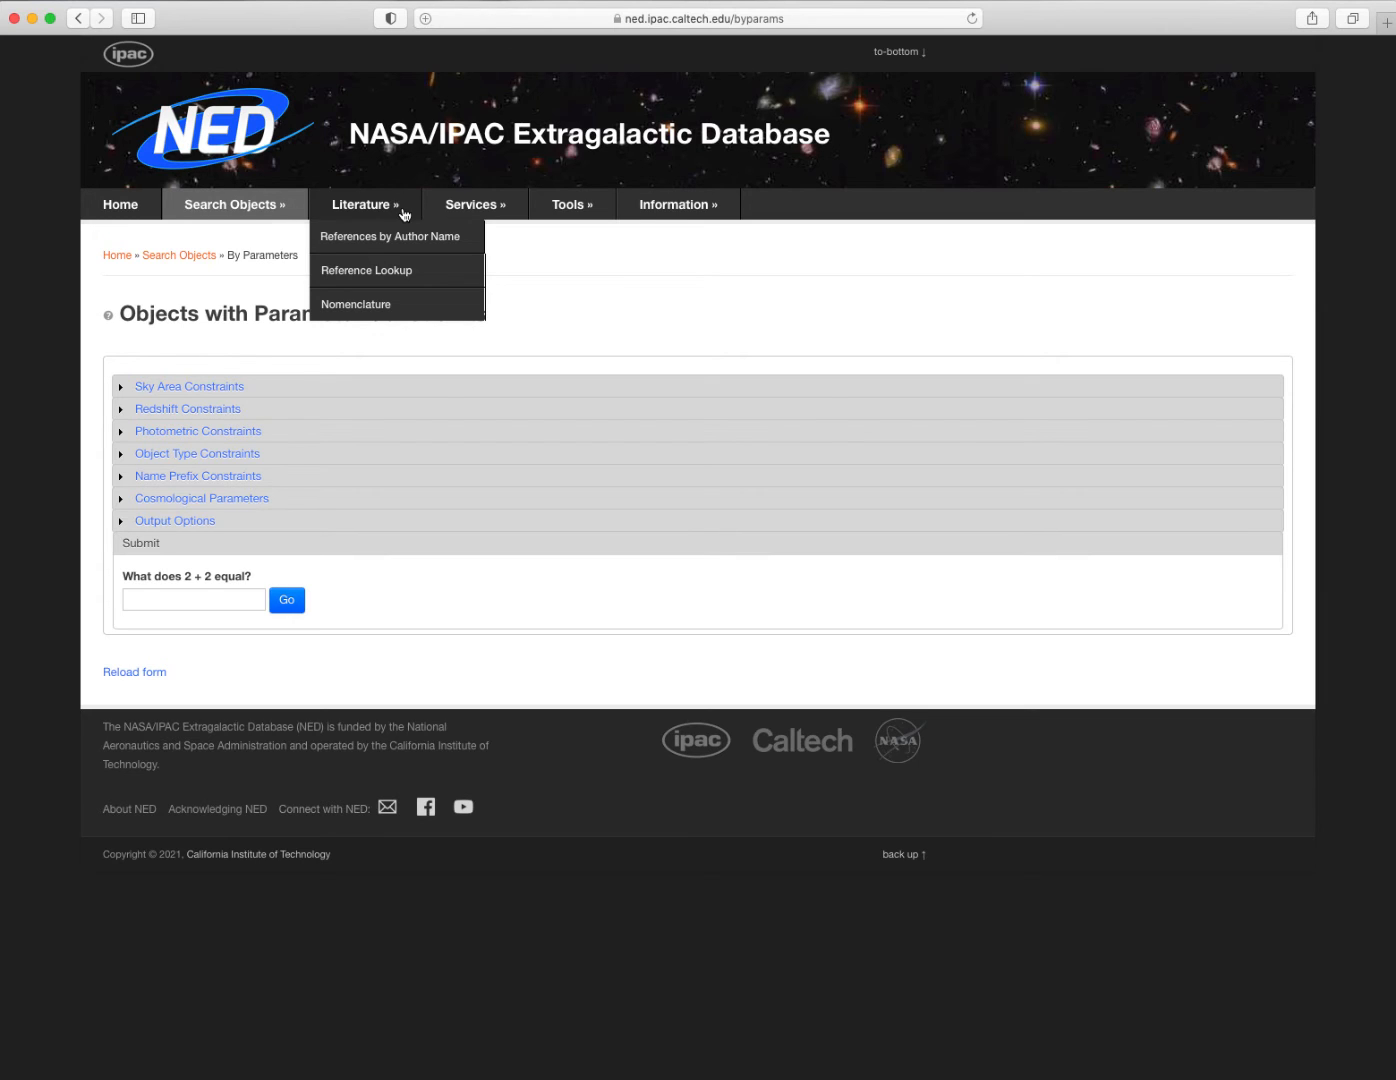
Run a References by Author Name search from the Literature menu.
click(388, 236)
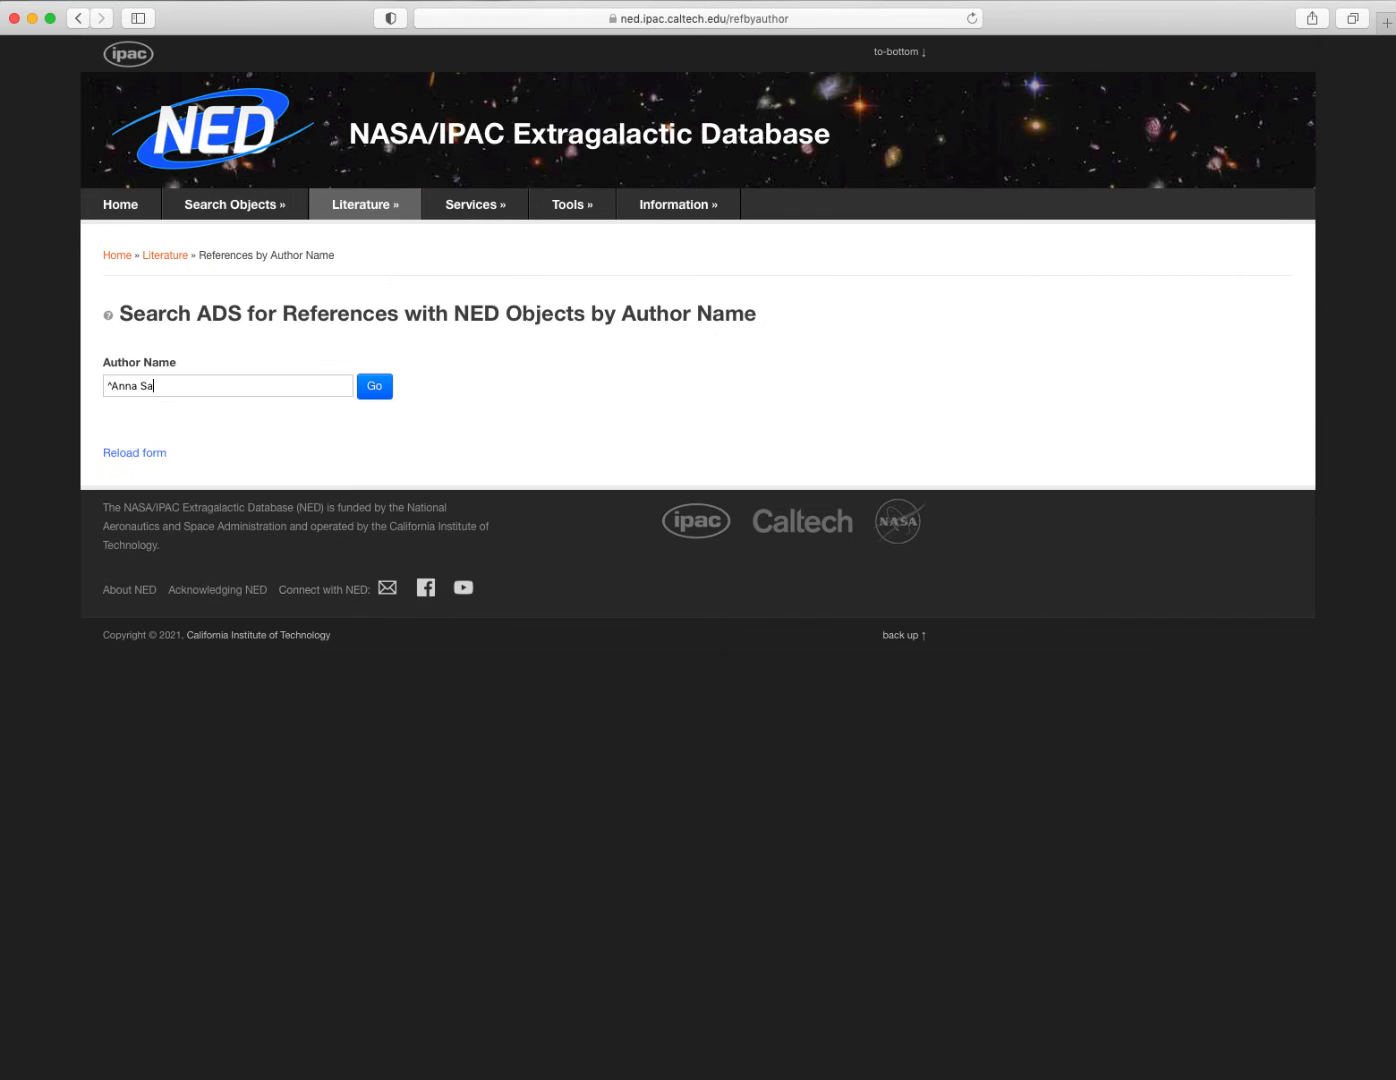
click(374, 386)
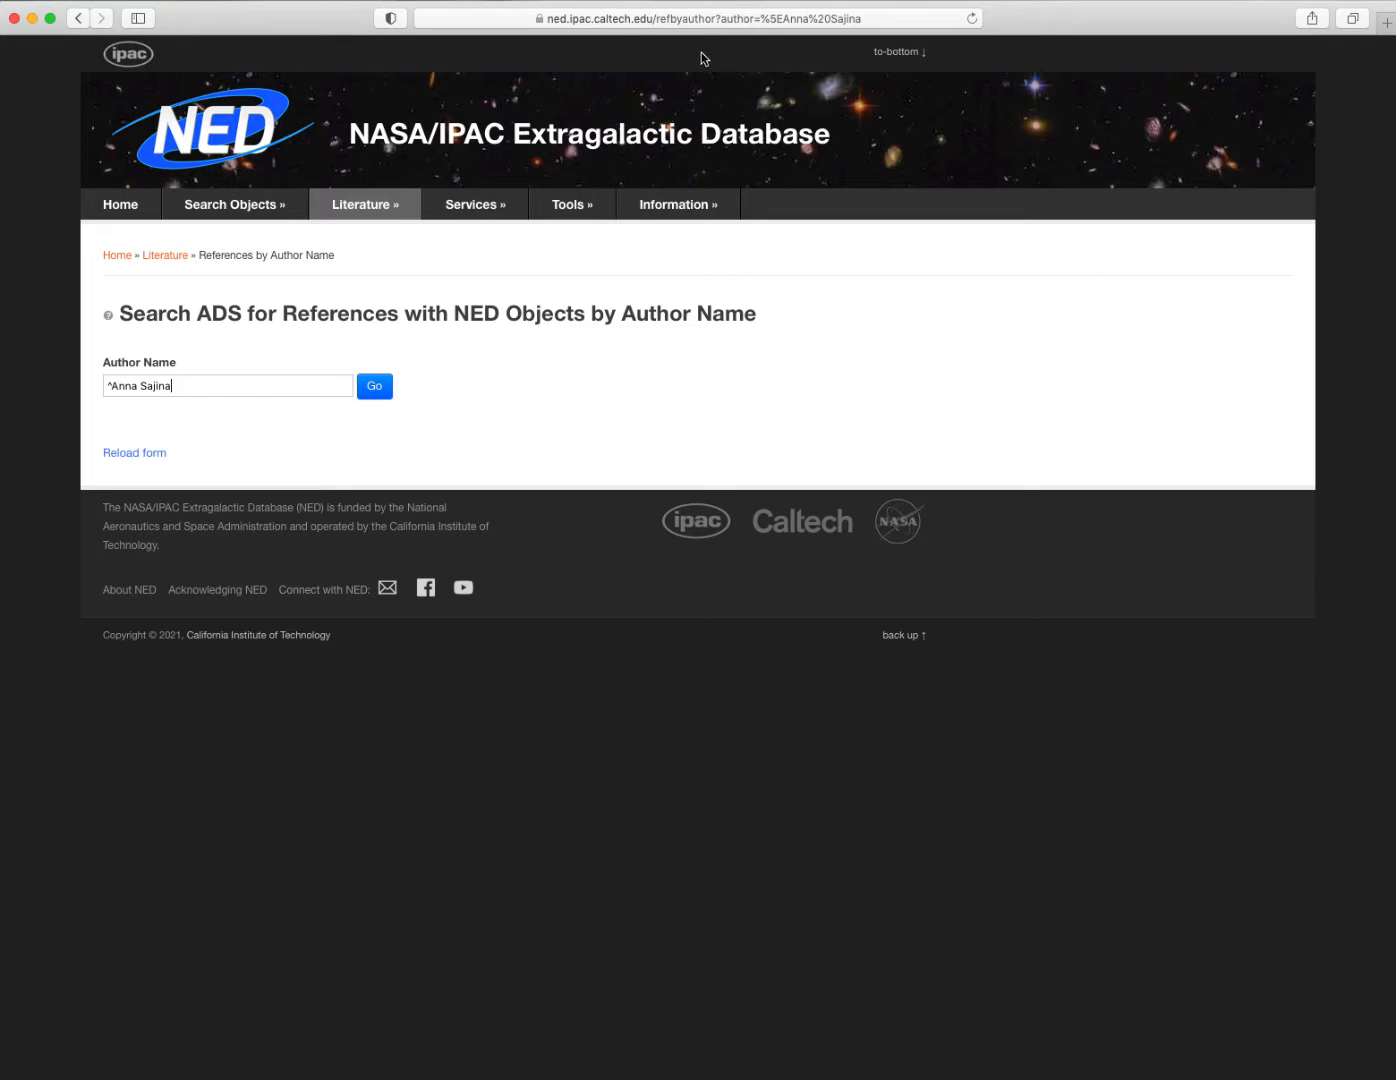
click(364, 204)
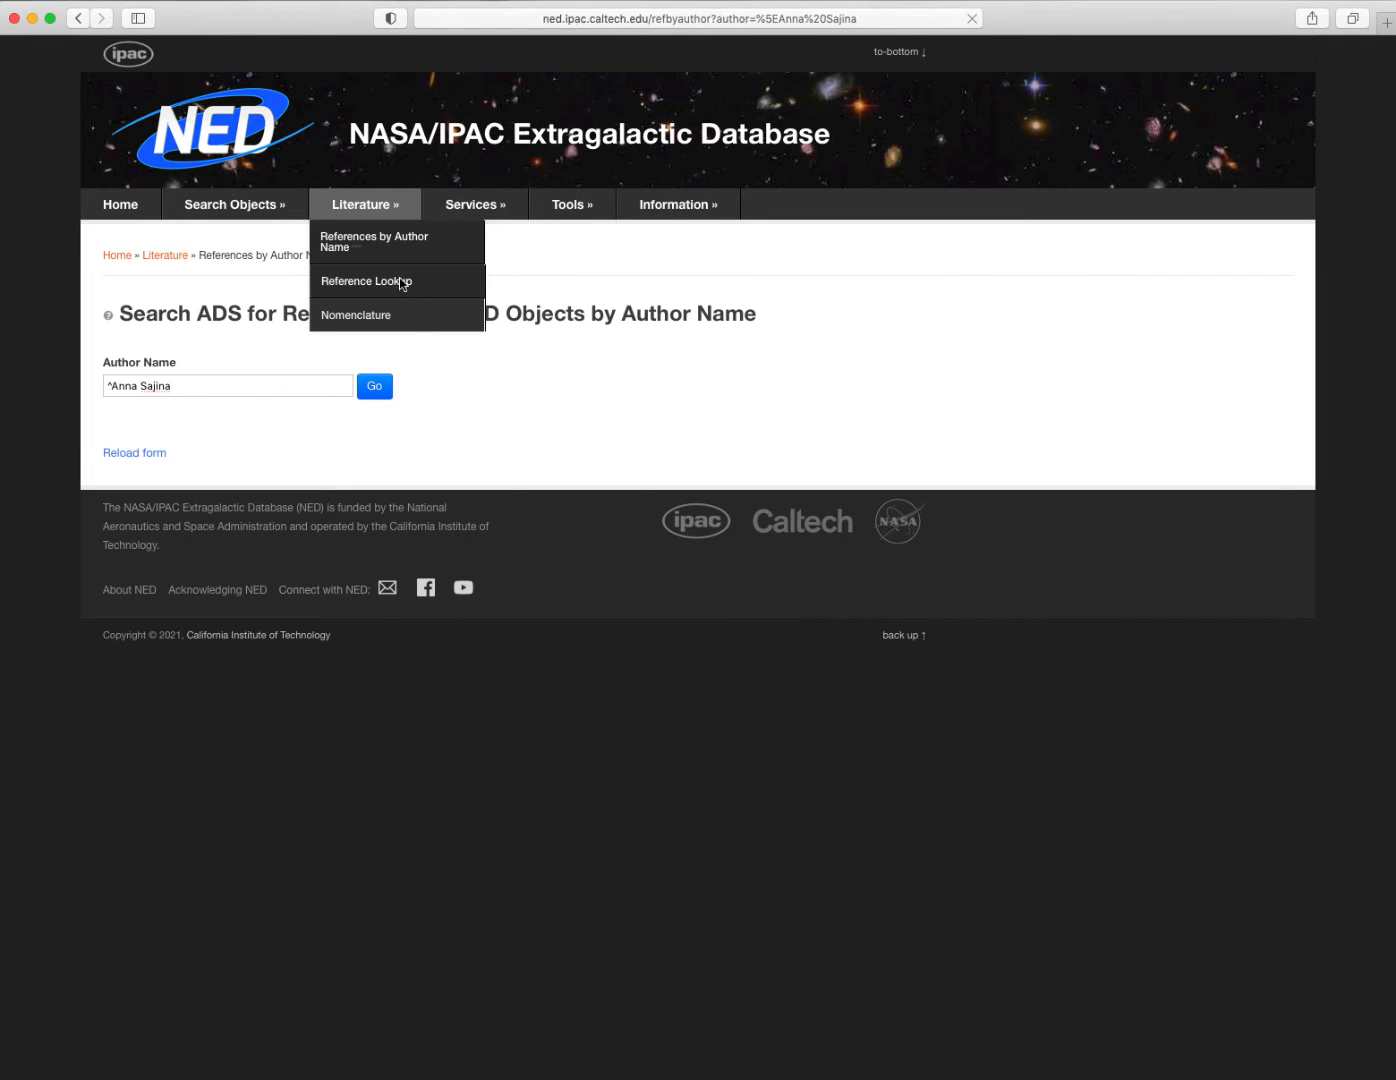
Look up refcode 2017ApJ...846..121L to show its title, authors, abstract and 12 objects.
click(366, 280)
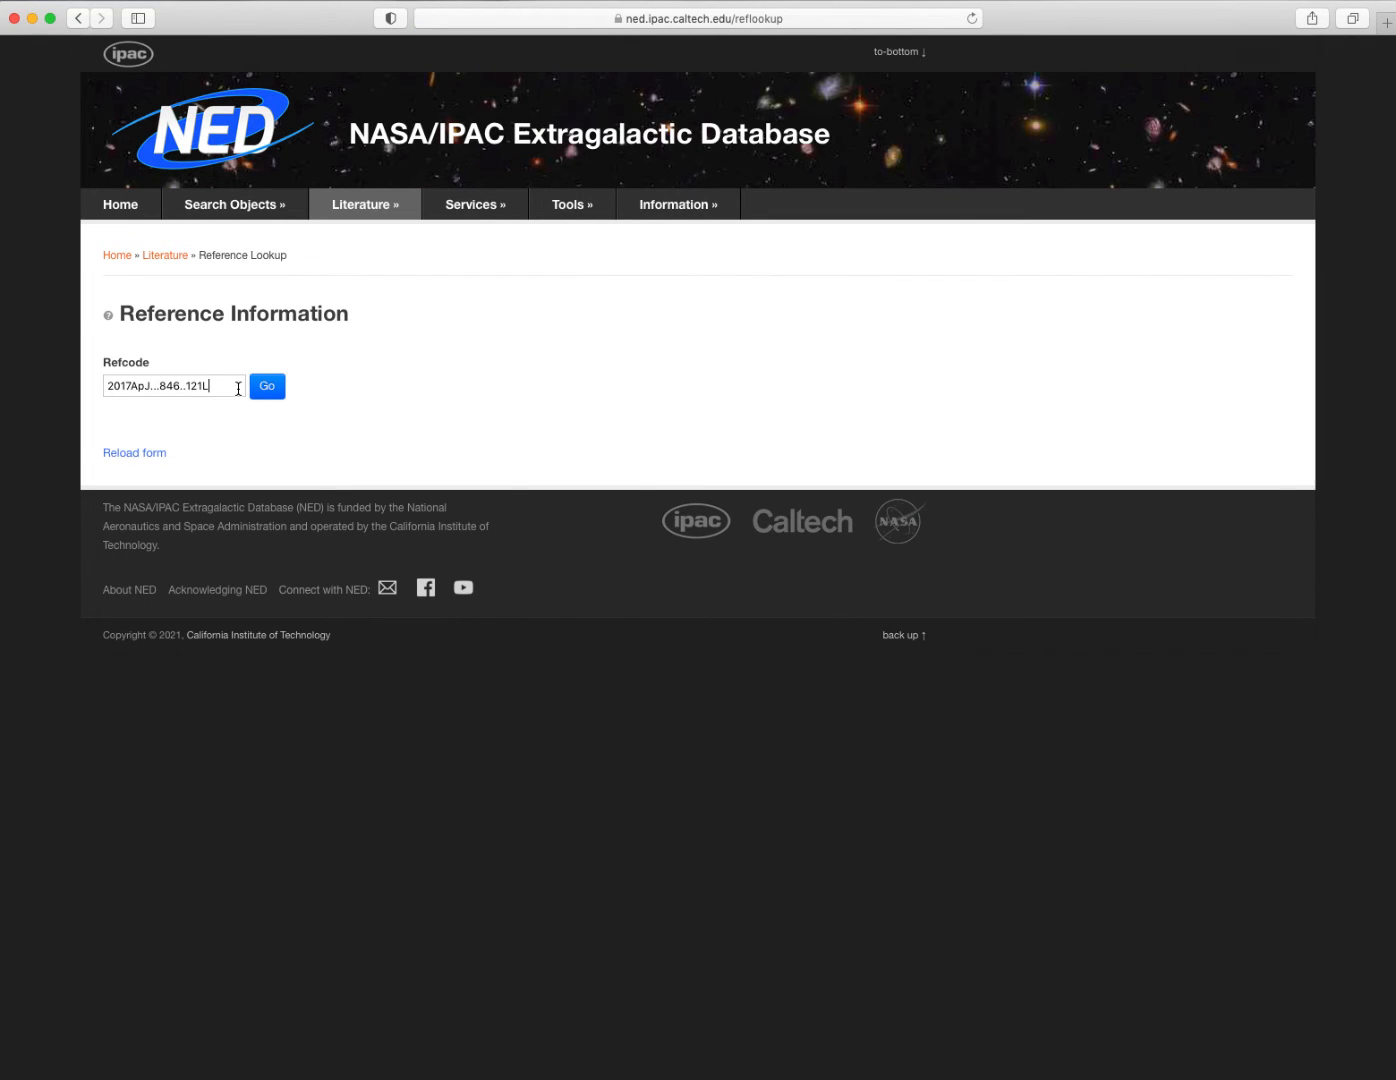
click(266, 386)
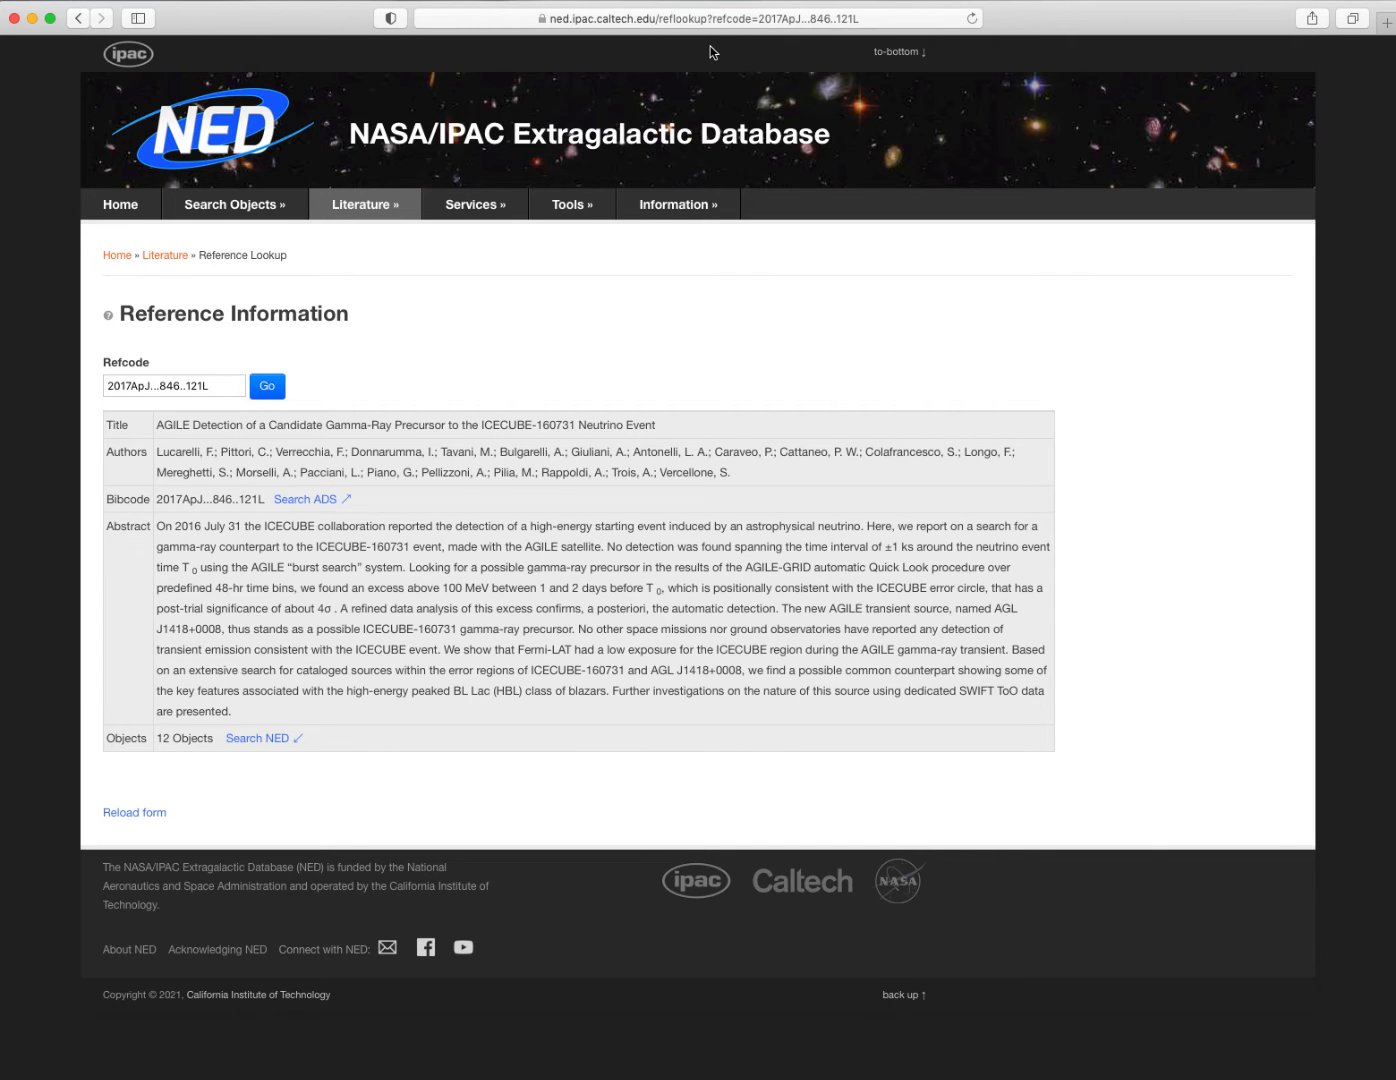
mouse_move(464, 158)
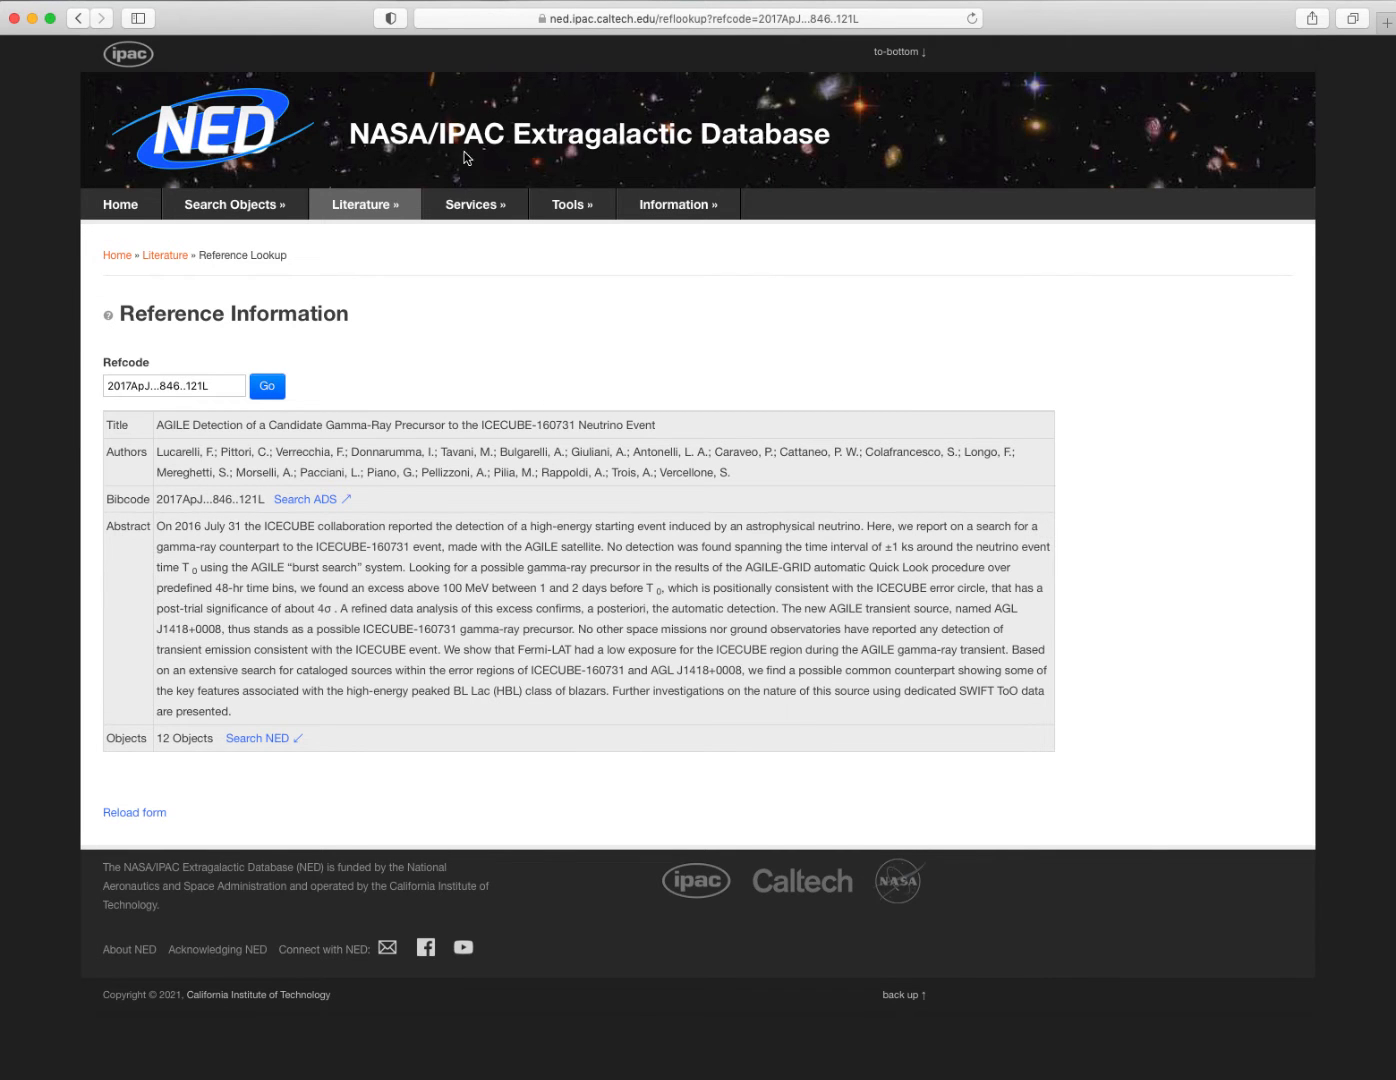
click(364, 204)
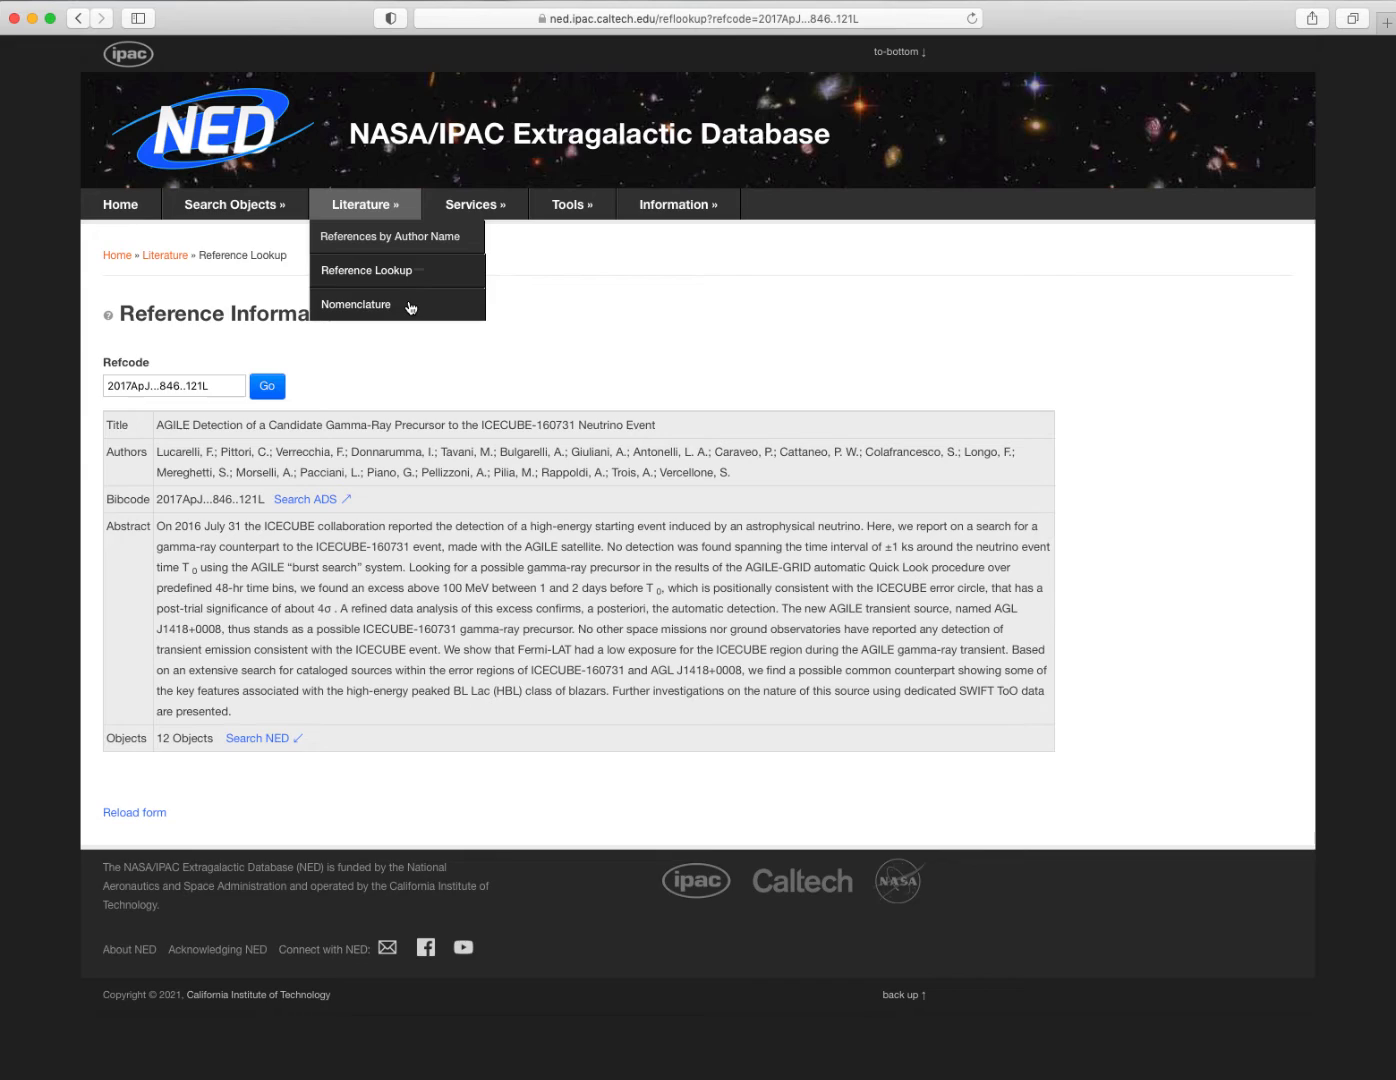
Filter the Source Nomenclature table by acronym 2MASS, leaving four entries.
click(356, 304)
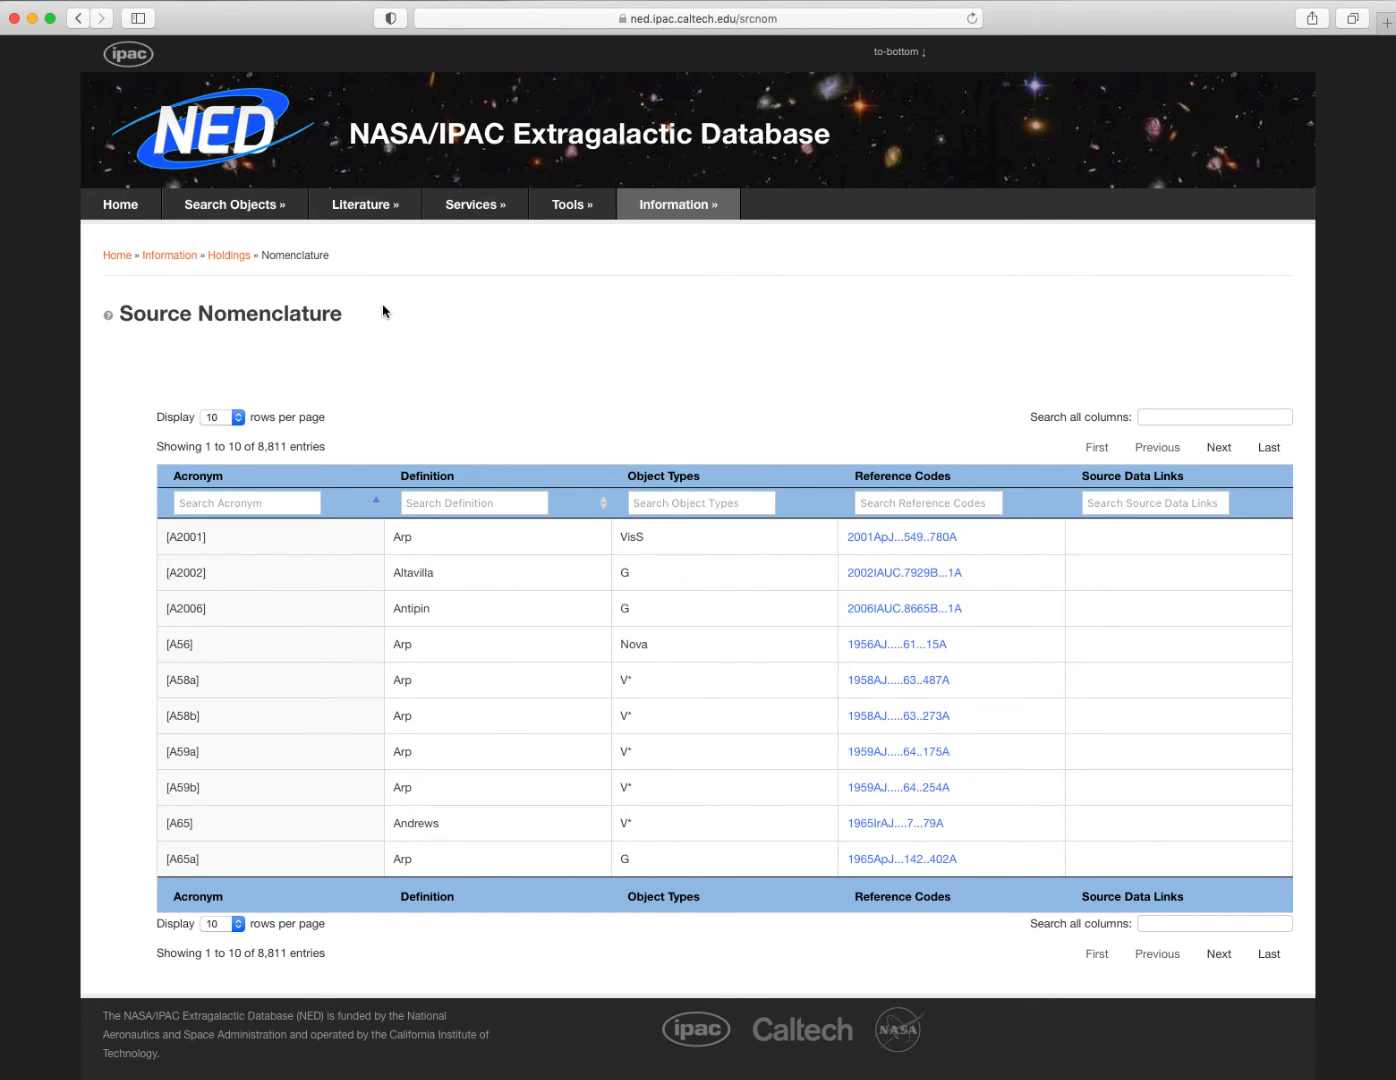
click(246, 502)
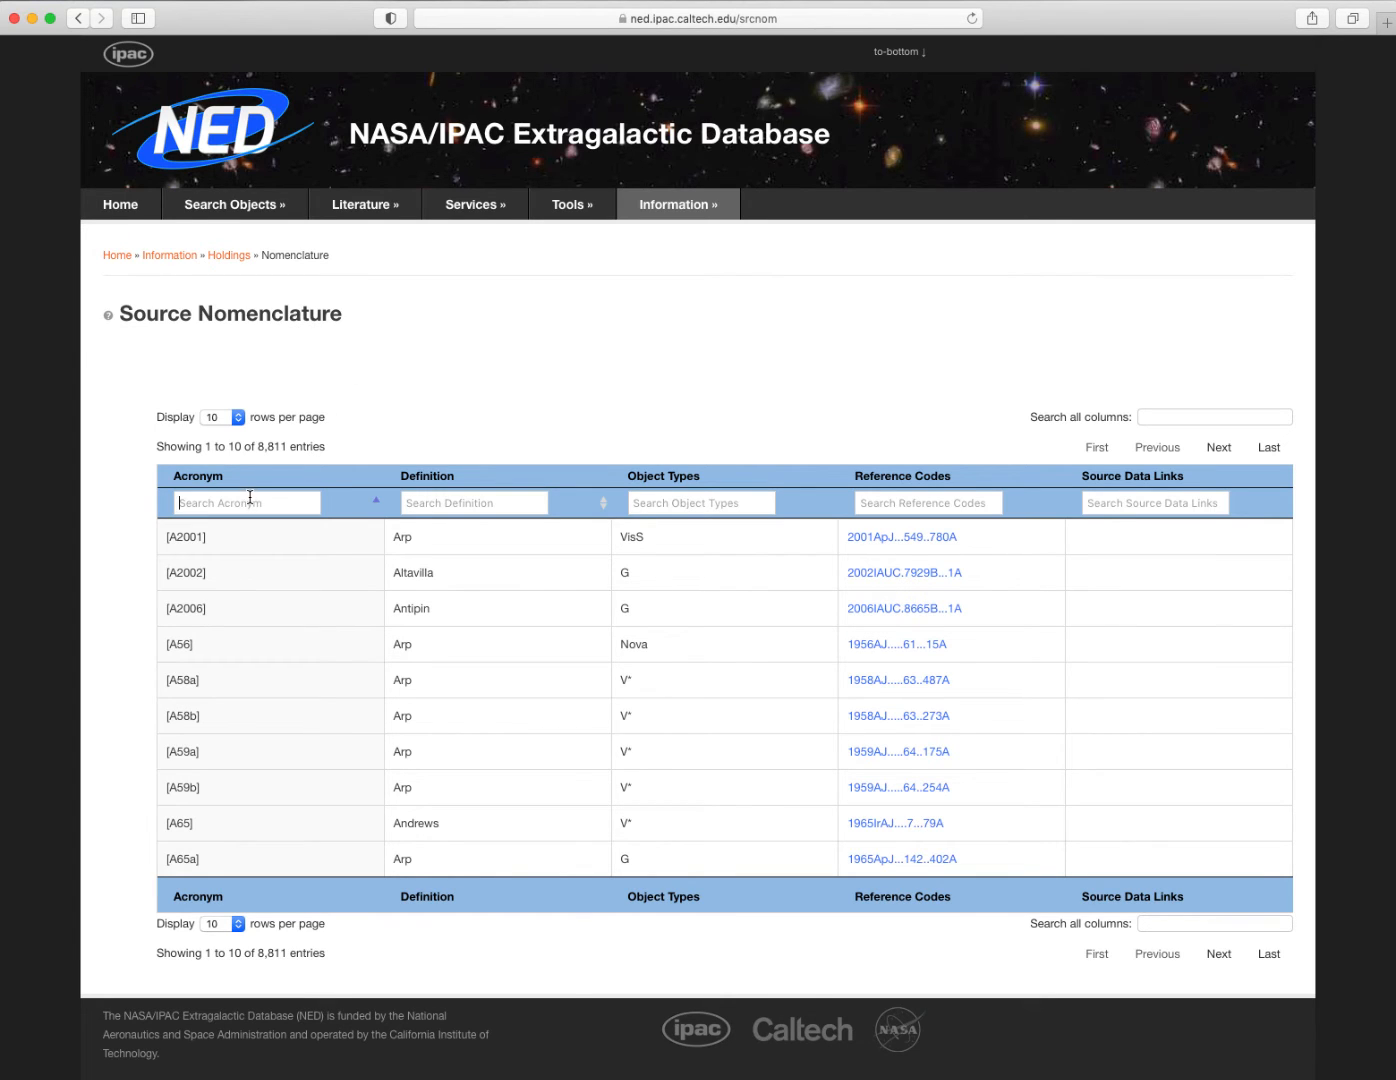
text(2MASS)
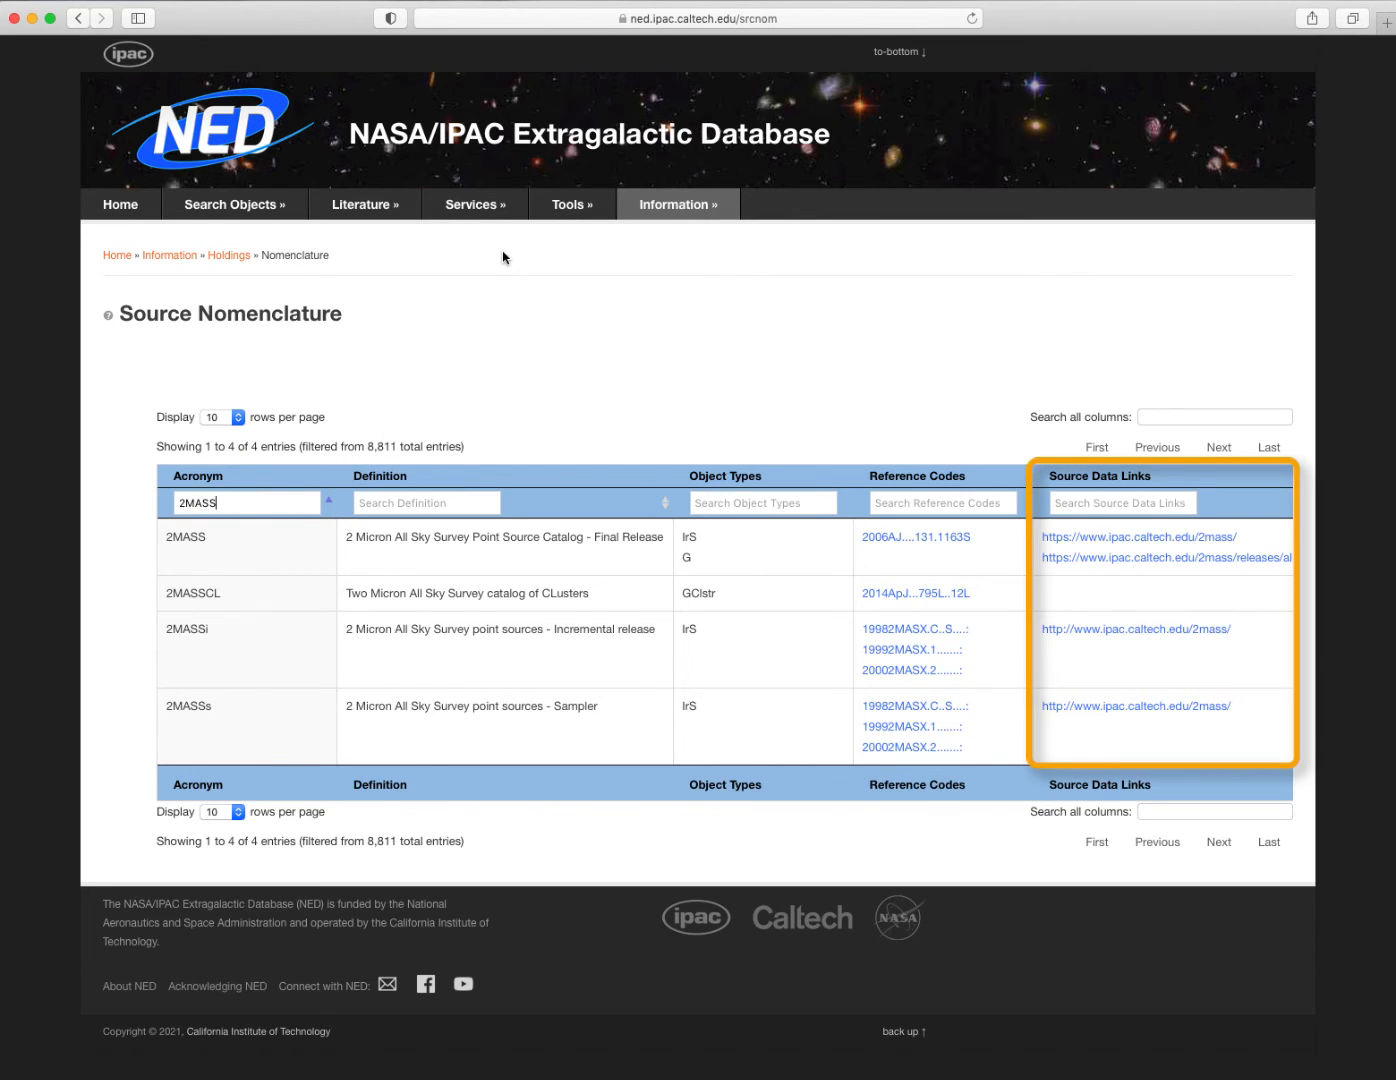
click(474, 204)
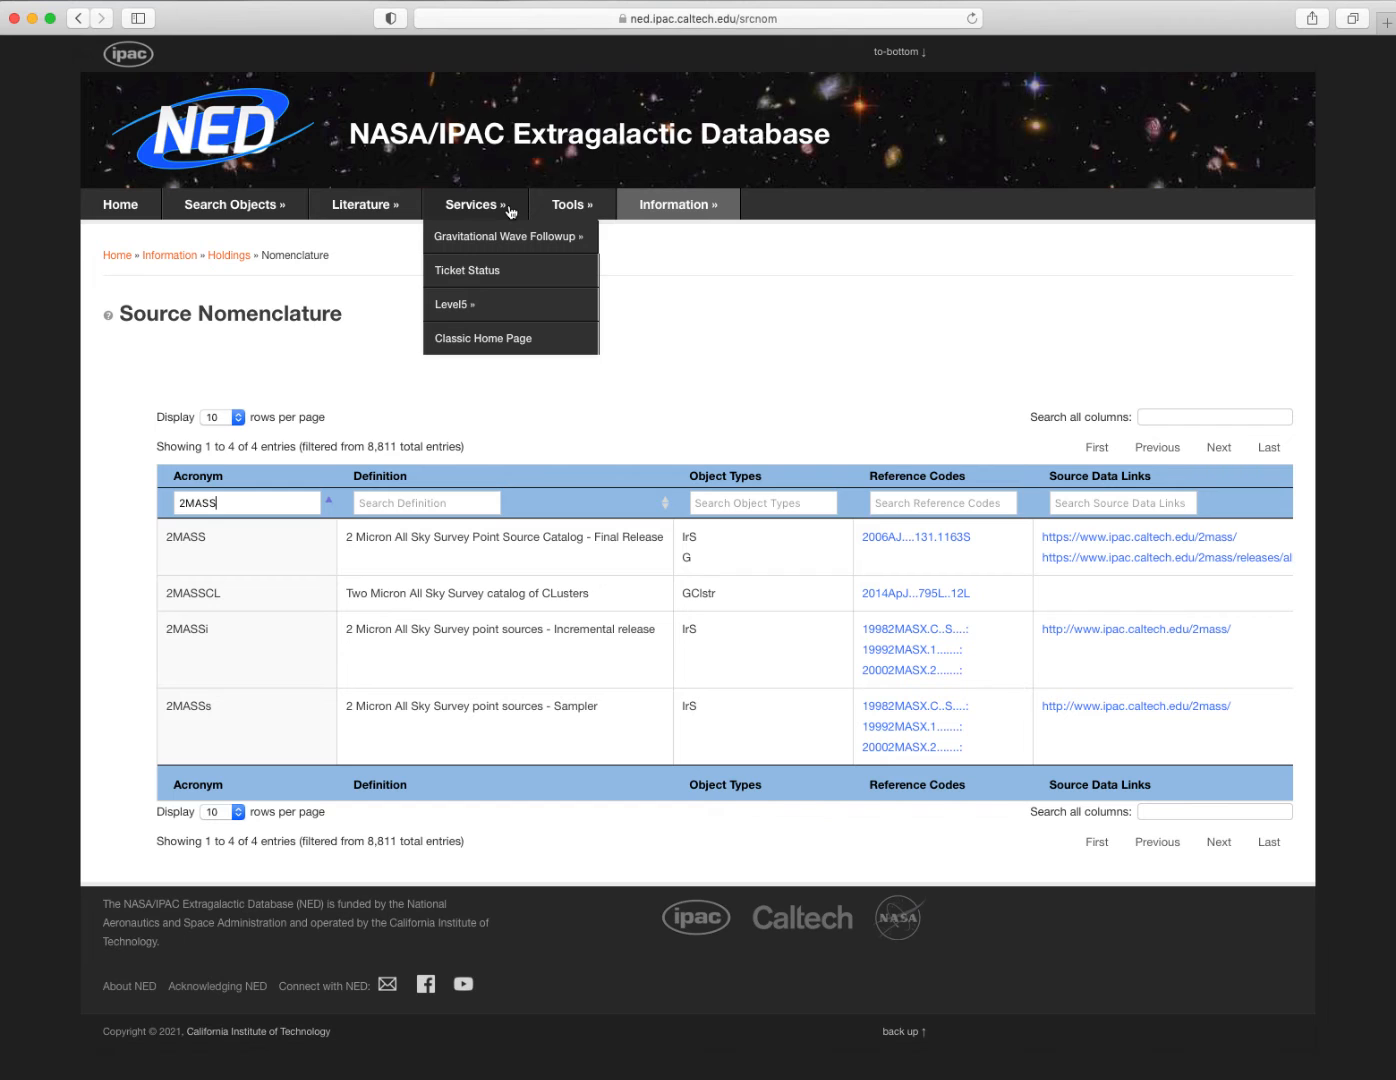
mouse_move(508, 236)
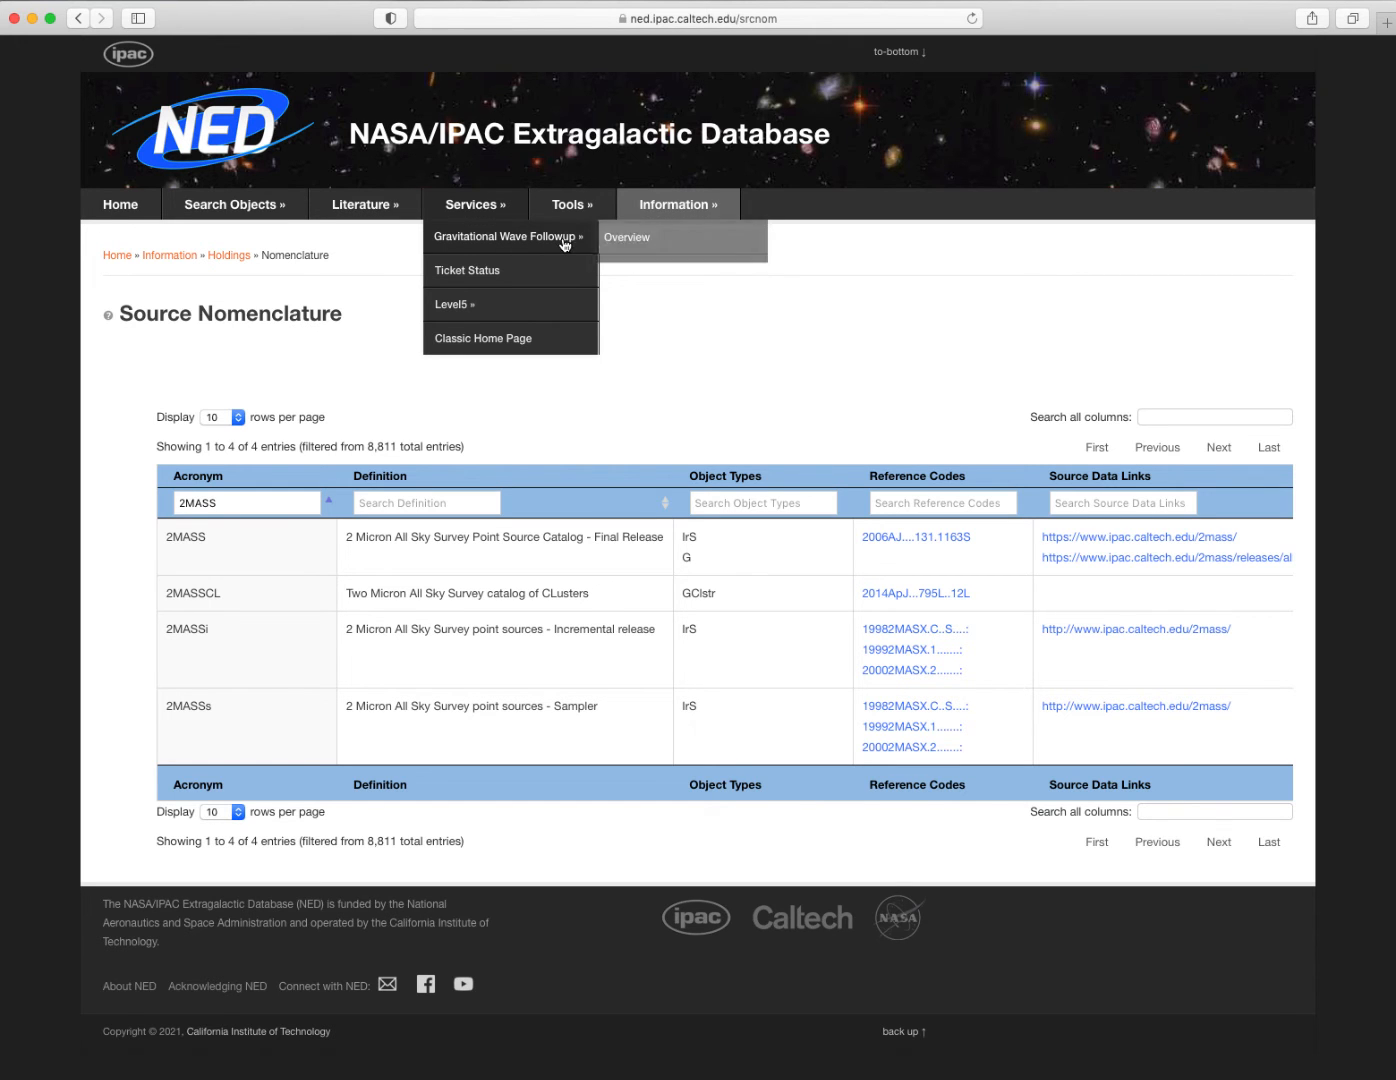
From the Gravitational Wave Followup overview, show the most recent event S200316bj with its sky map and top 20 galaxies.
click(628, 236)
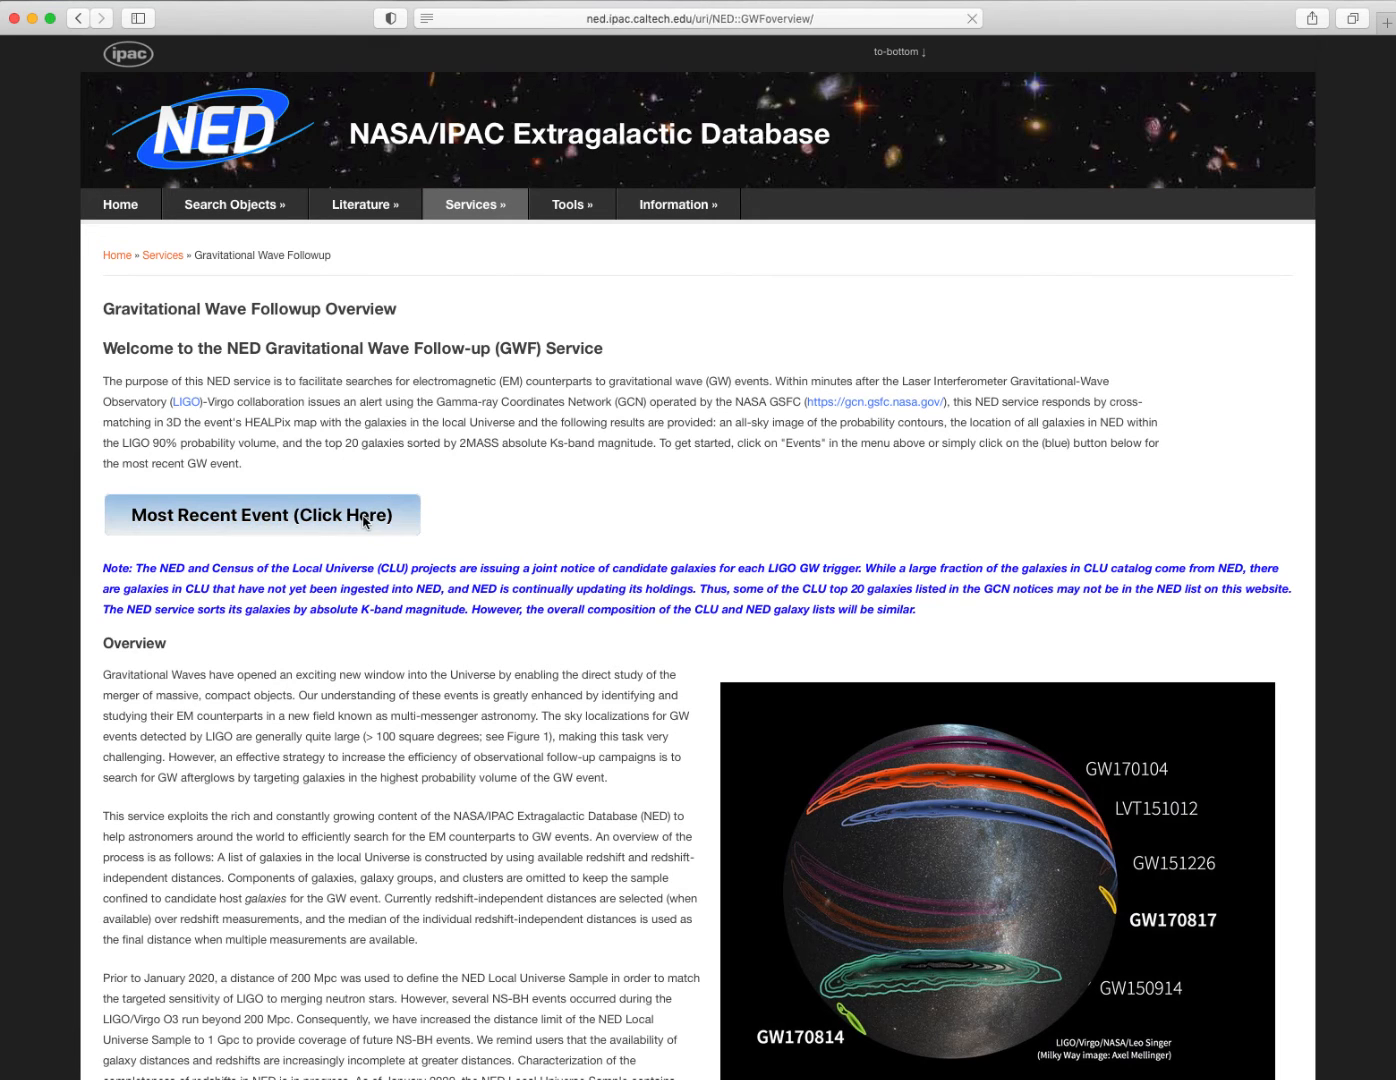
click(260, 516)
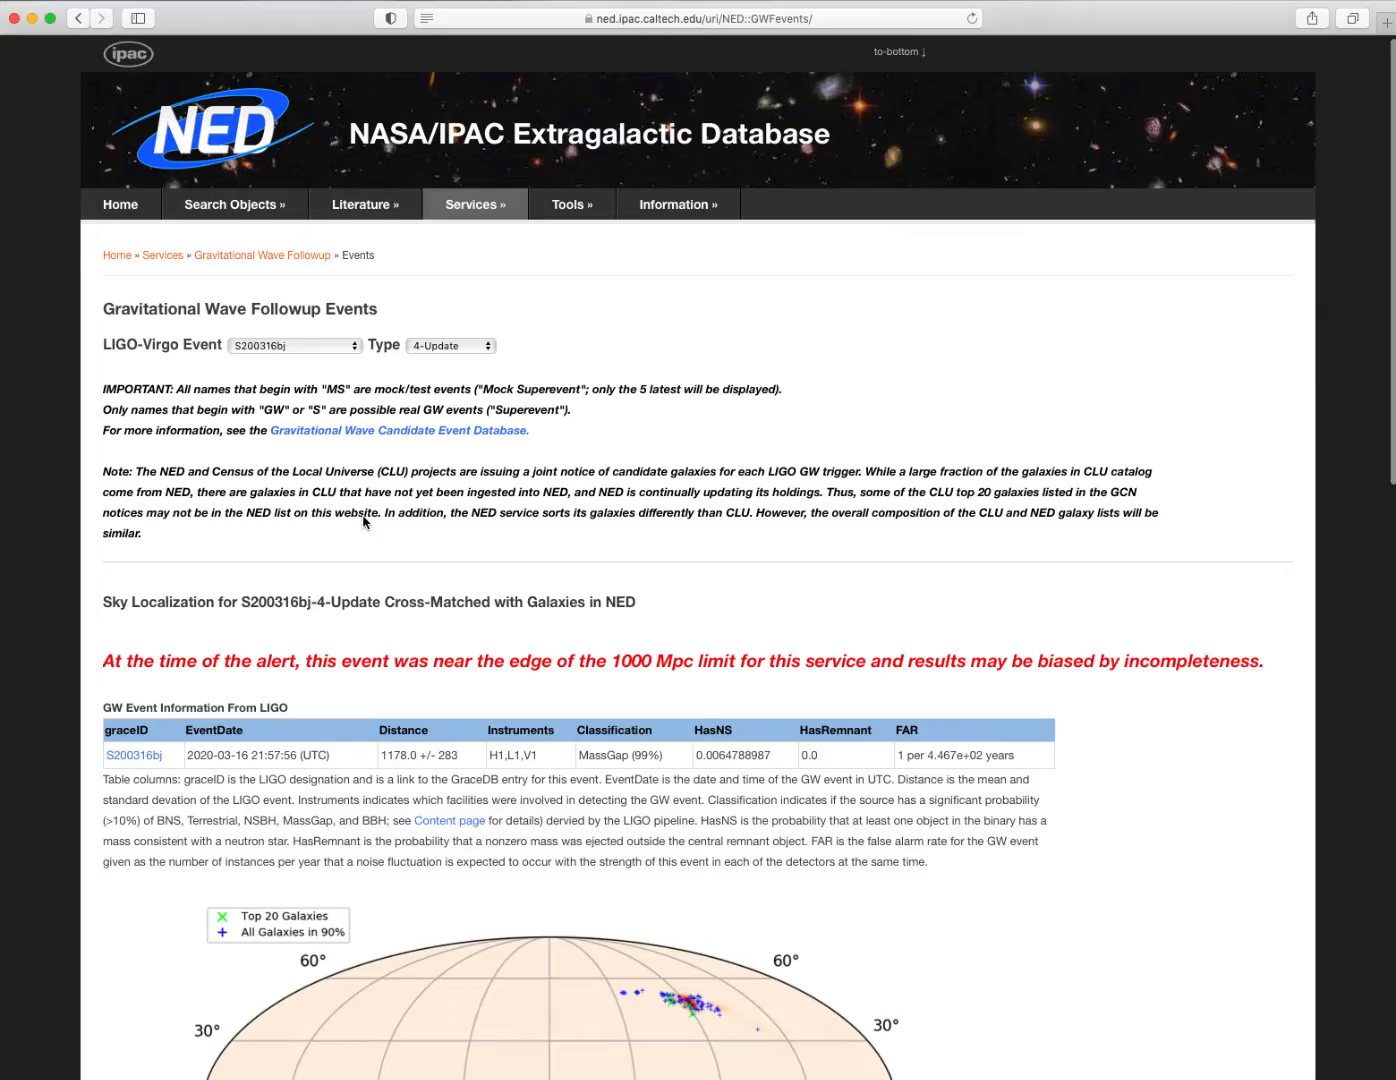
scroll(down, 3)
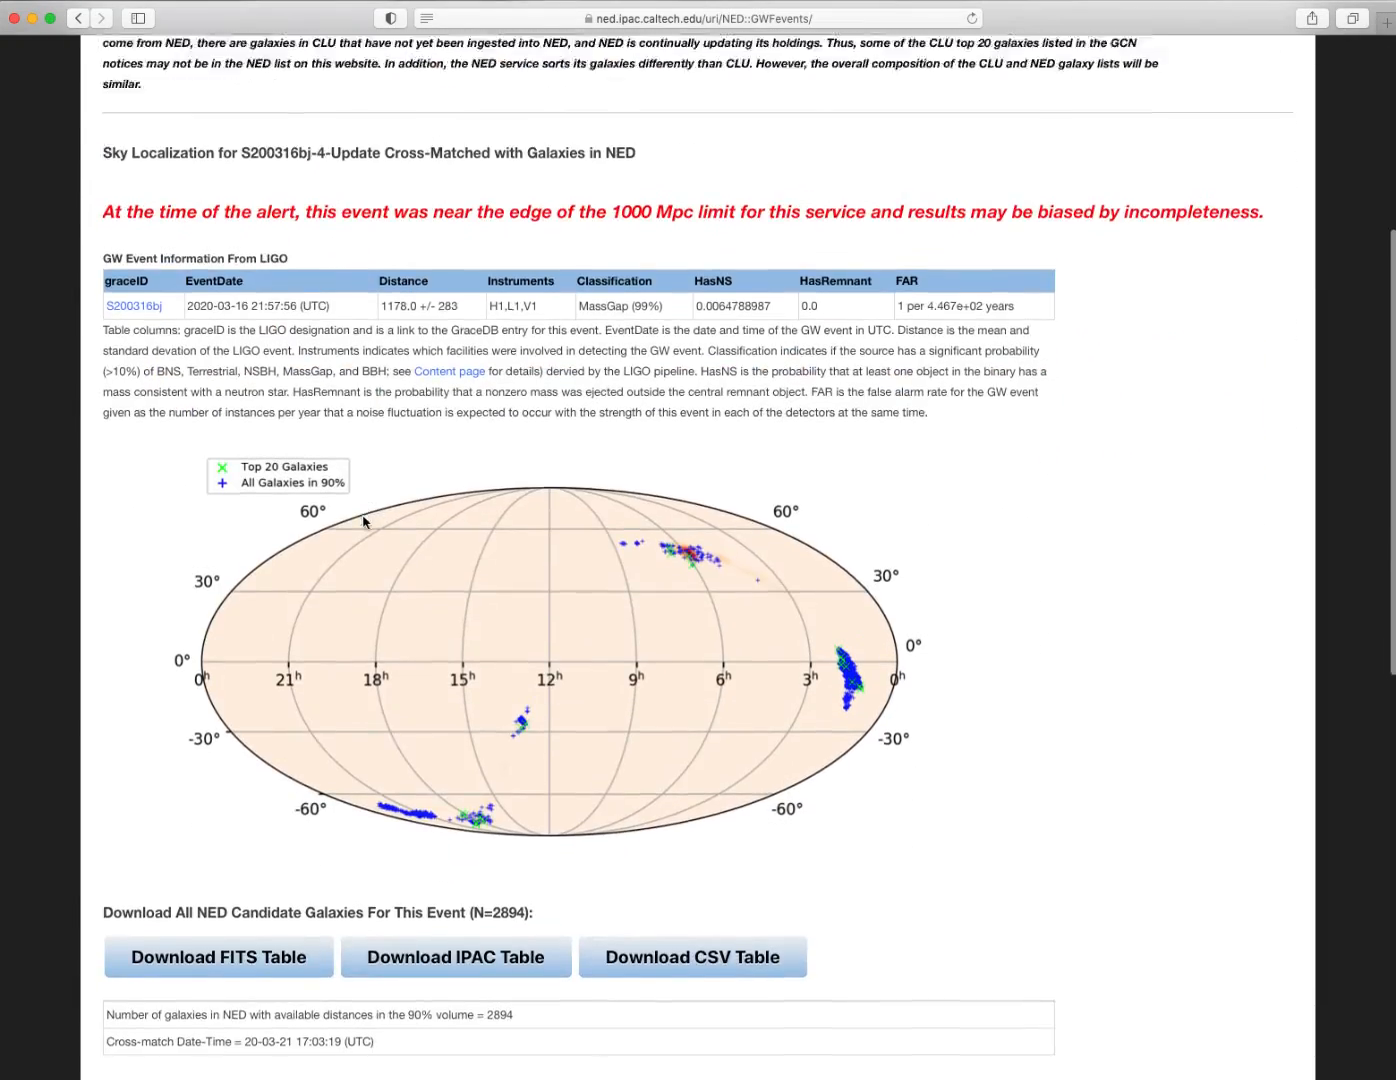
scroll(down, 3)
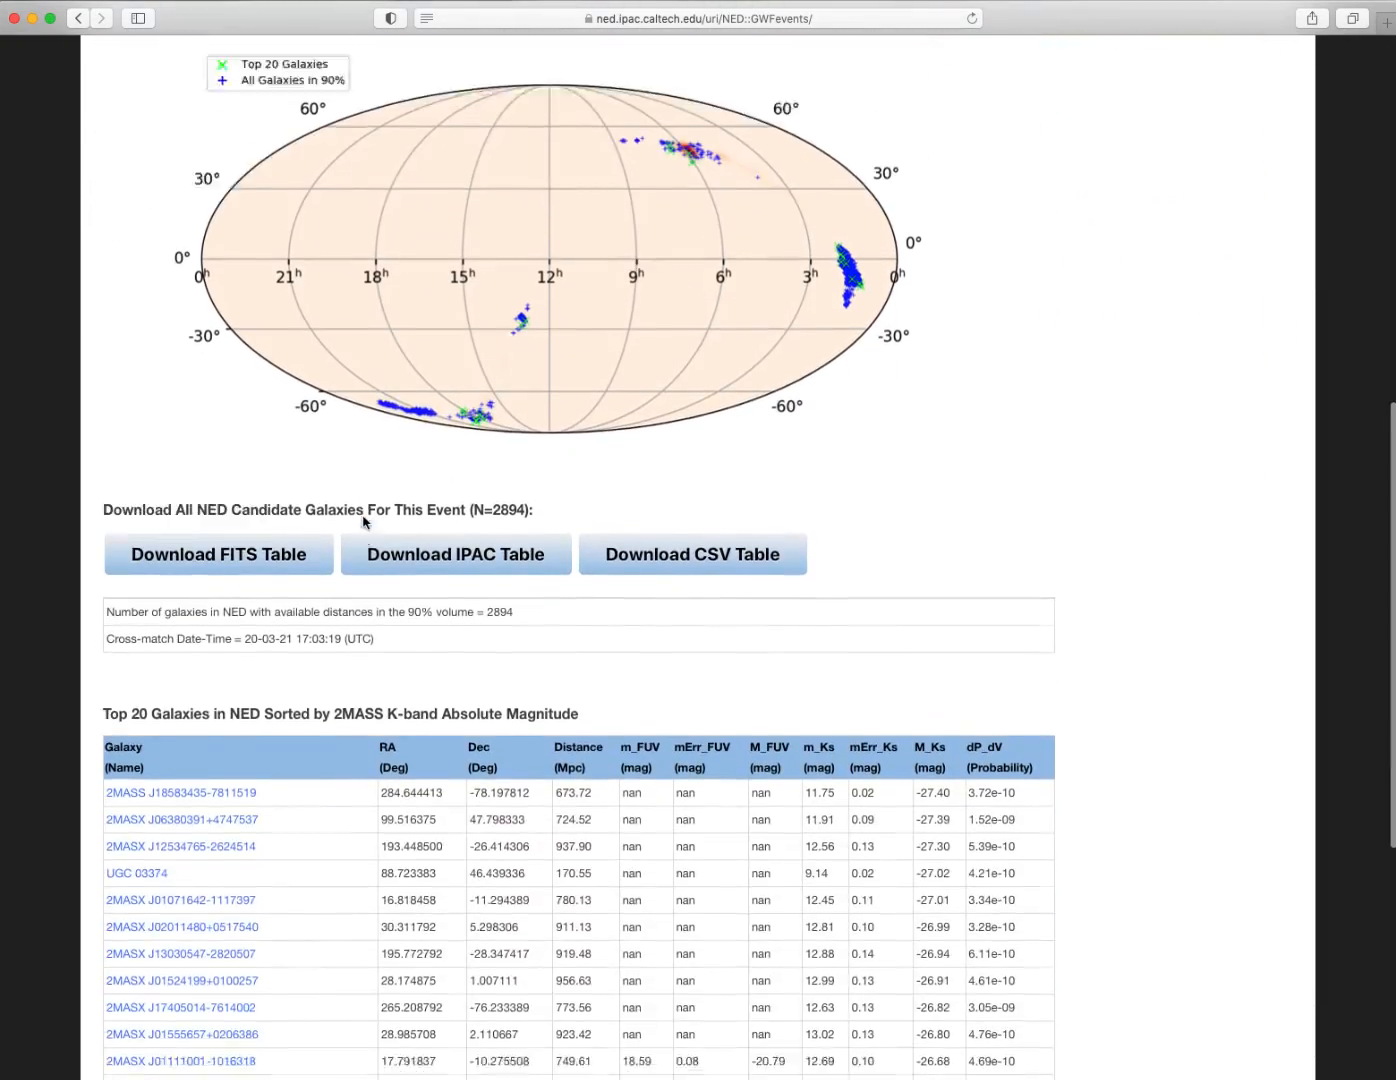
scroll(down, 3)
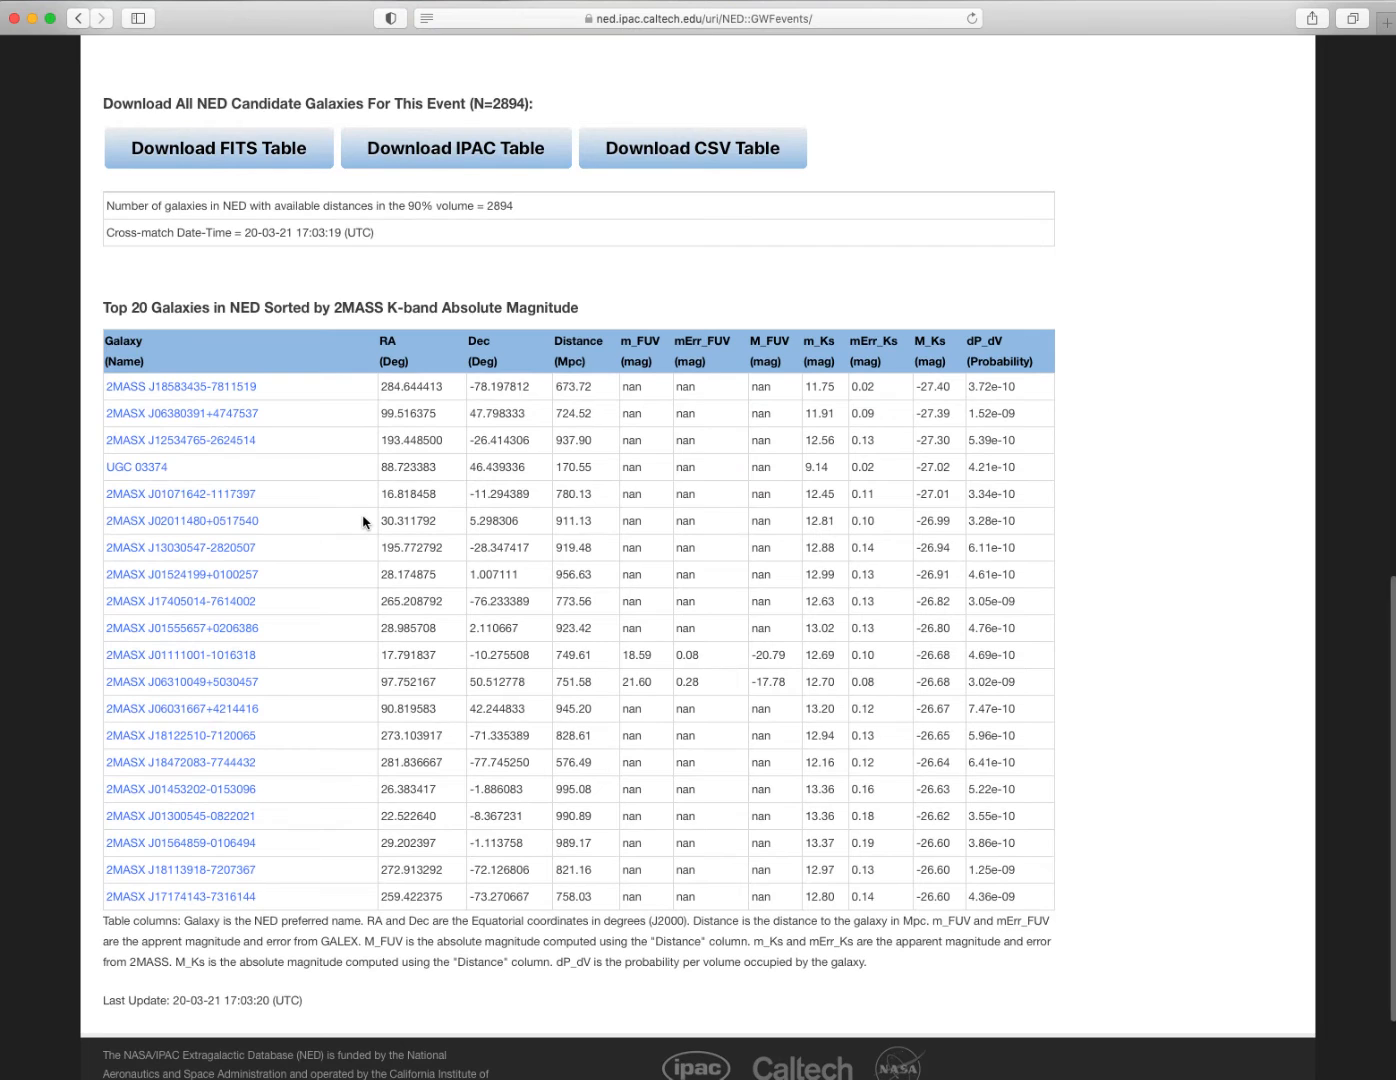
scroll(down, 3)
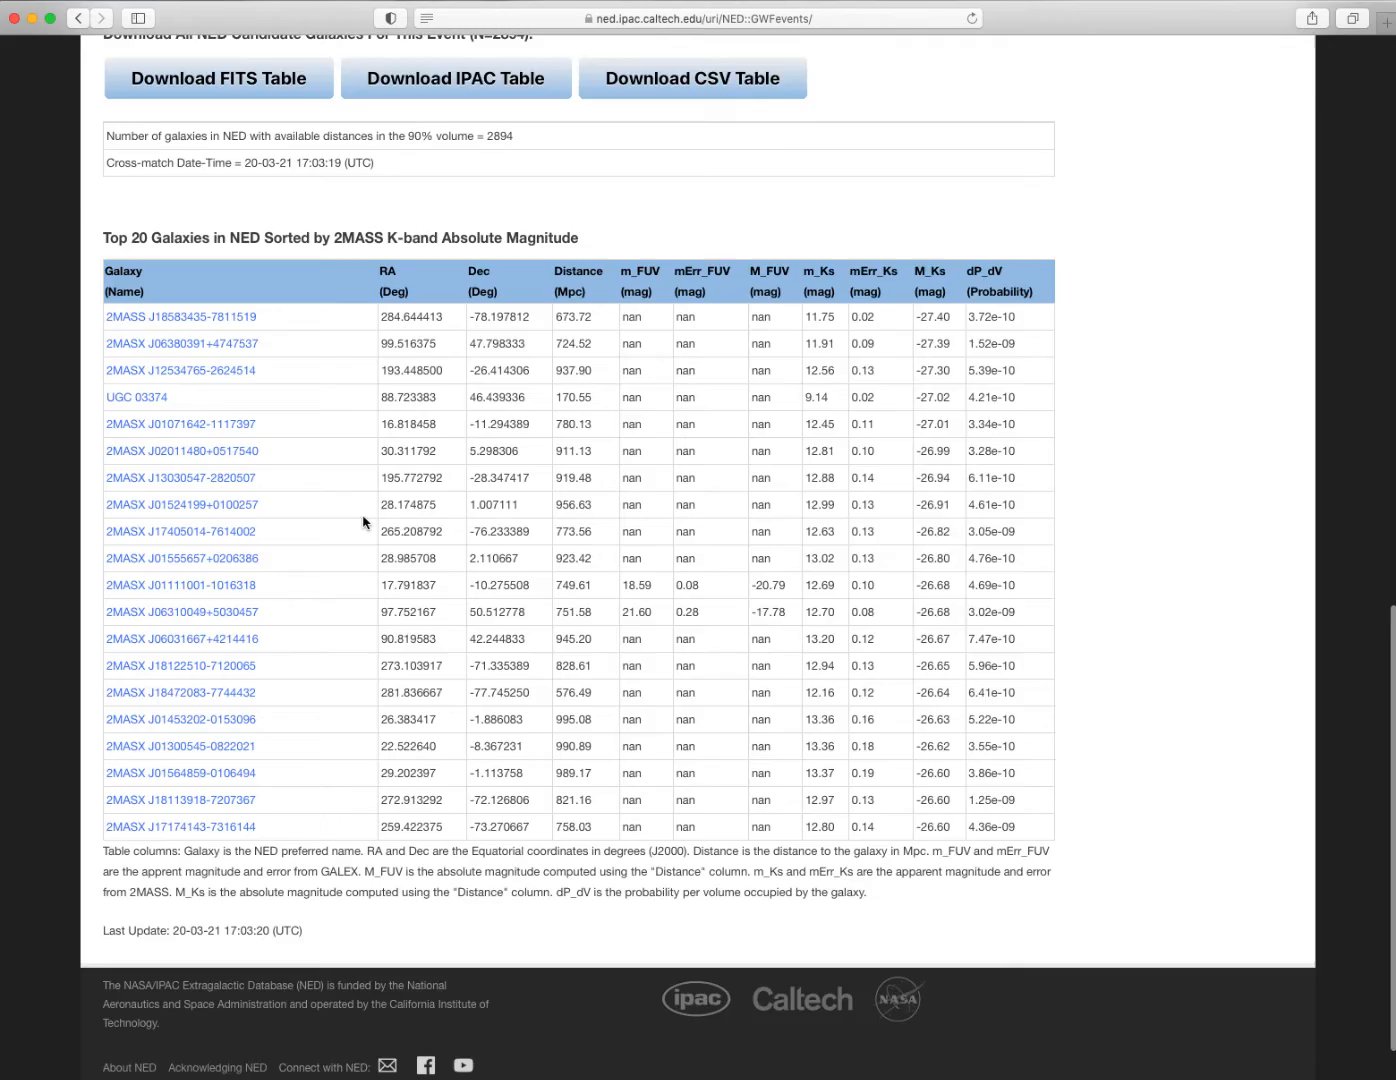
click(474, 204)
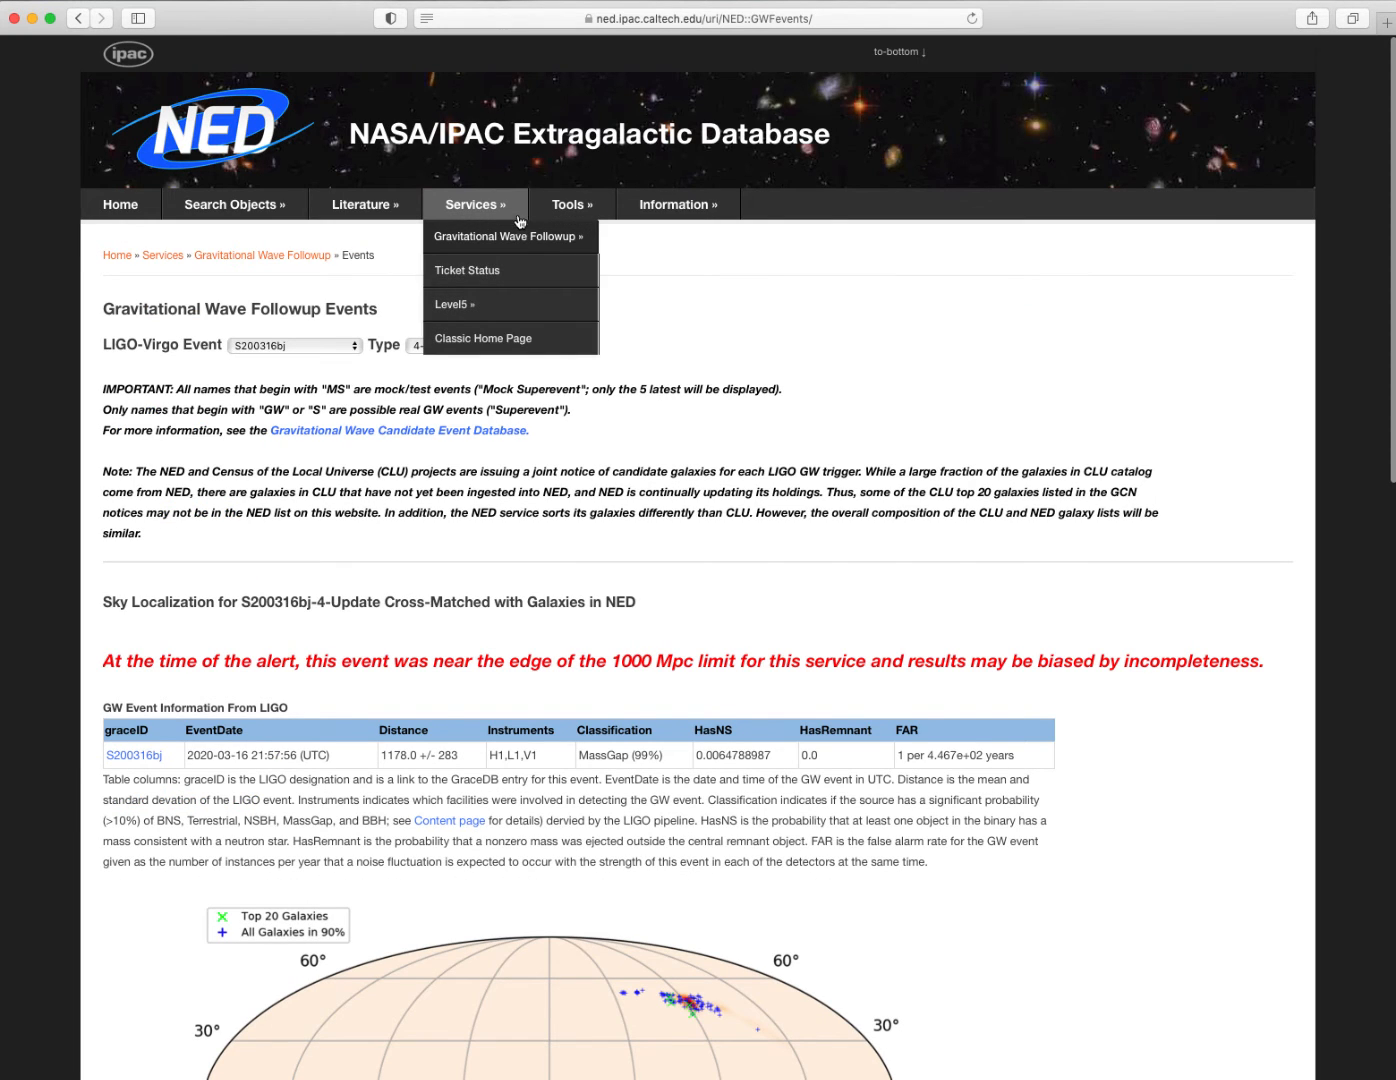
Visit Ticket Status and the Level 5 knowledge base, ending on the Ticket Monitor page.
click(468, 270)
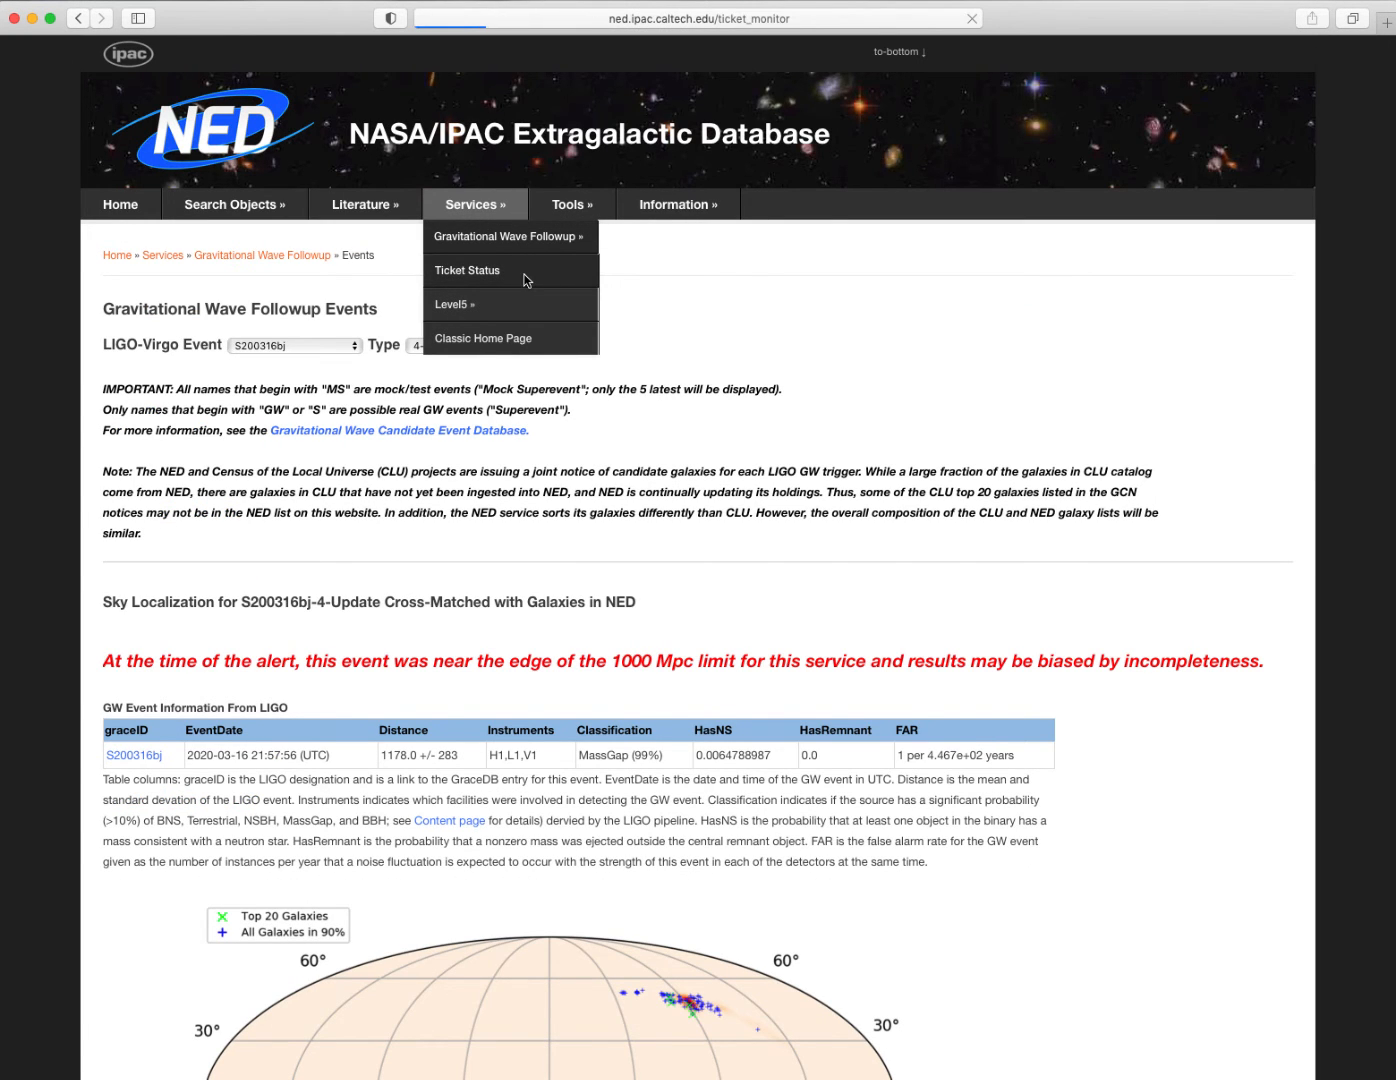
click(468, 270)
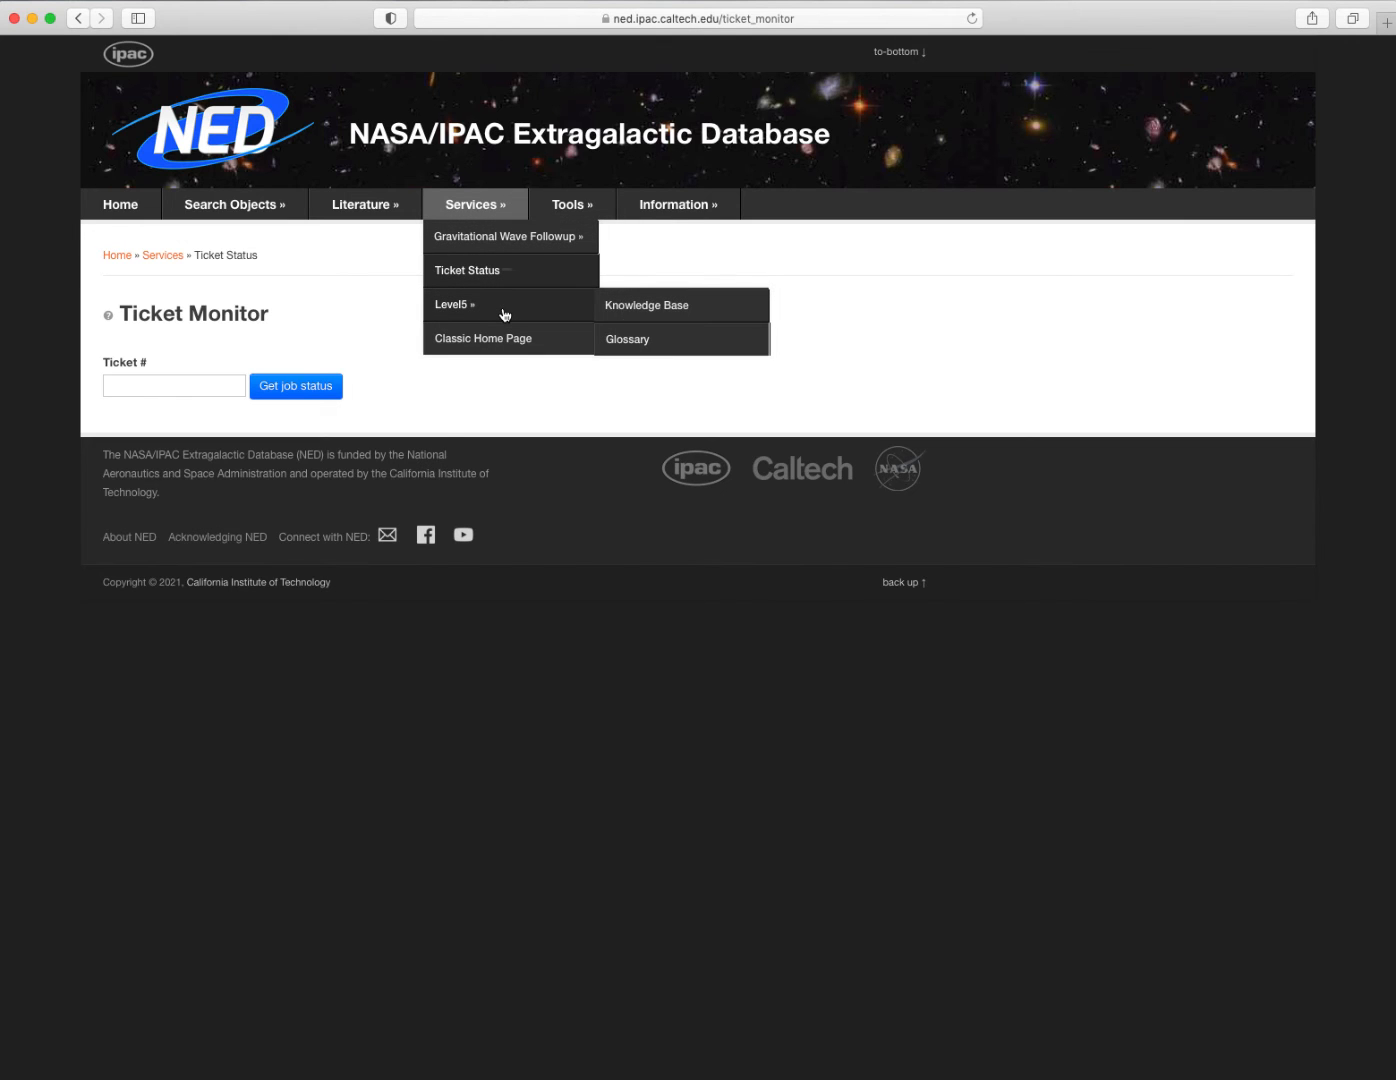
click(452, 304)
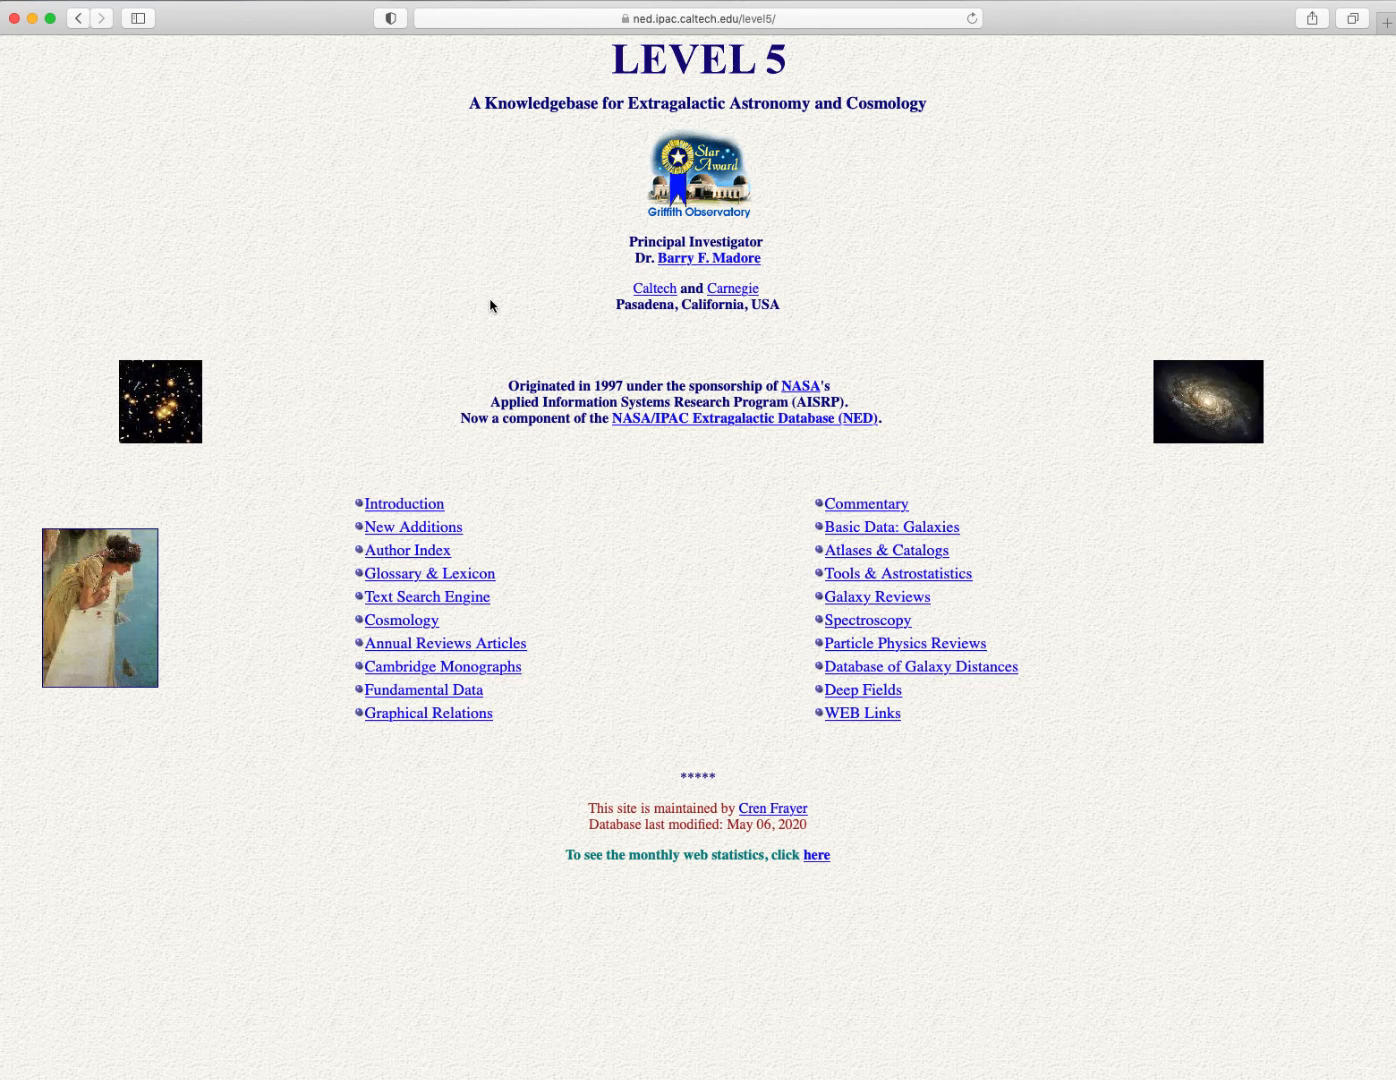
mouse_move(482, 296)
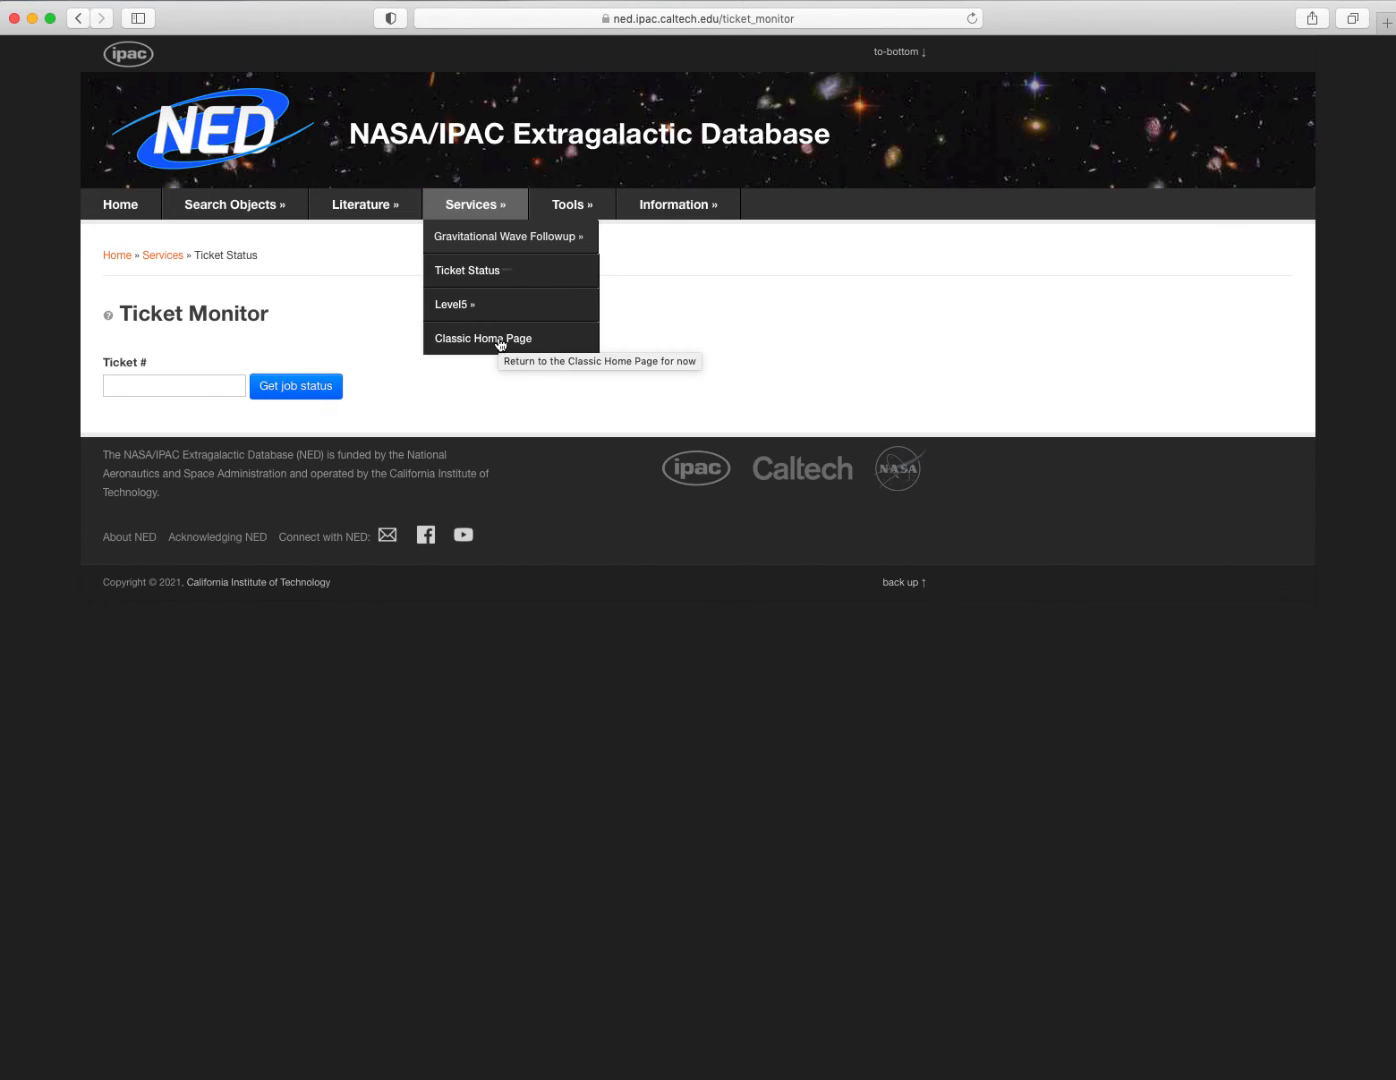
click(482, 338)
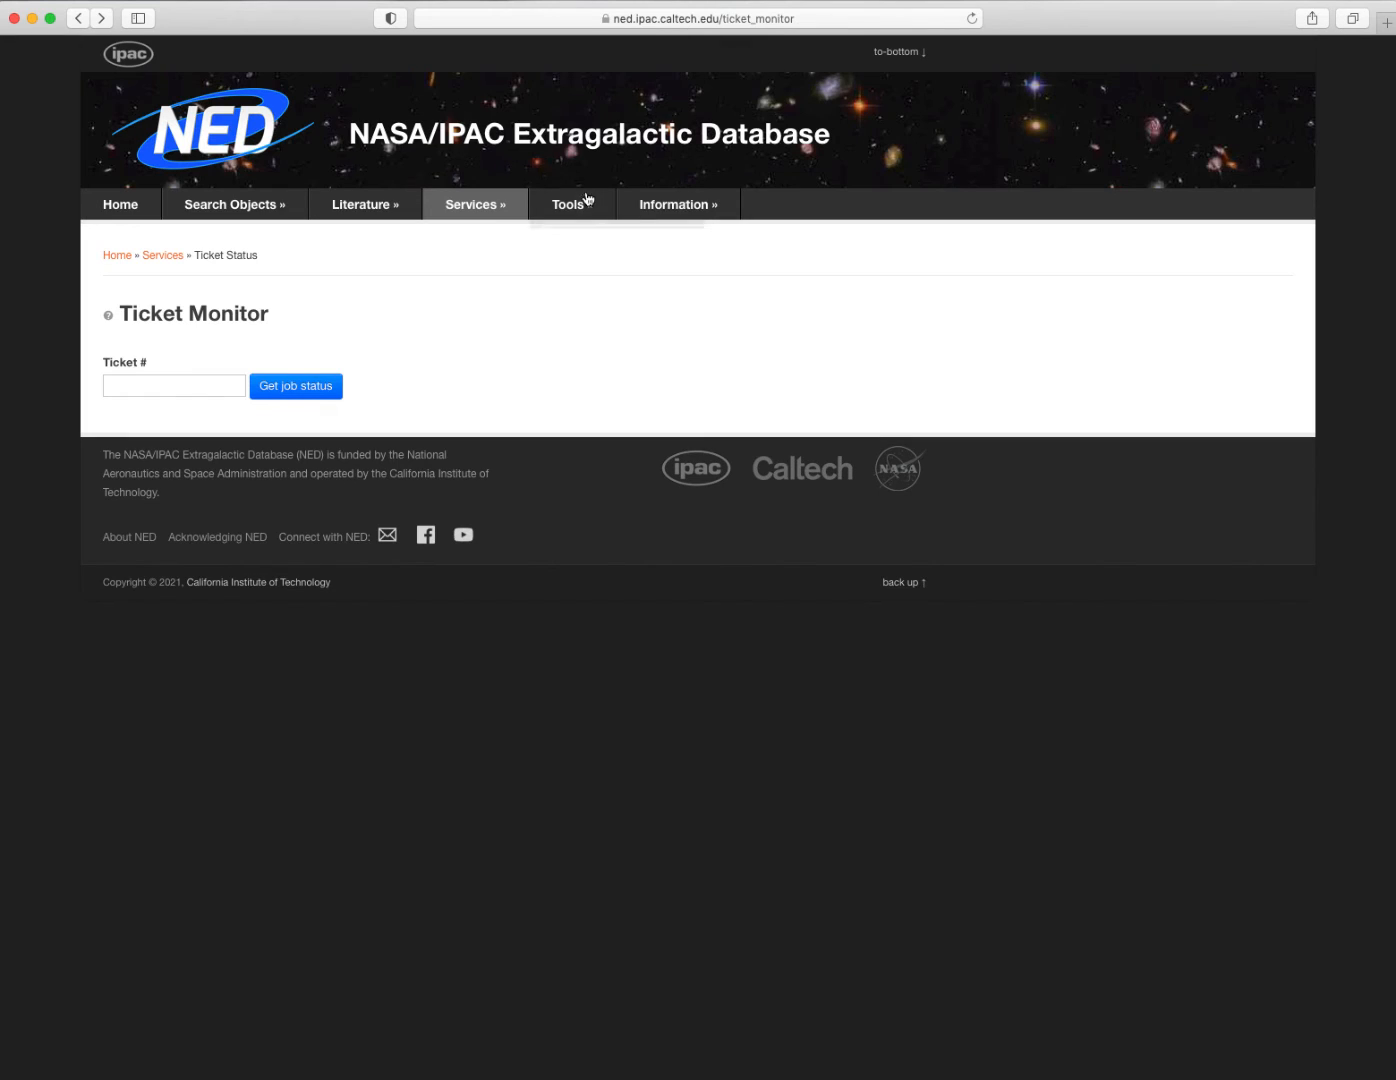
Visit the Coordinate Calculator and then the Extinction Calculator from the Tools menu.
click(572, 204)
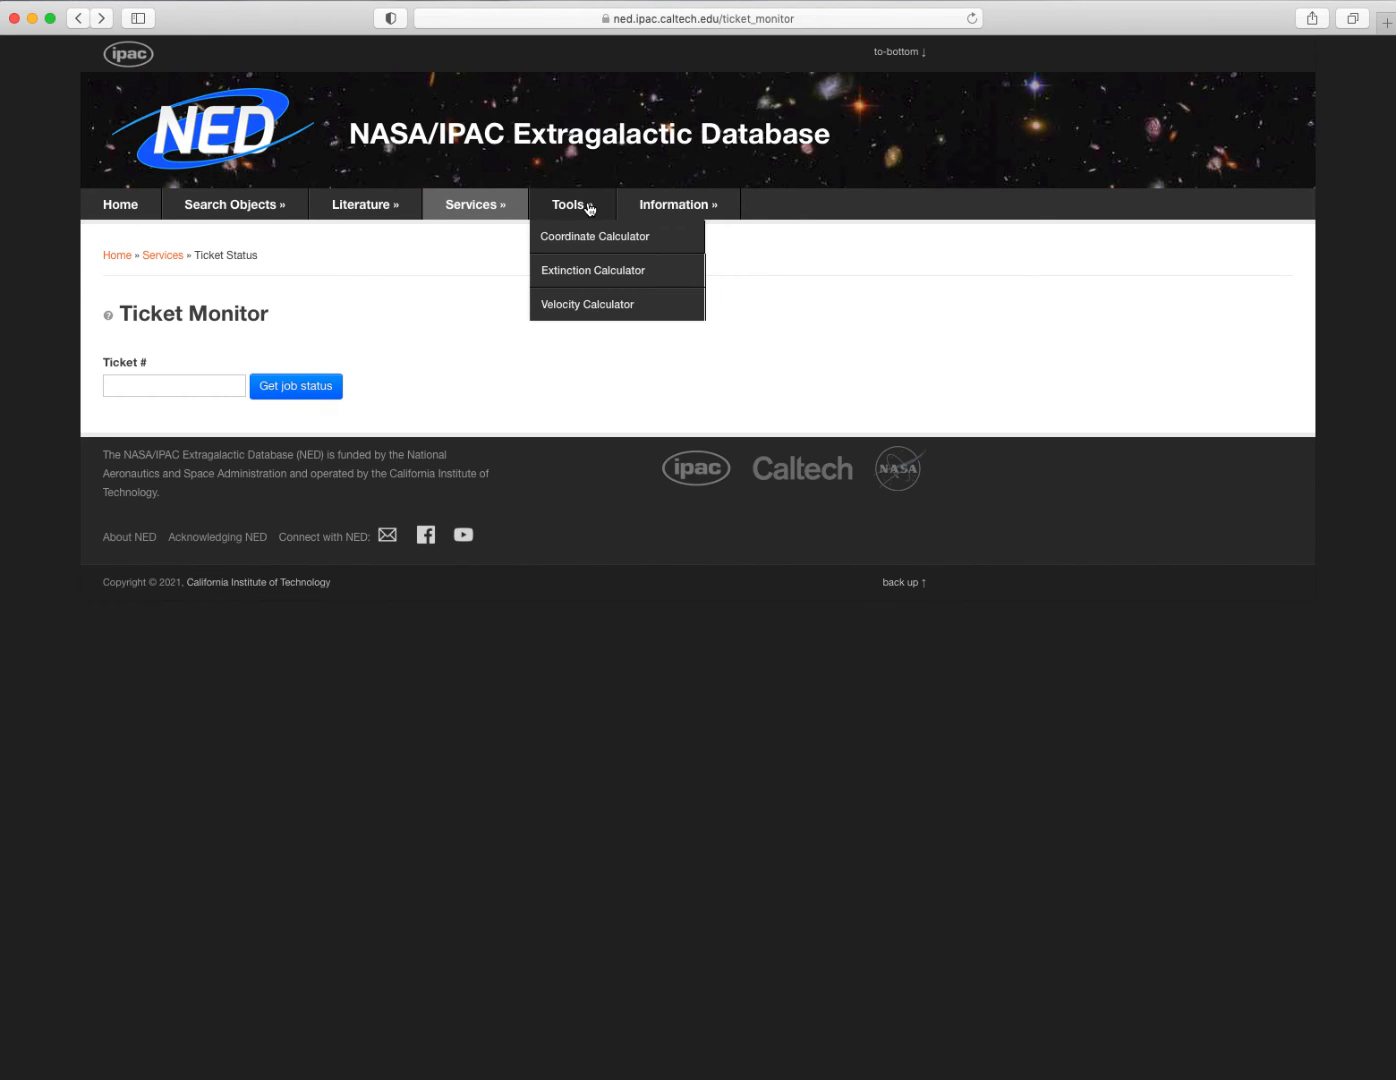
click(594, 236)
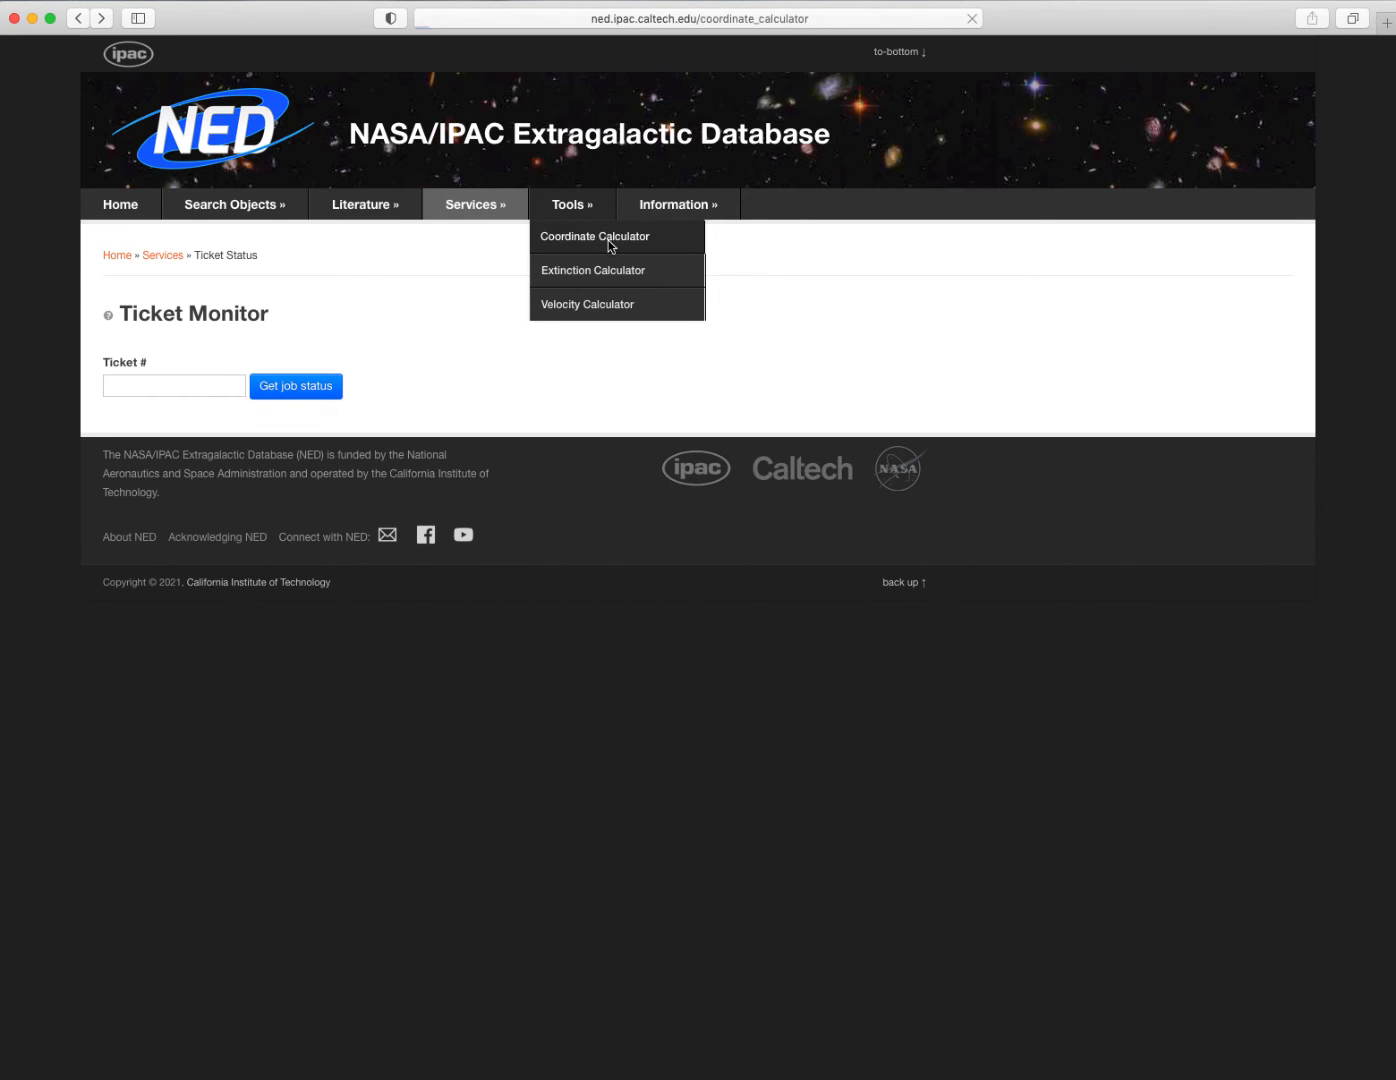
click(596, 236)
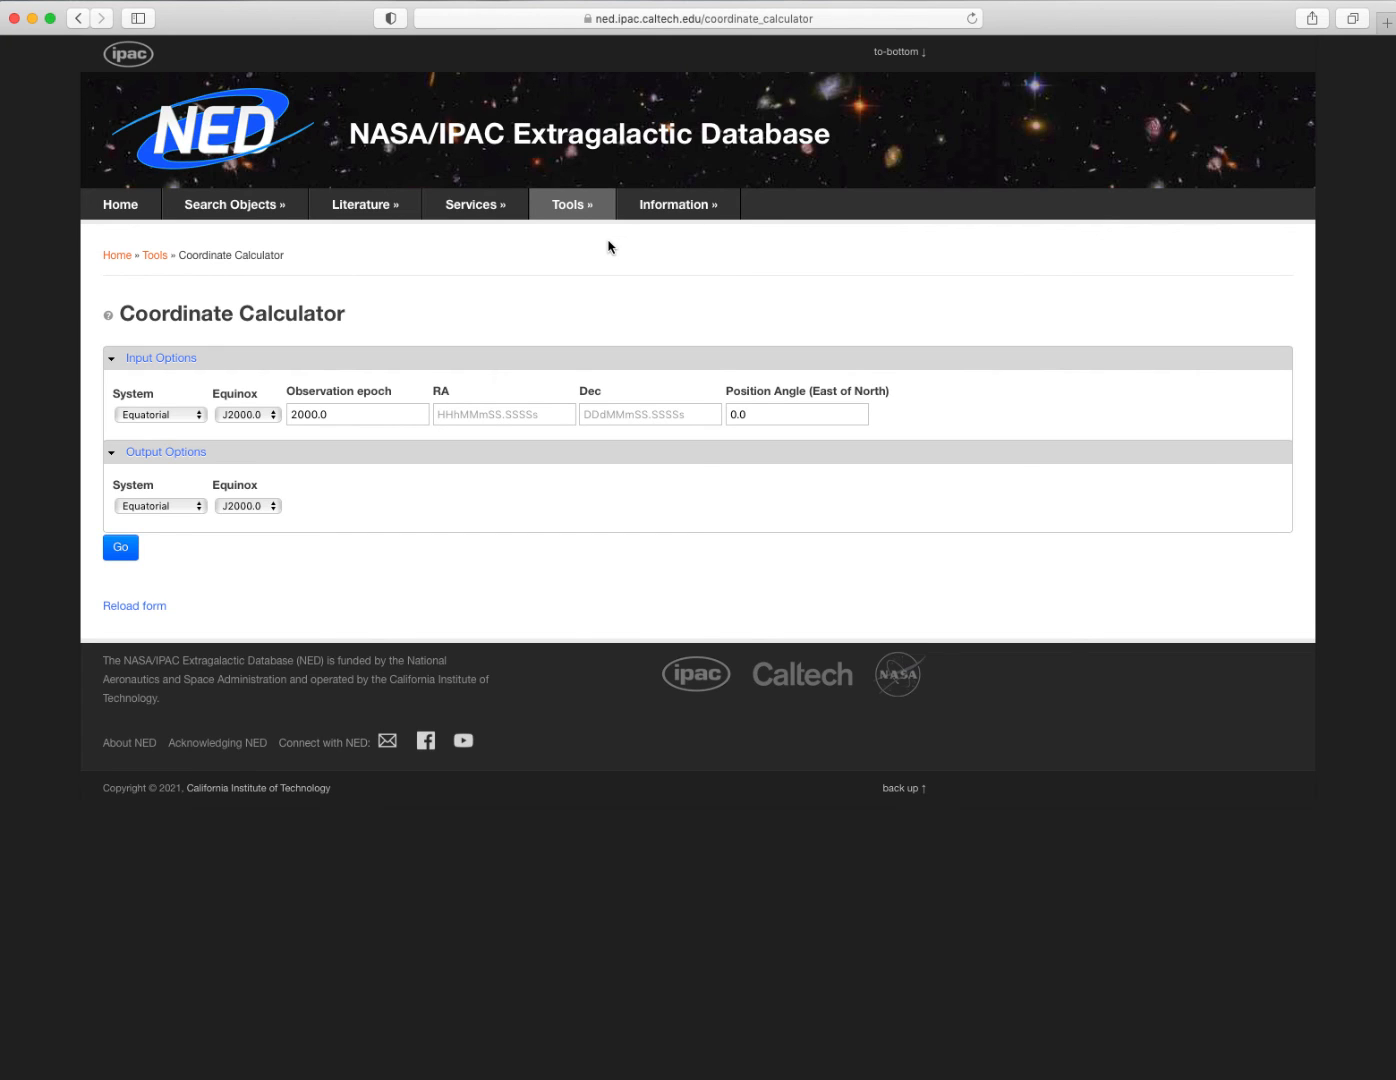
click(572, 204)
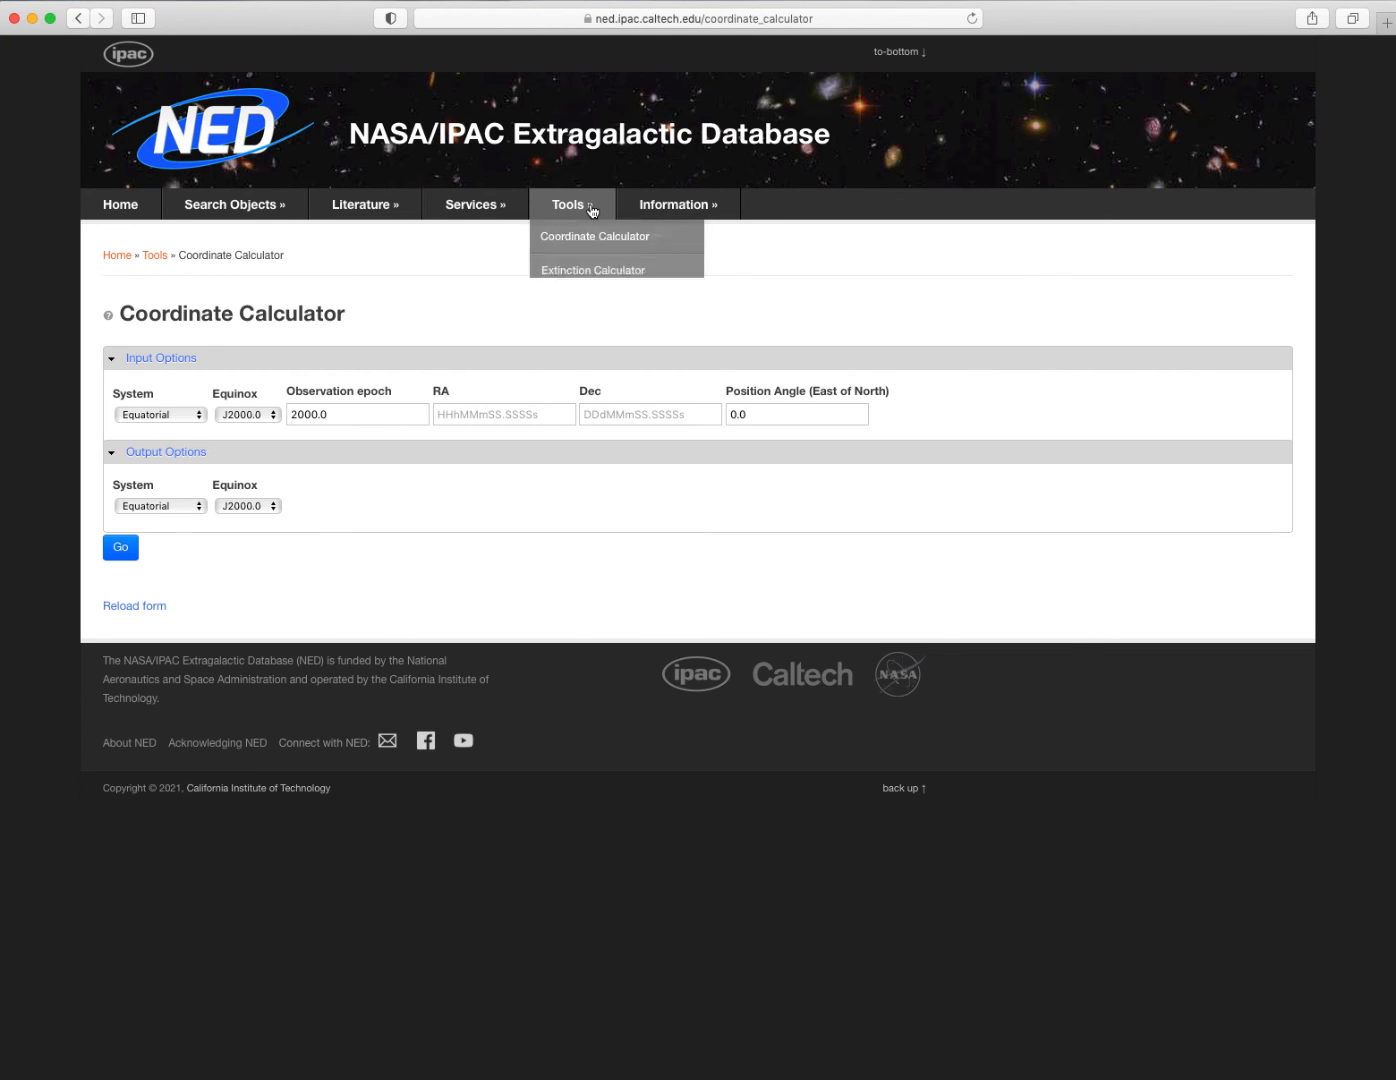
click(592, 270)
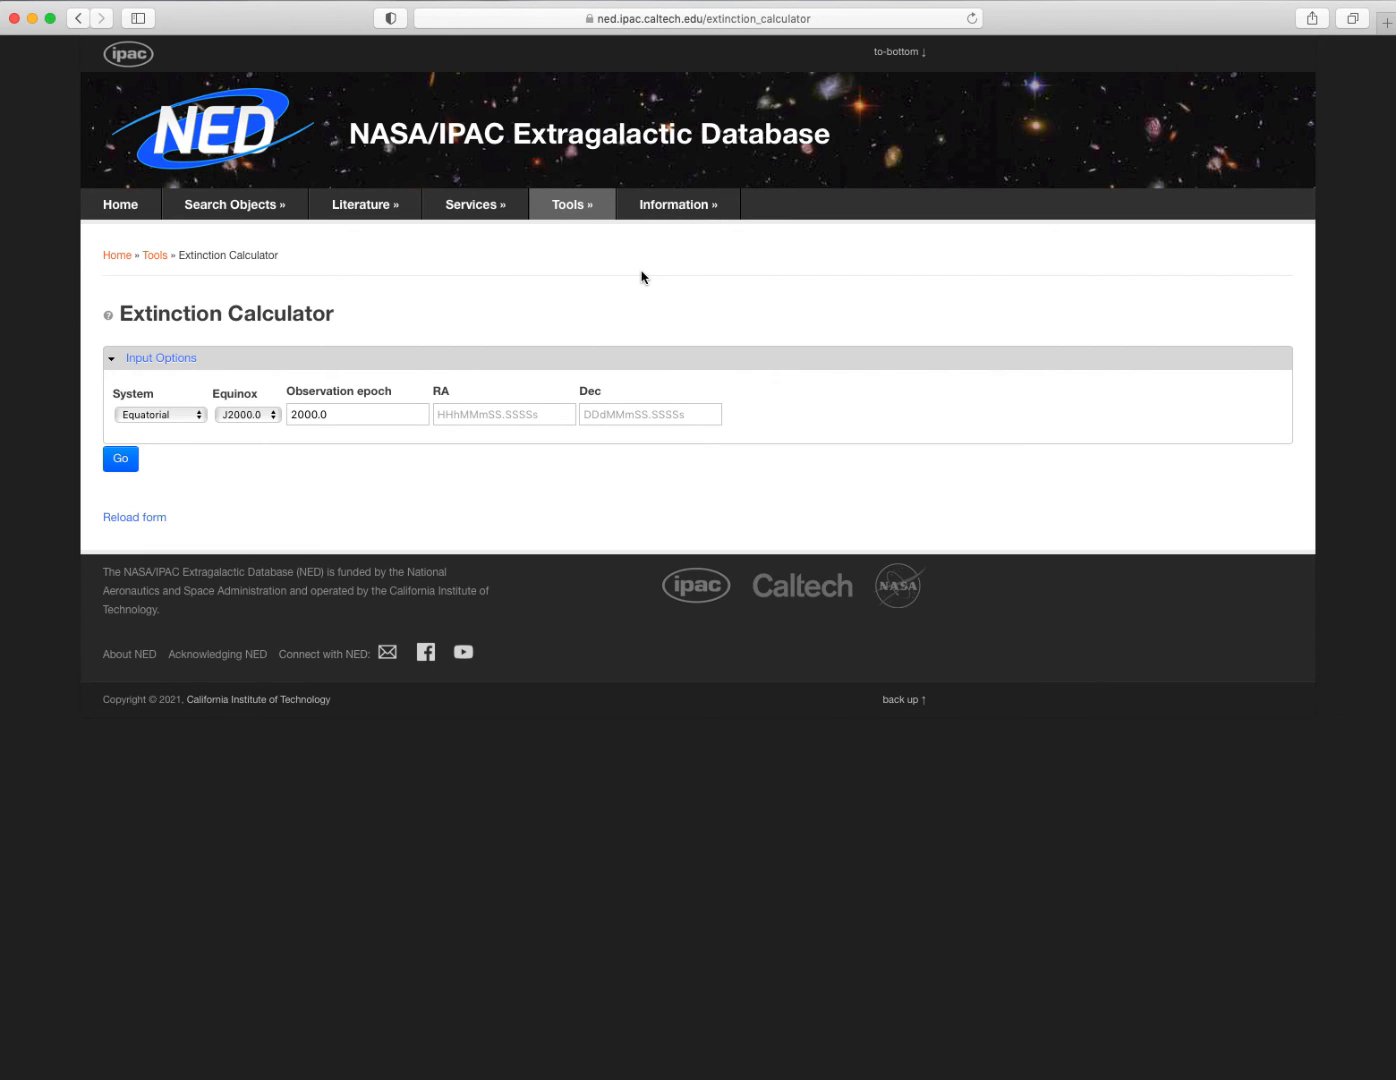
Land on the Velocity Calculator form and show its 'Velocity to' target frame choices.
click(572, 204)
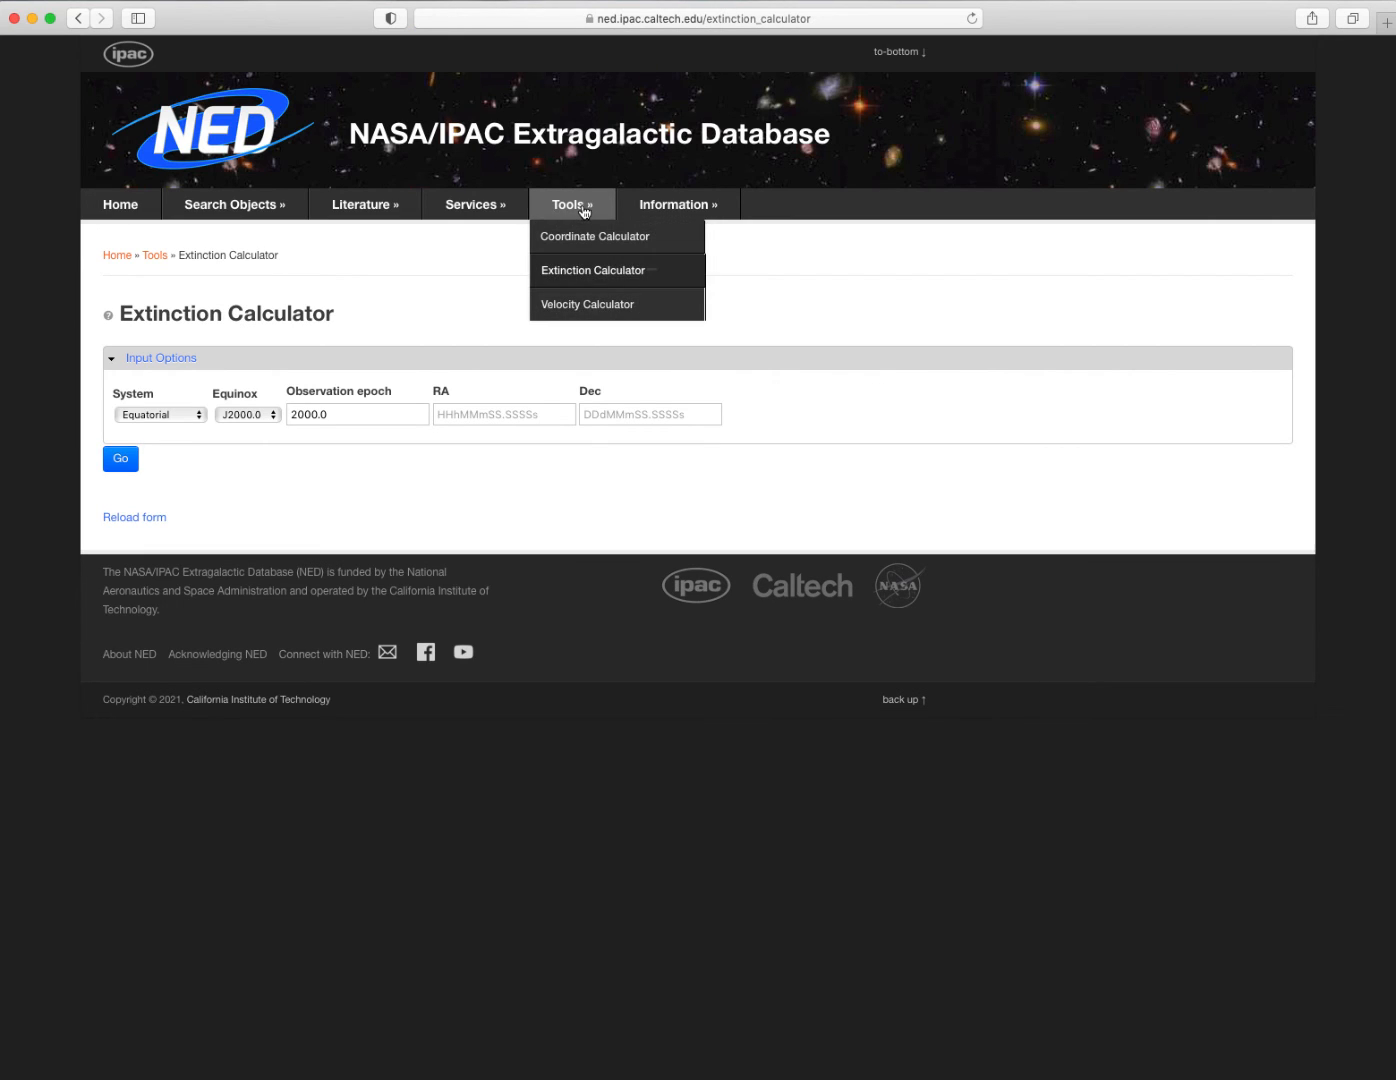
click(588, 304)
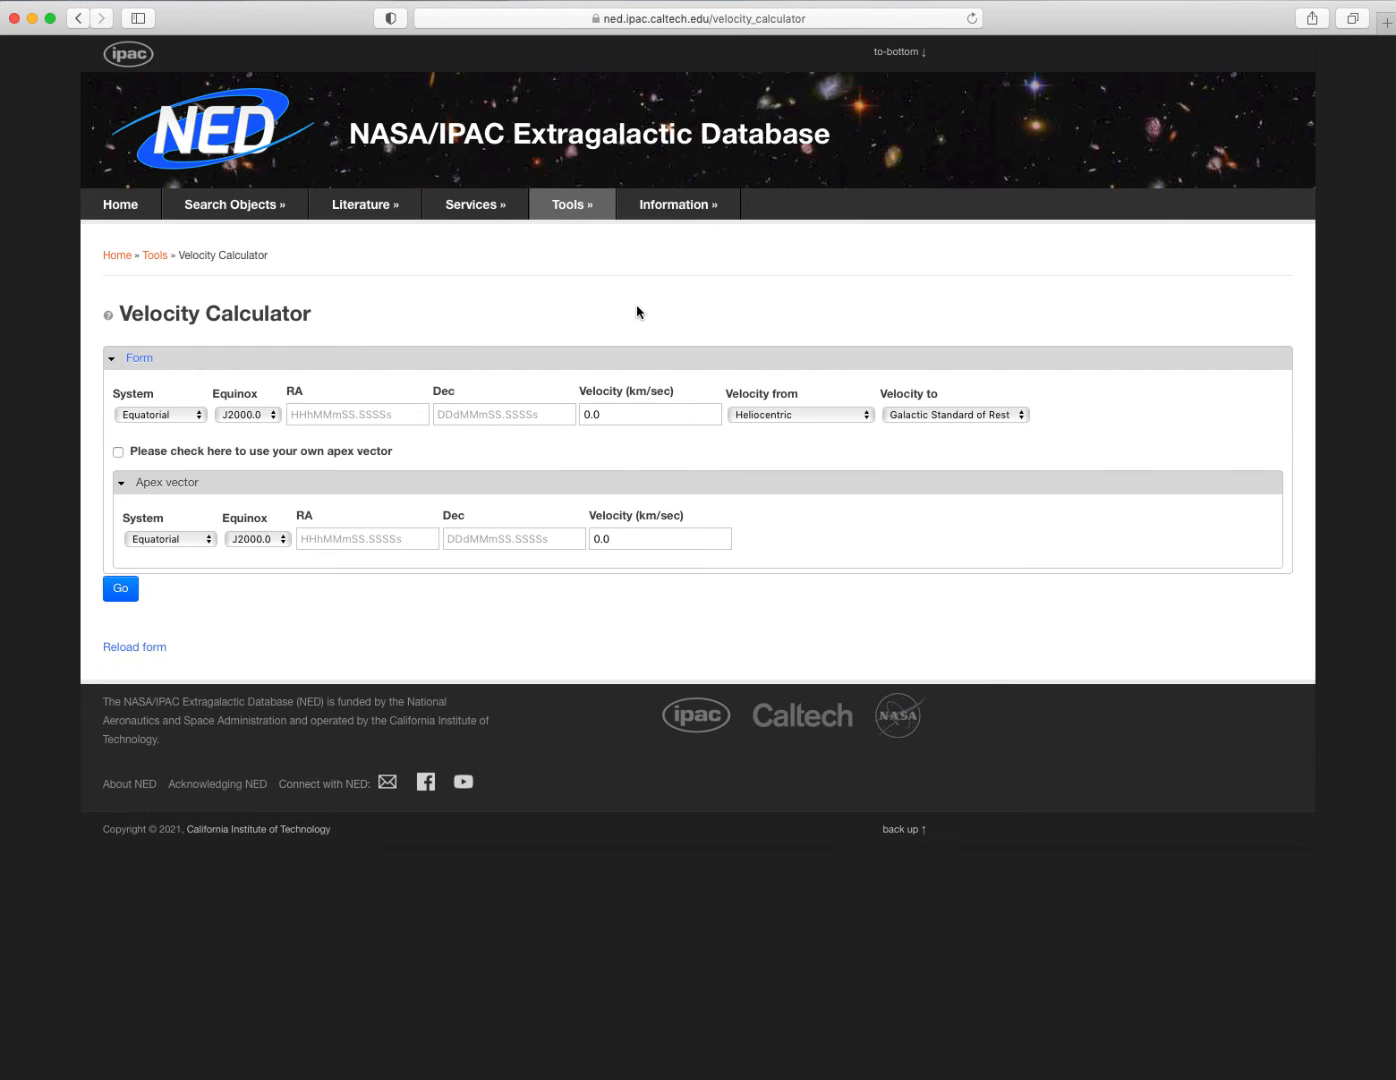
click(954, 414)
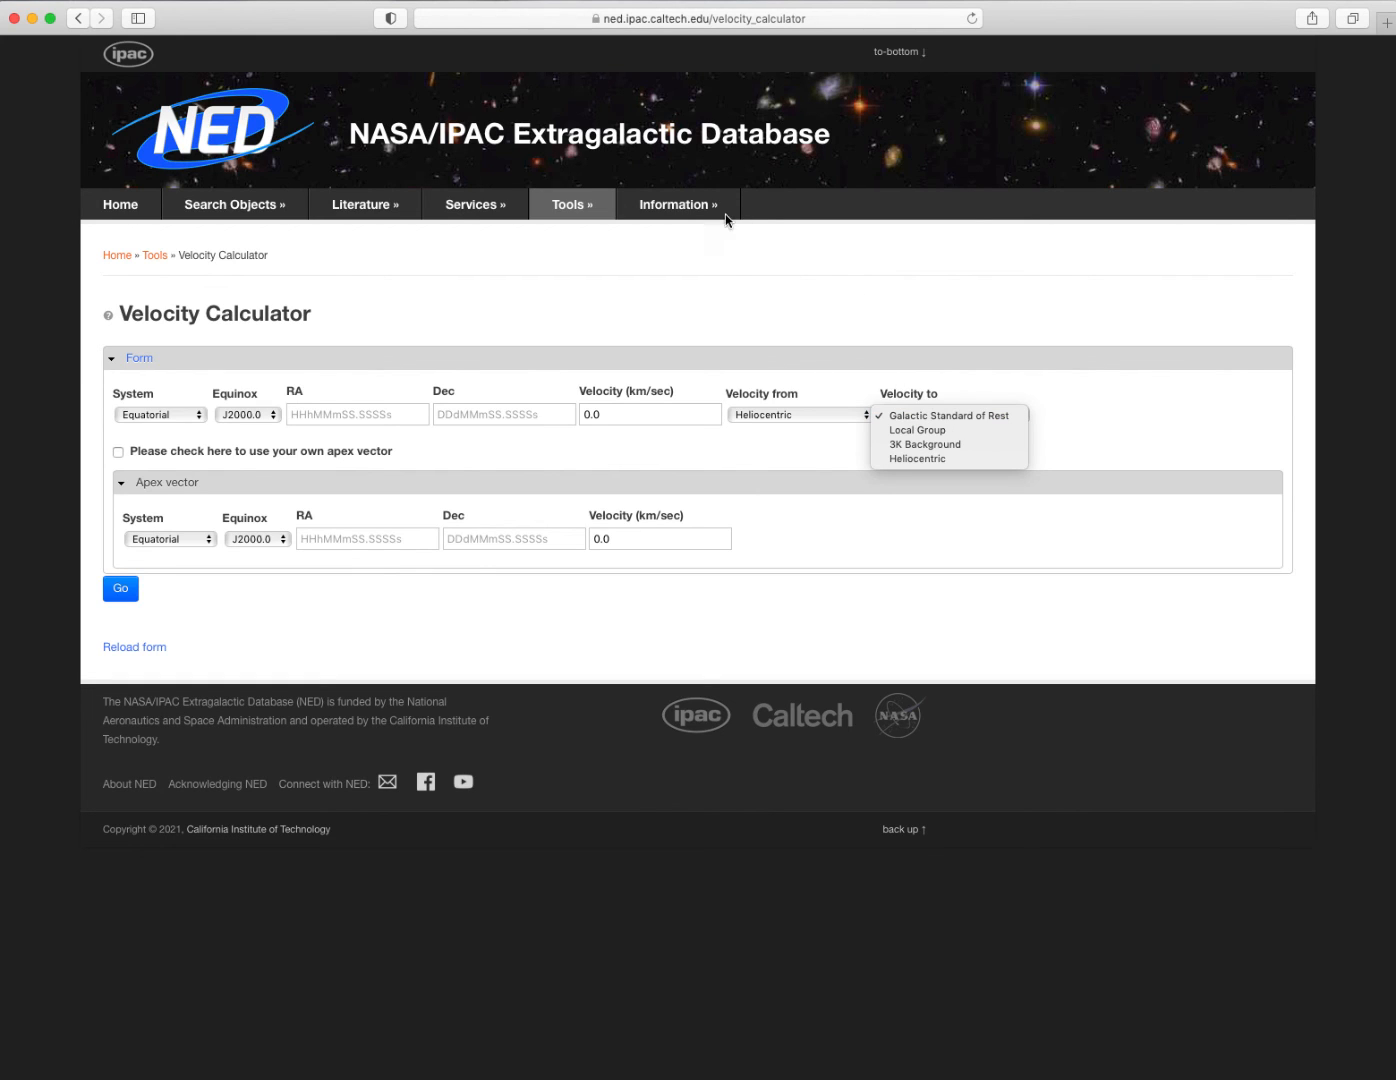
View the NED news and release highlights under Information > Overview.
click(676, 204)
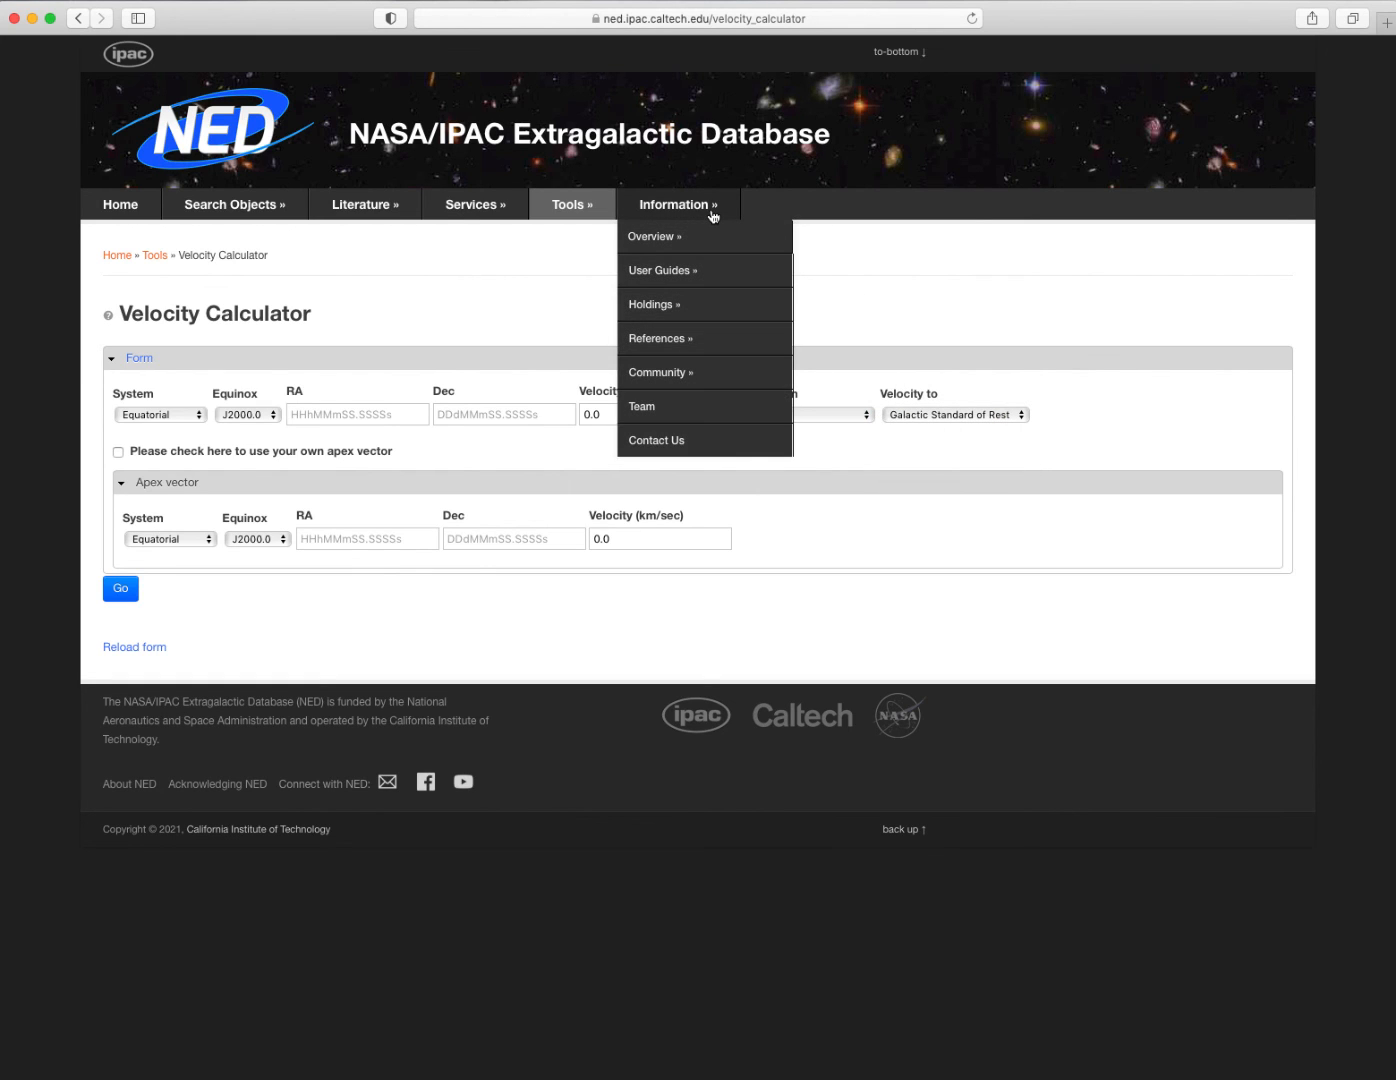
mouse_move(656, 236)
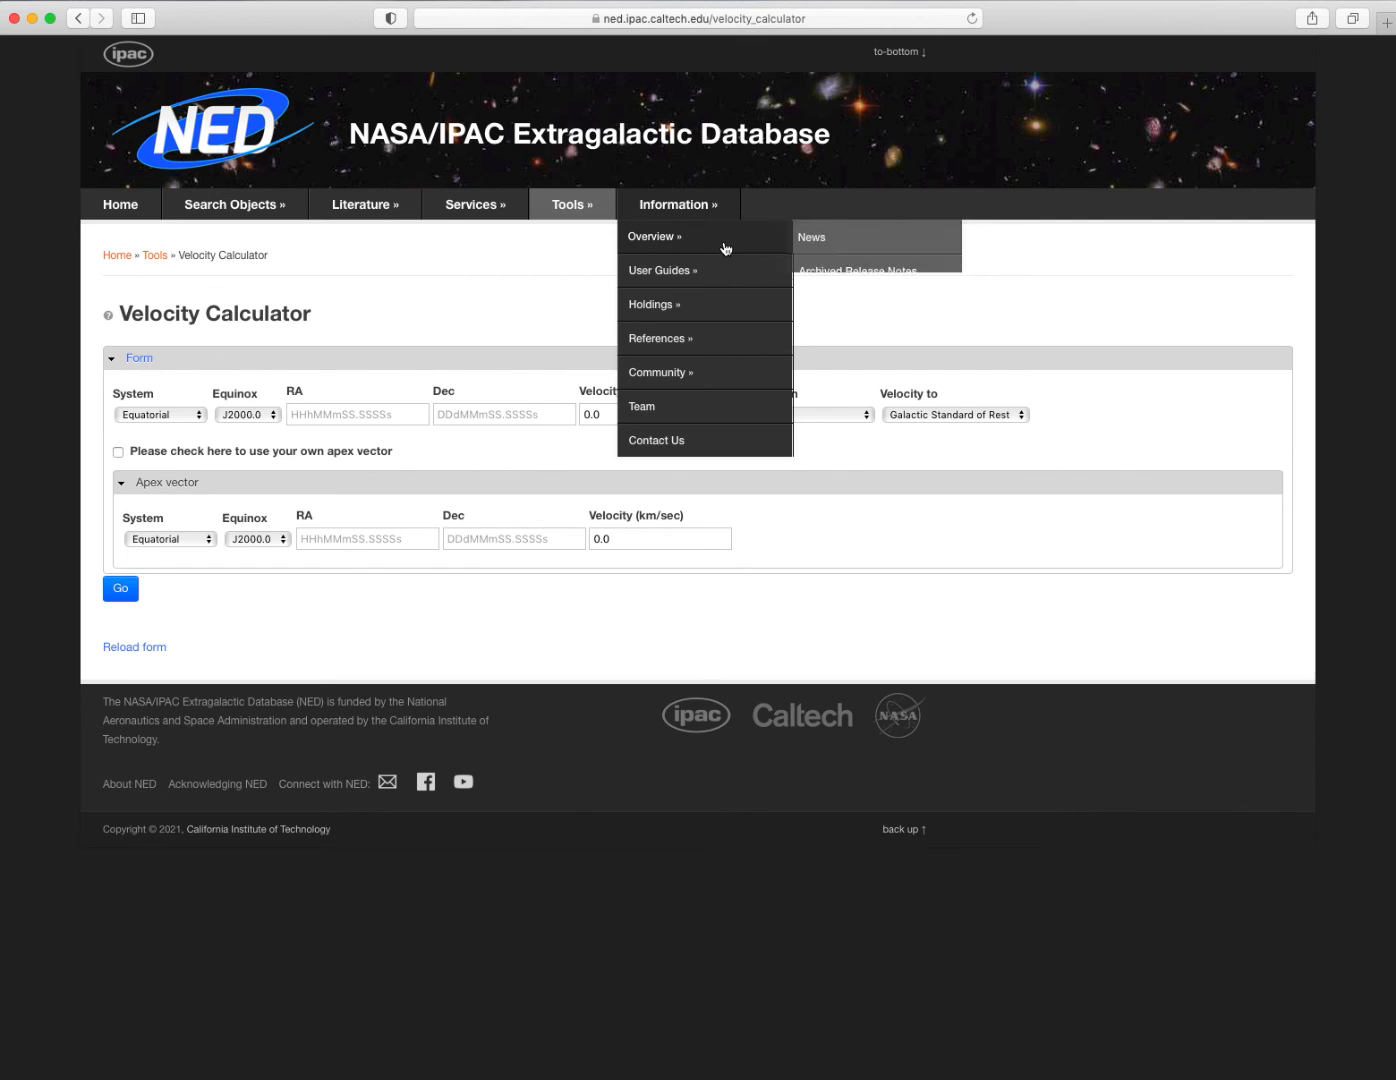
click(652, 236)
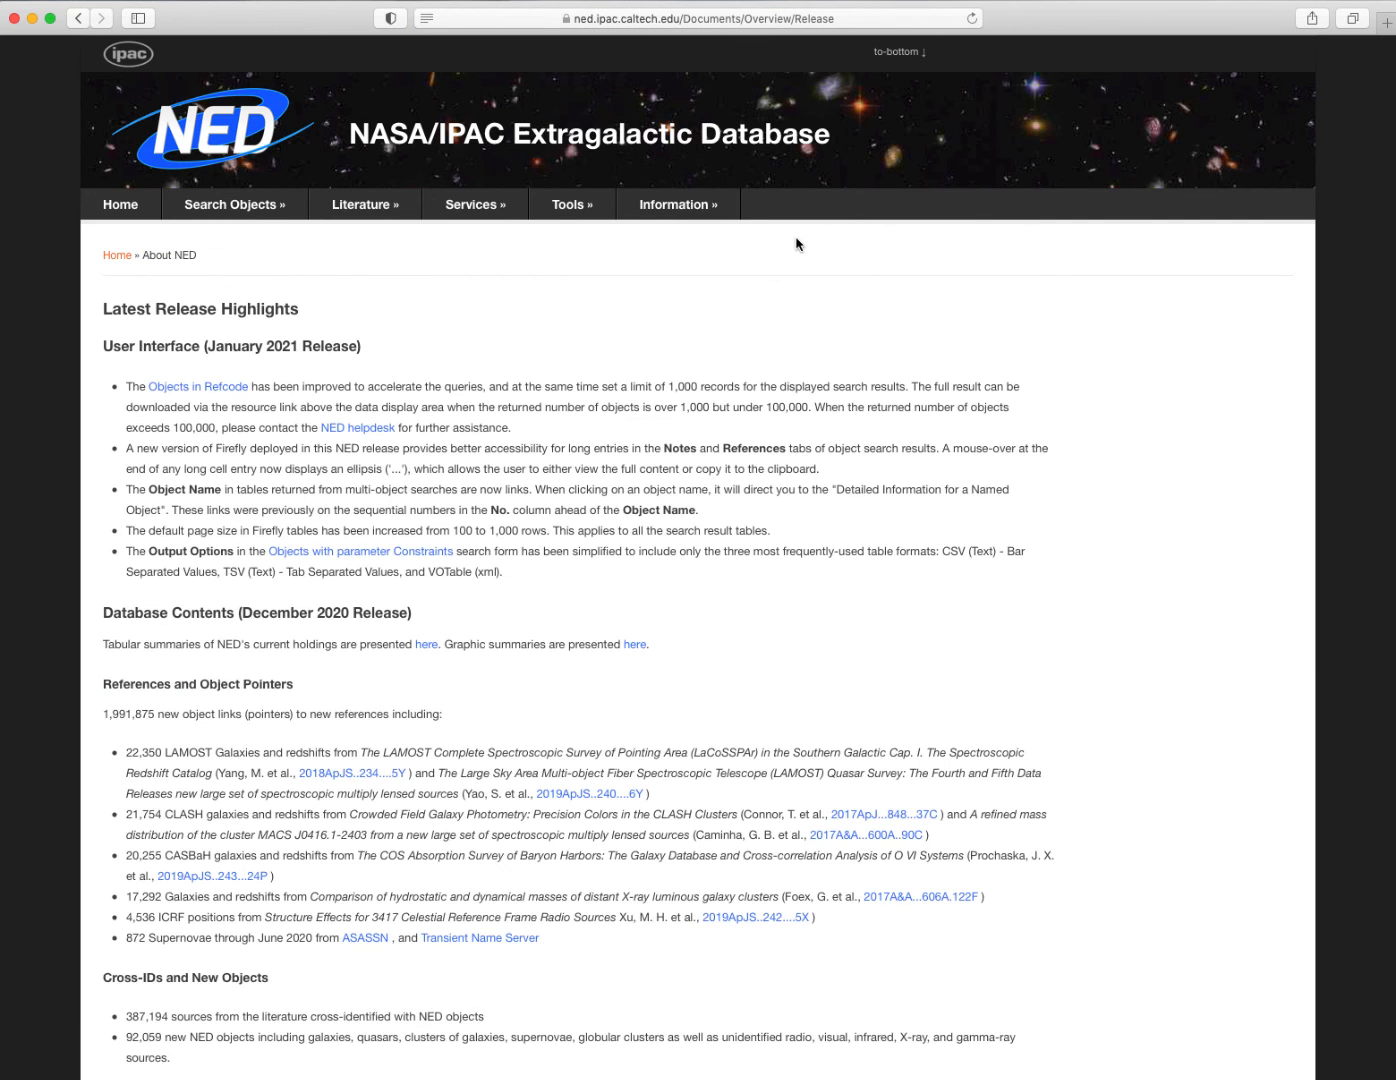
click(678, 204)
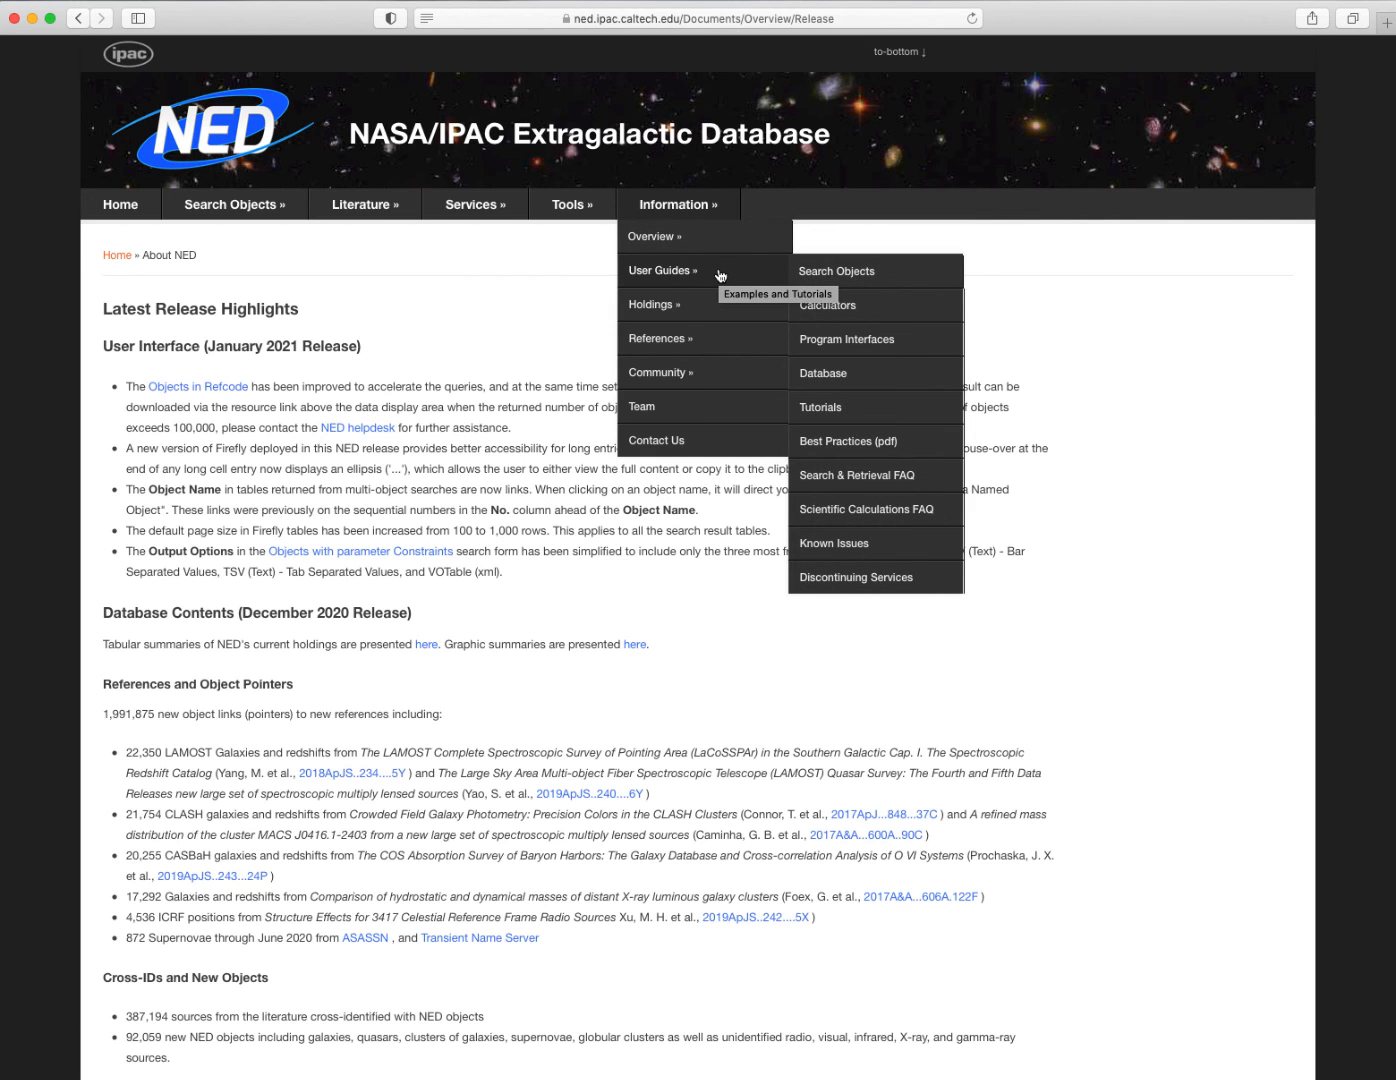
mouse_move(652, 304)
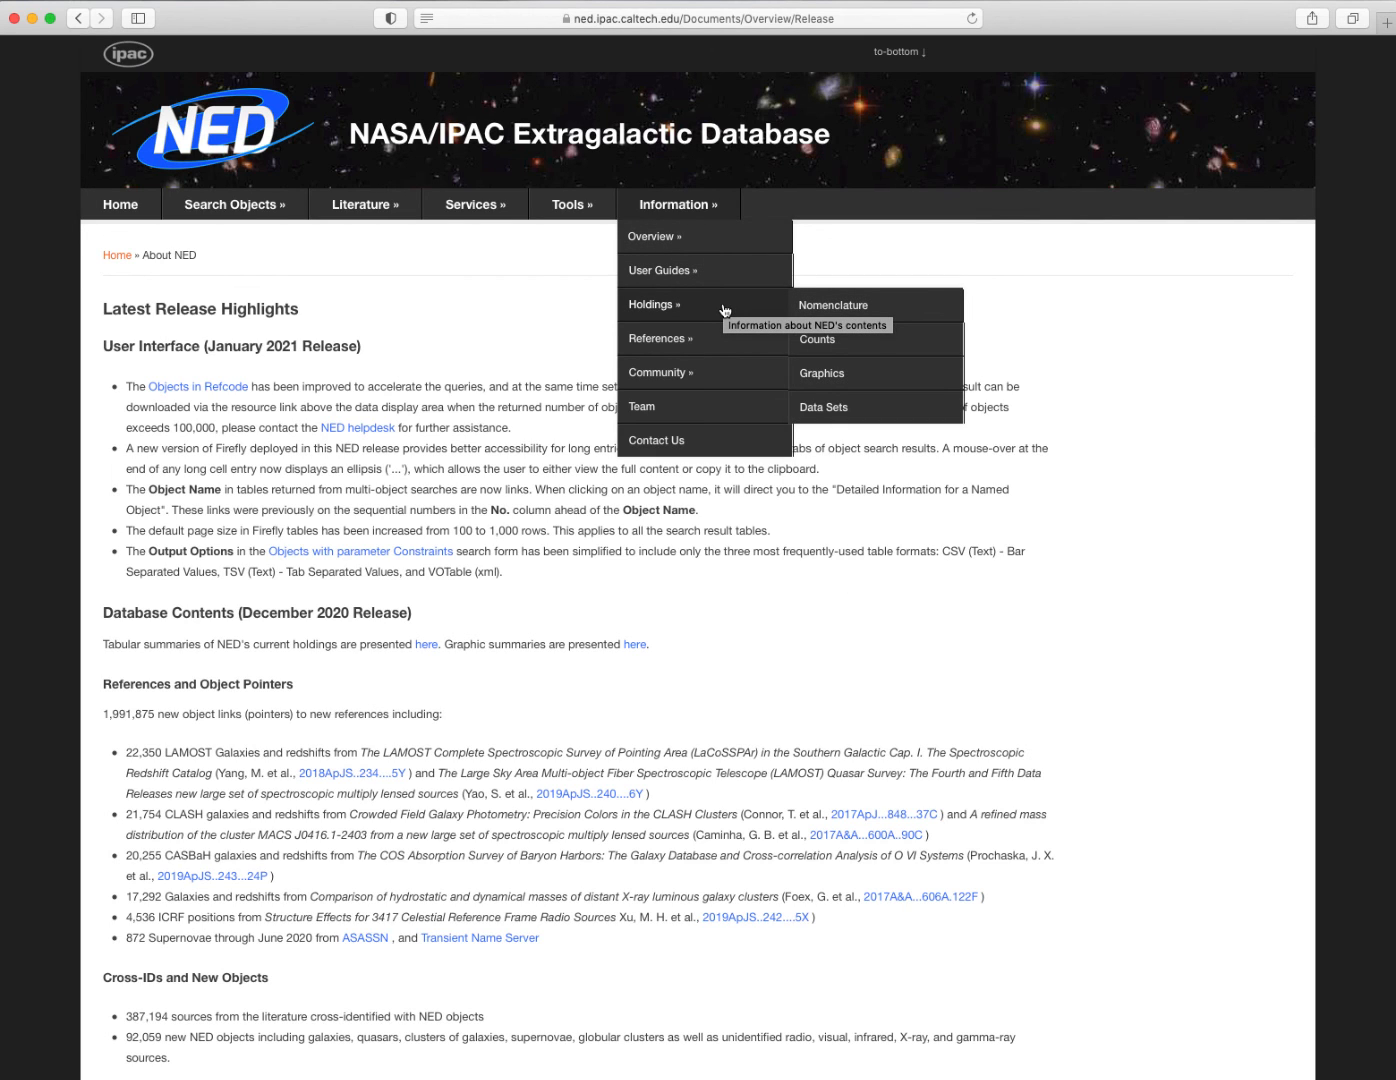
mouse_move(700, 372)
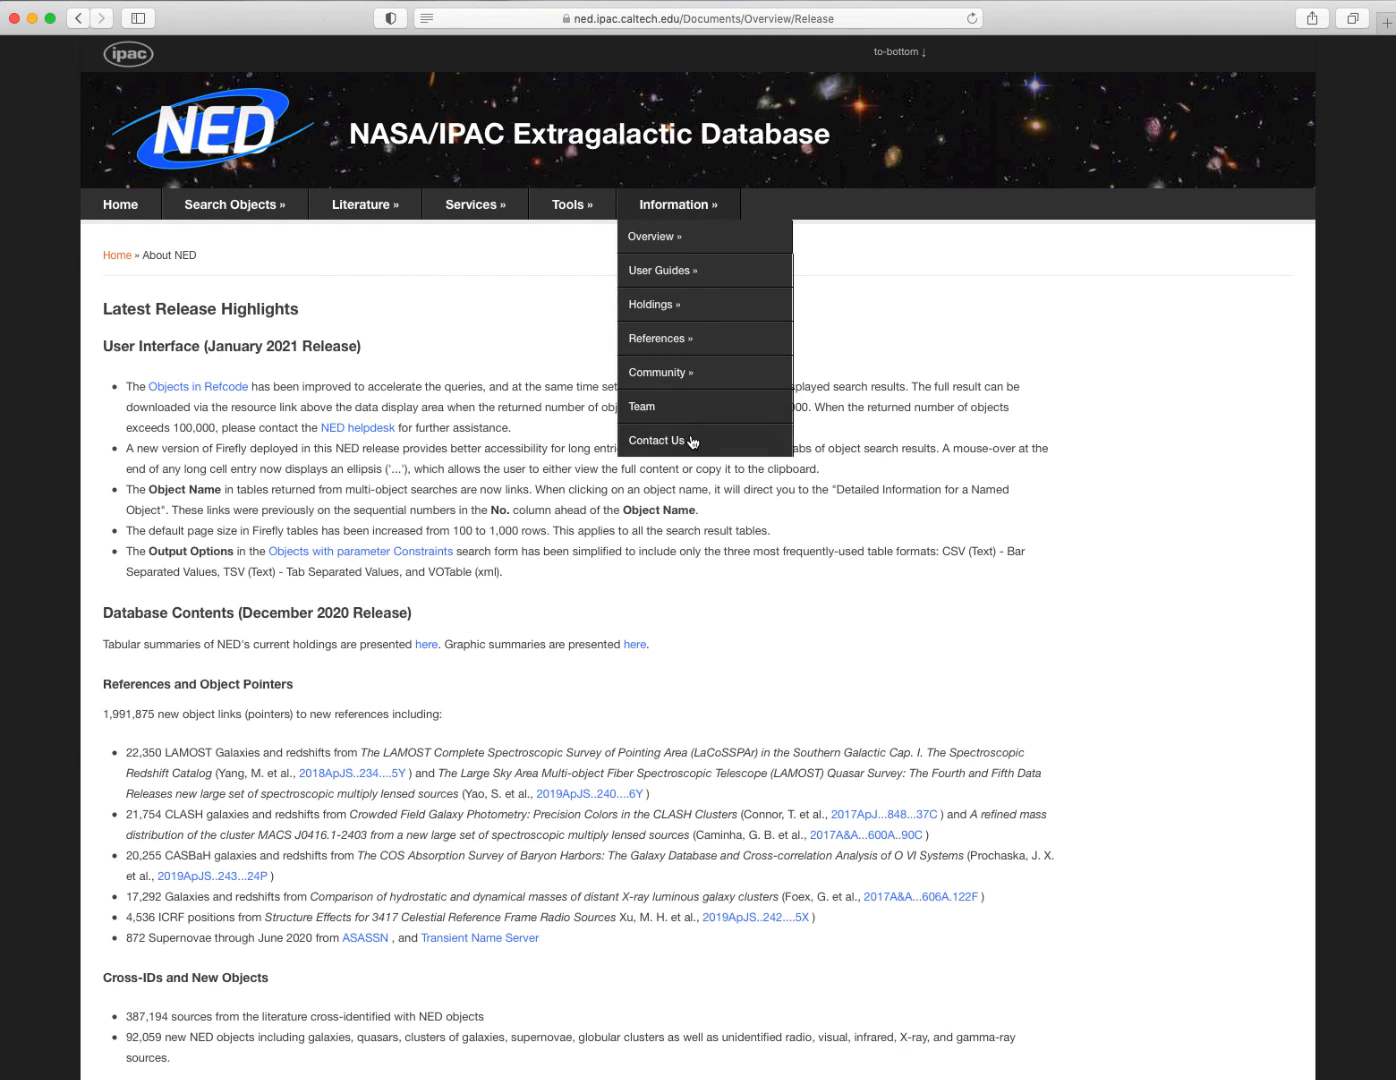
Visit the Contact Us form, then return to the NED home page.
click(656, 440)
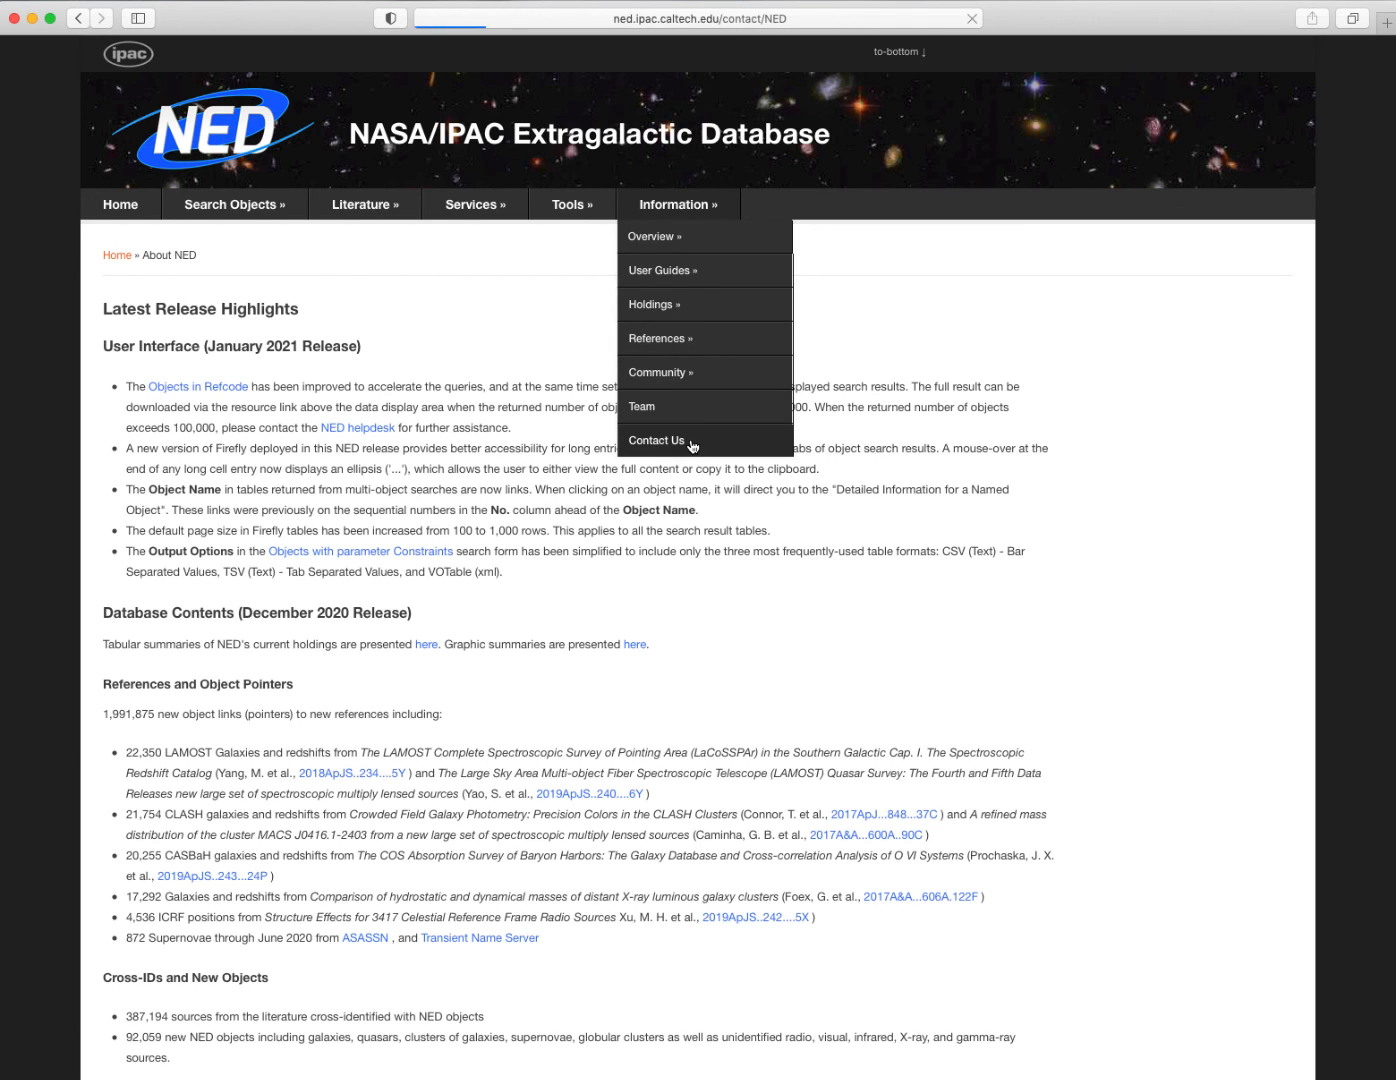
click(656, 440)
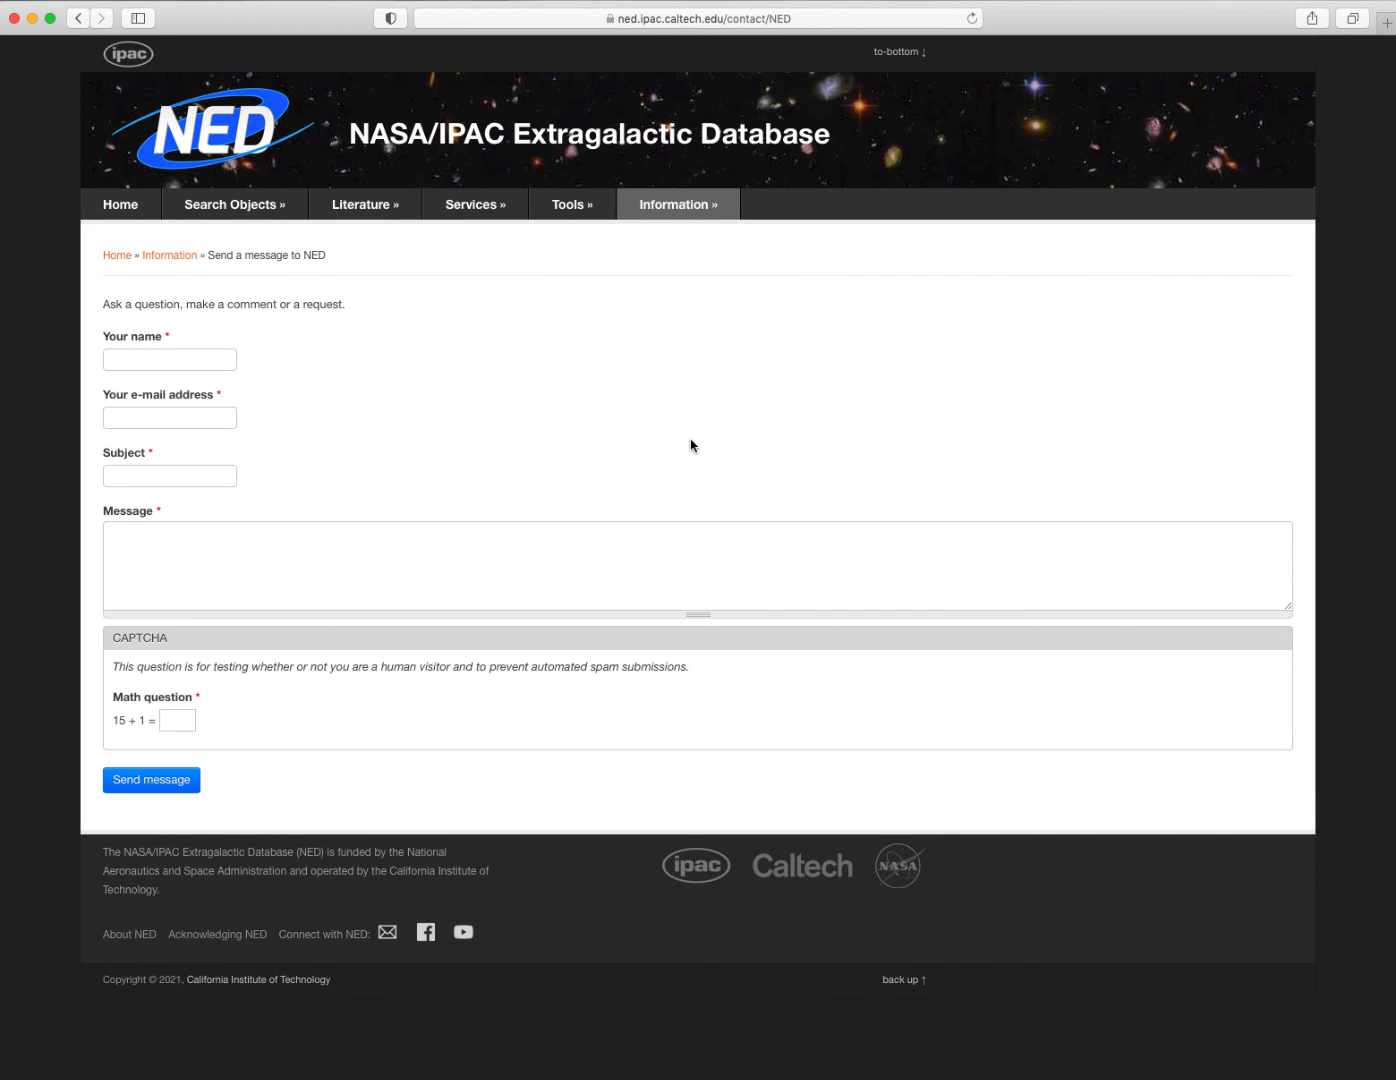
click(120, 204)
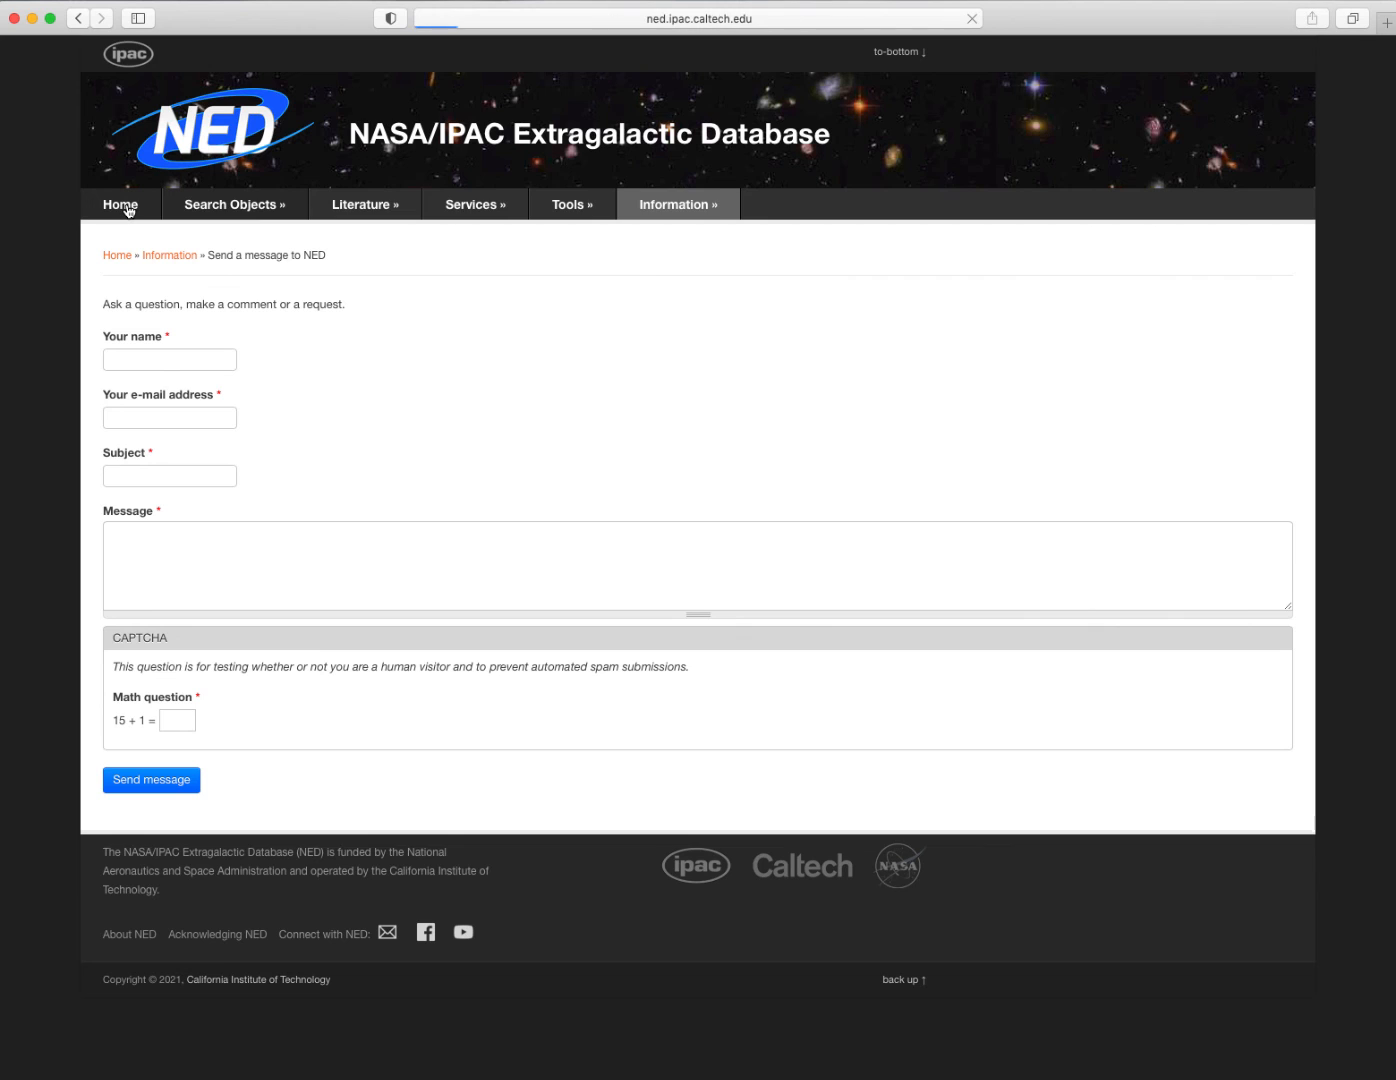
click(120, 204)
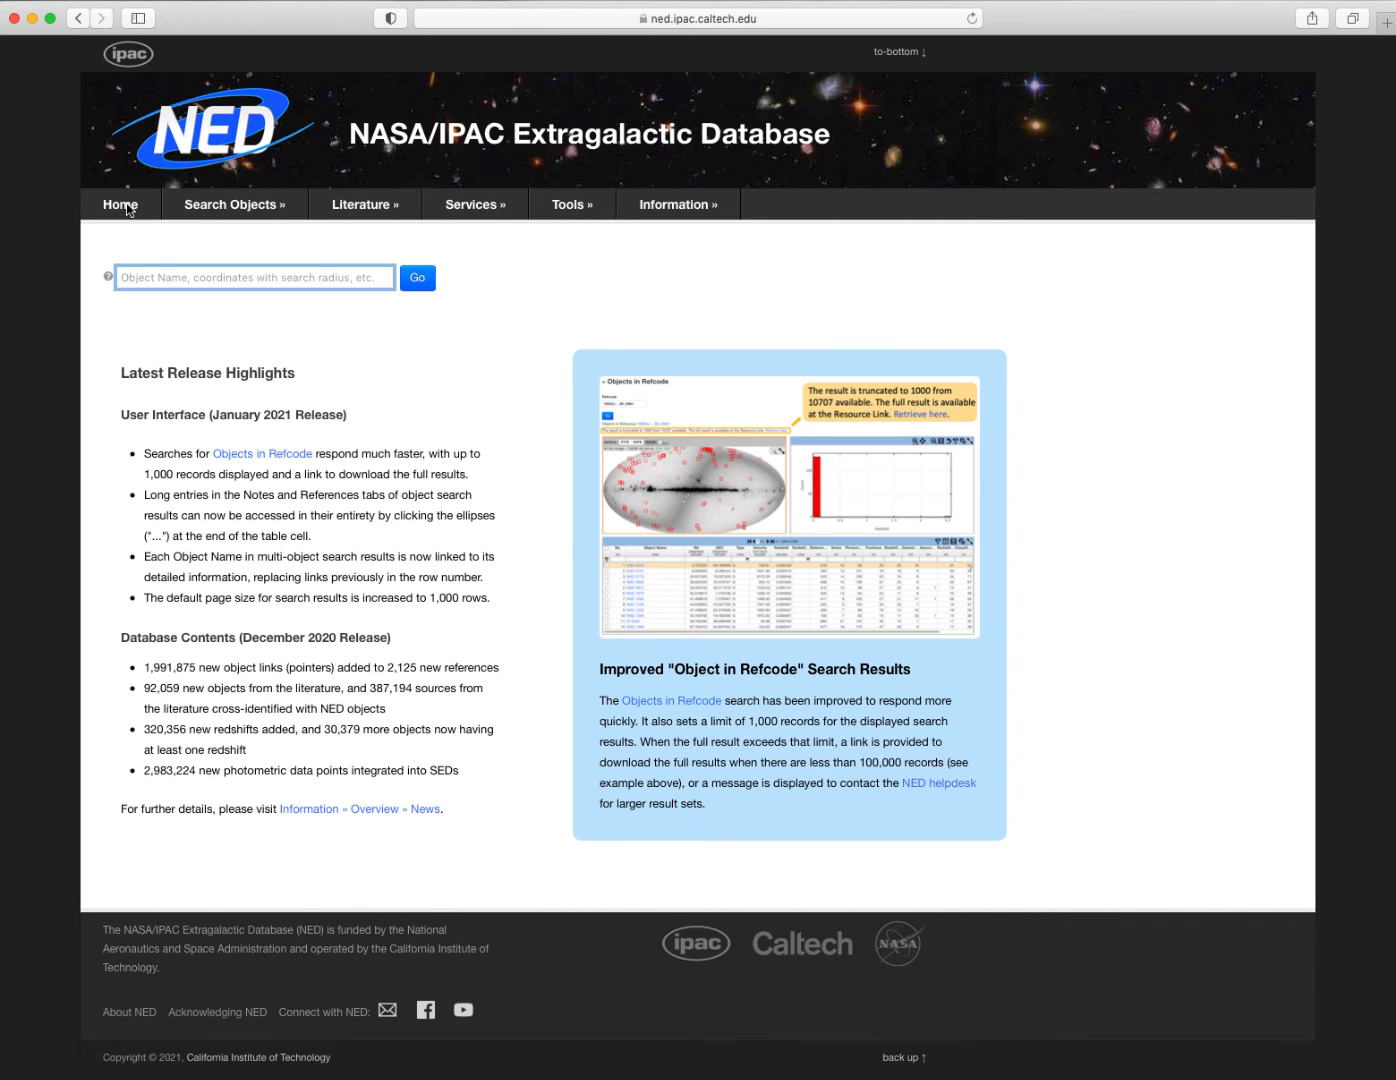